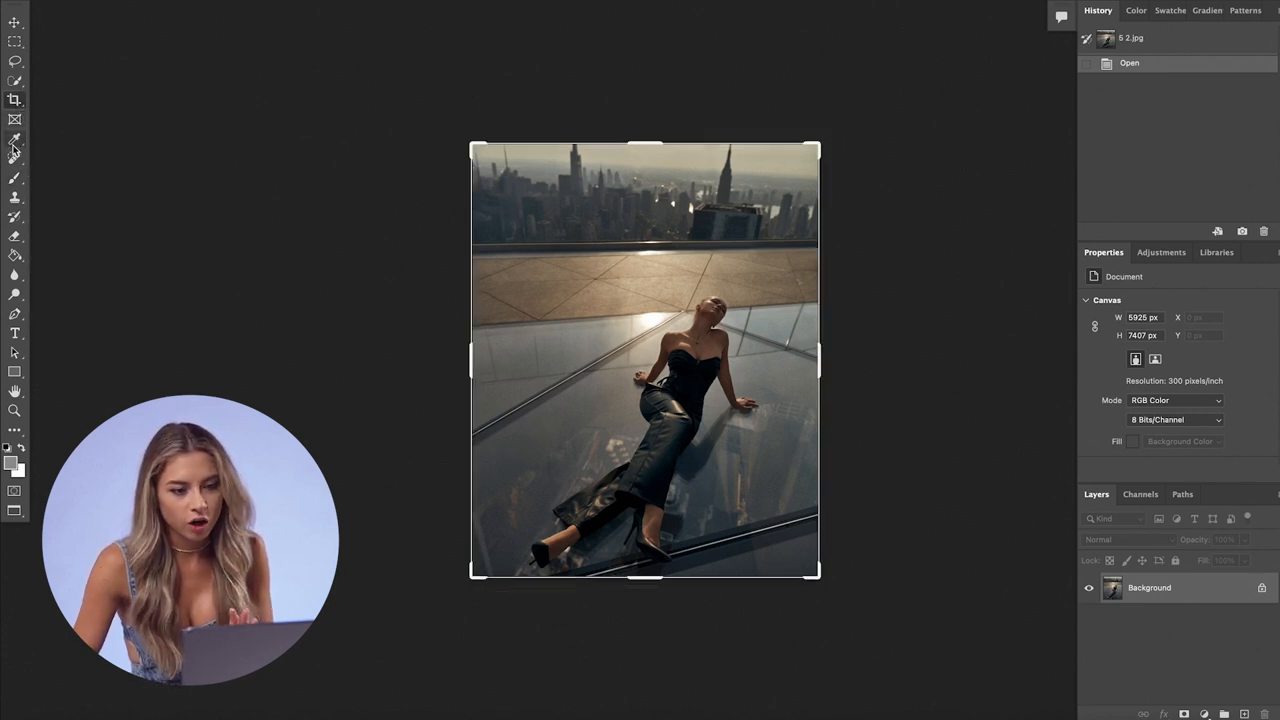
# Step: Enlarge the canvas, select the empty border around the photo and generate fill for it without a prompt
pyautogui.moveTo(818, 148); pyautogui.dragTo(838, 130)
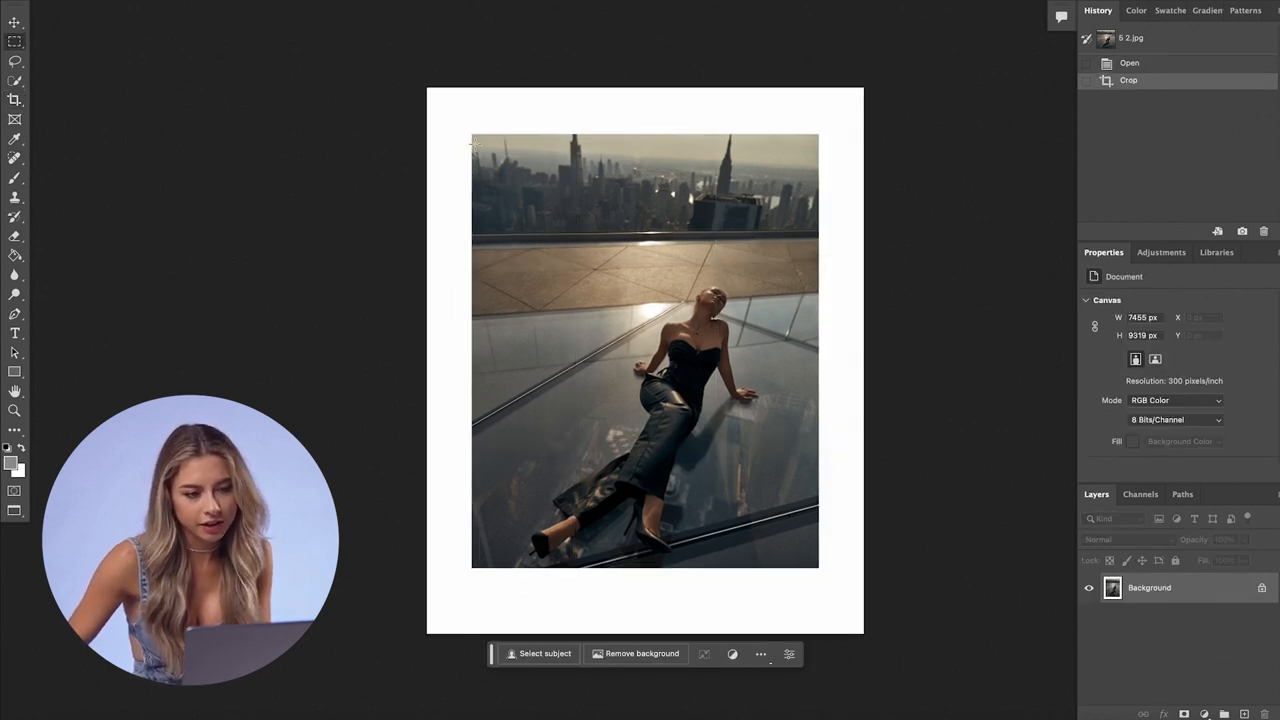
pyautogui.moveTo(472, 140); pyautogui.dragTo(748, 544)
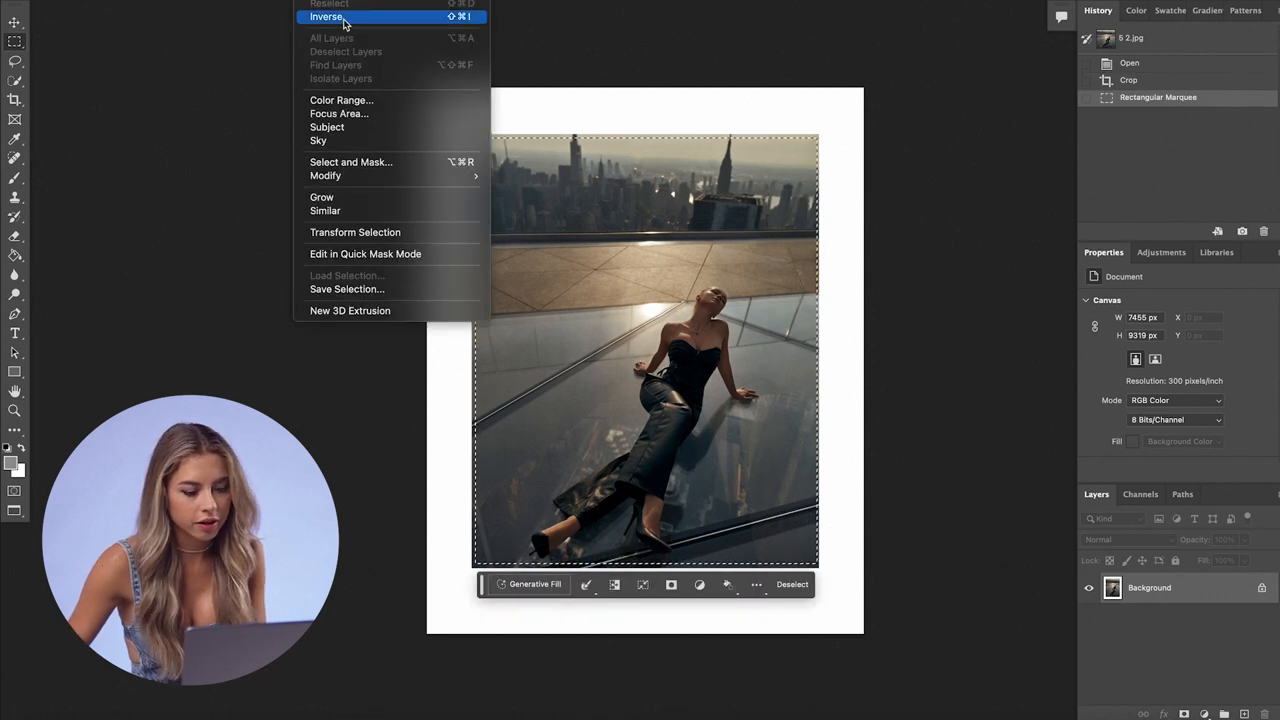
pyautogui.click(326, 16)
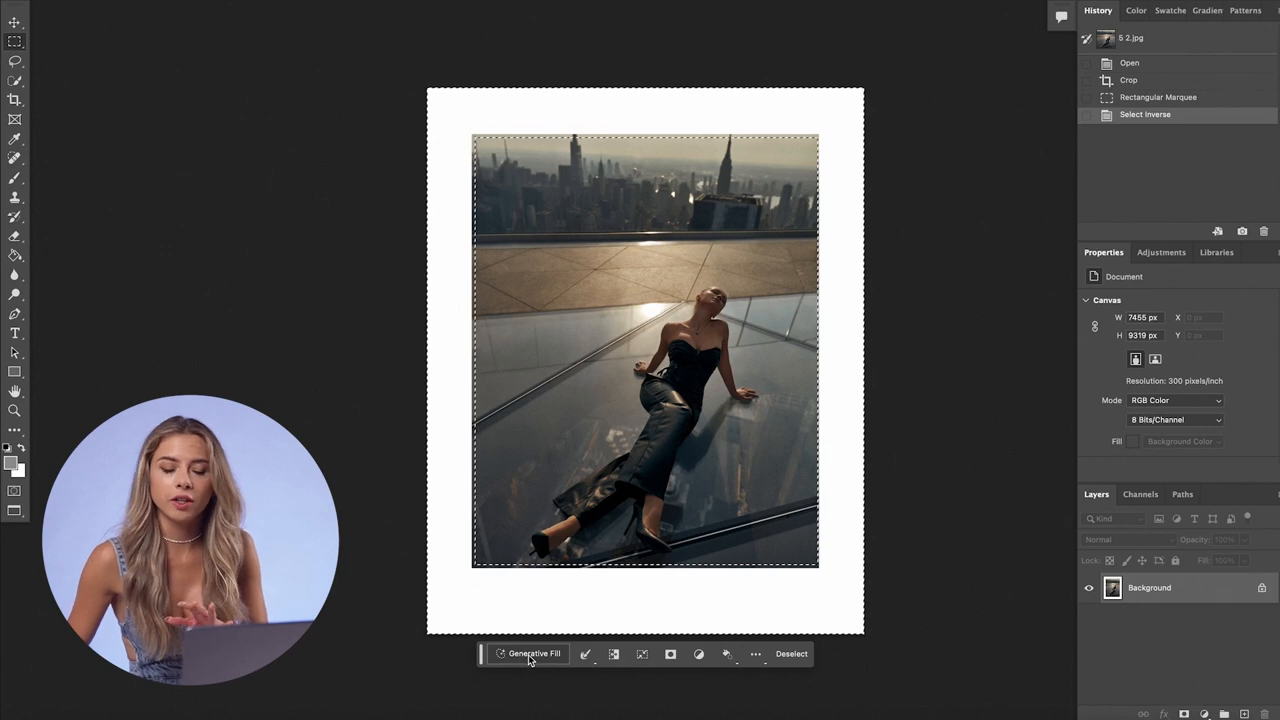
pyautogui.click(534, 652)
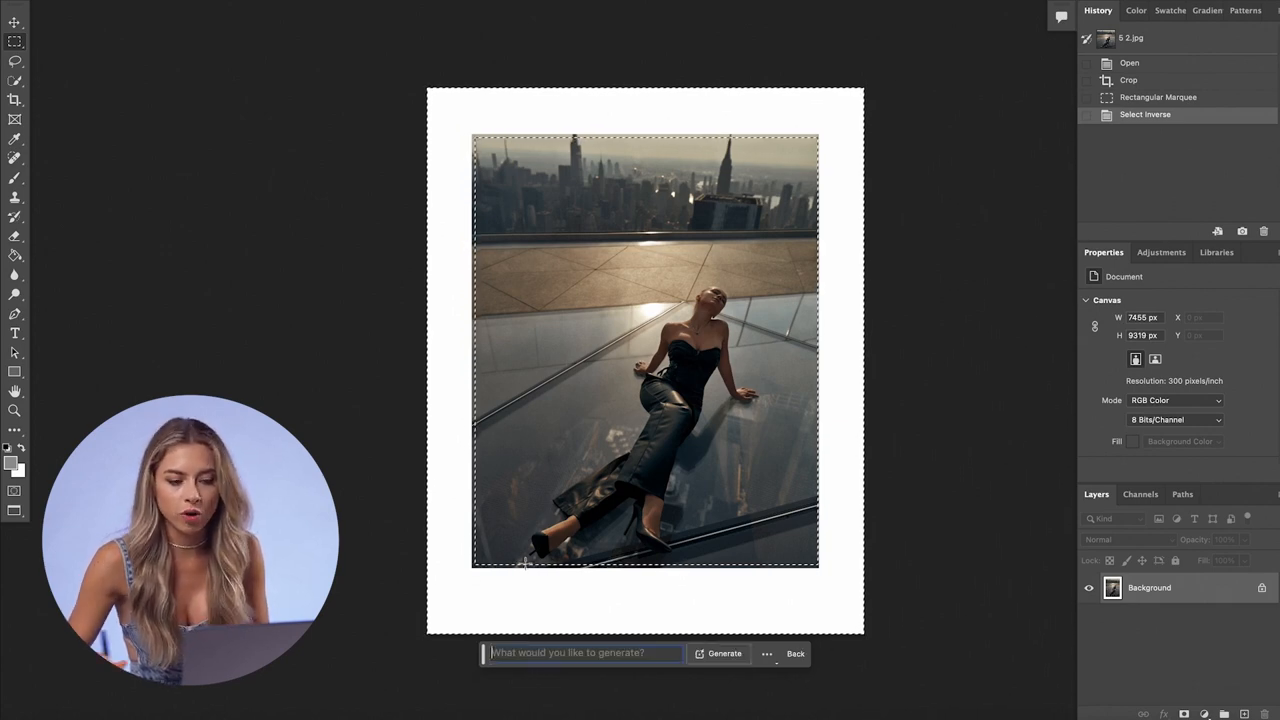
pyautogui.click(724, 652)
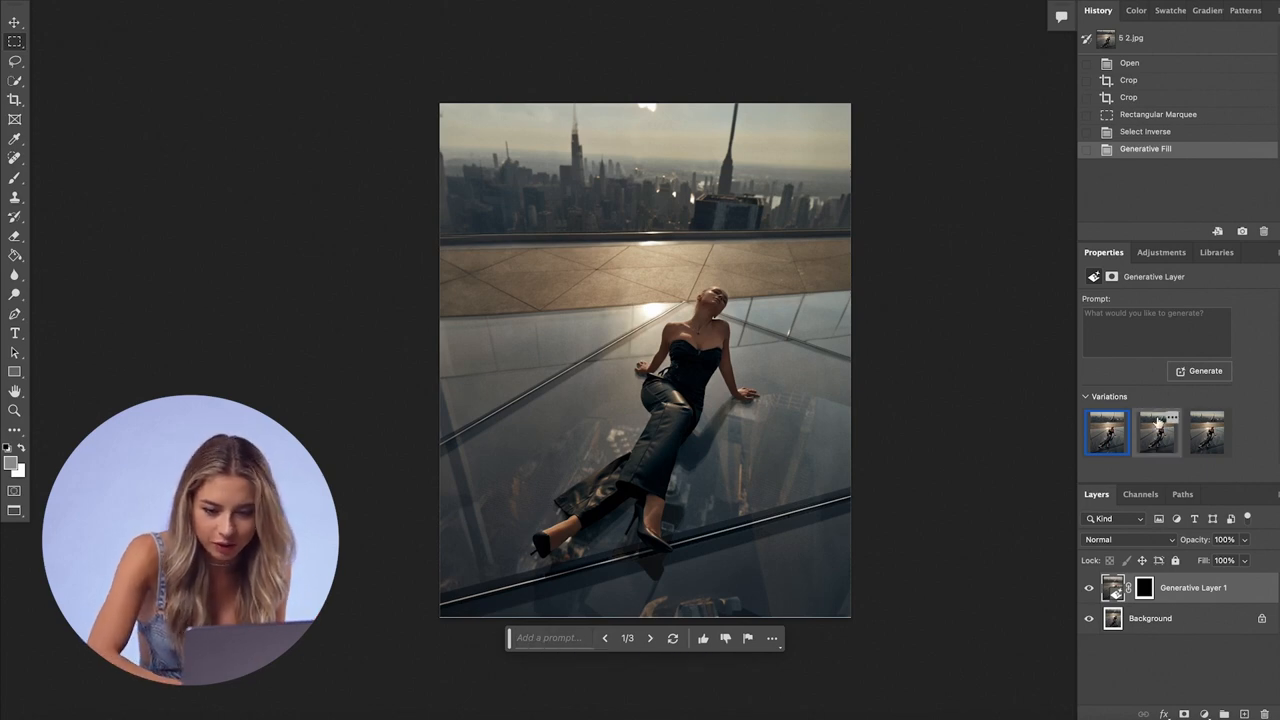
# Step: Compare the three generated border variations and keep a preferred one
pyautogui.click(1156, 432)
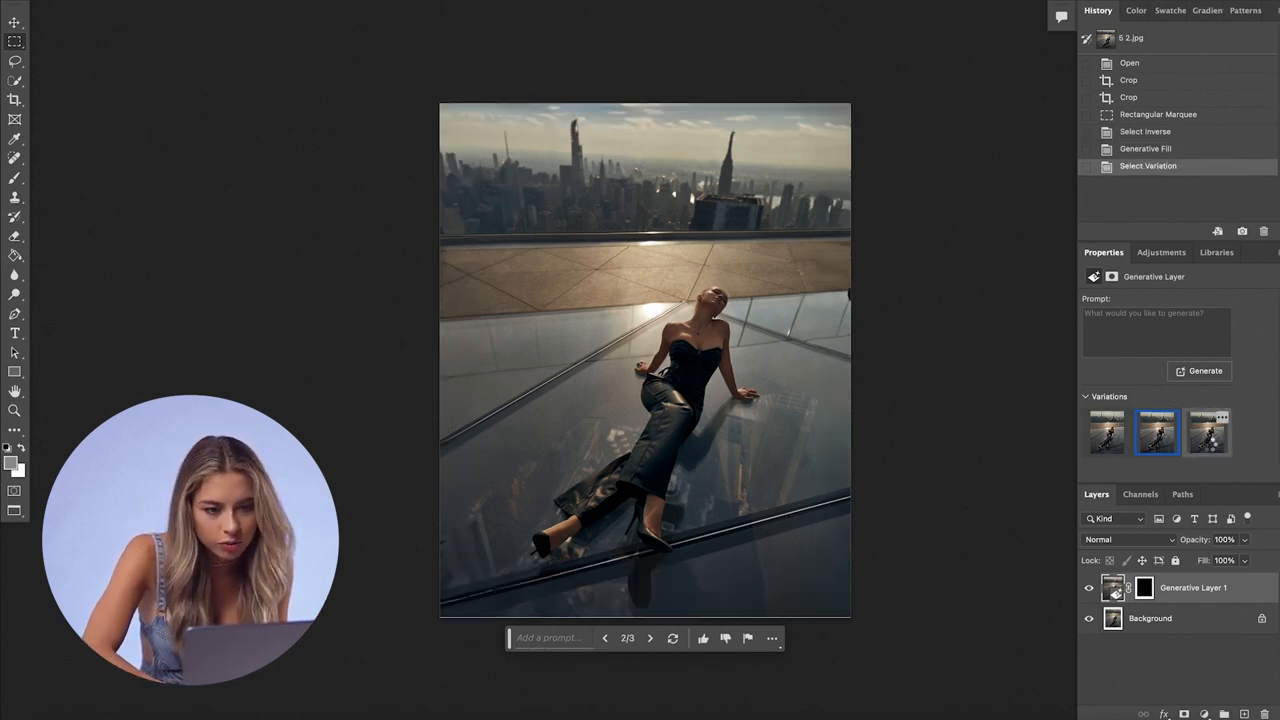
pyautogui.click(1208, 432)
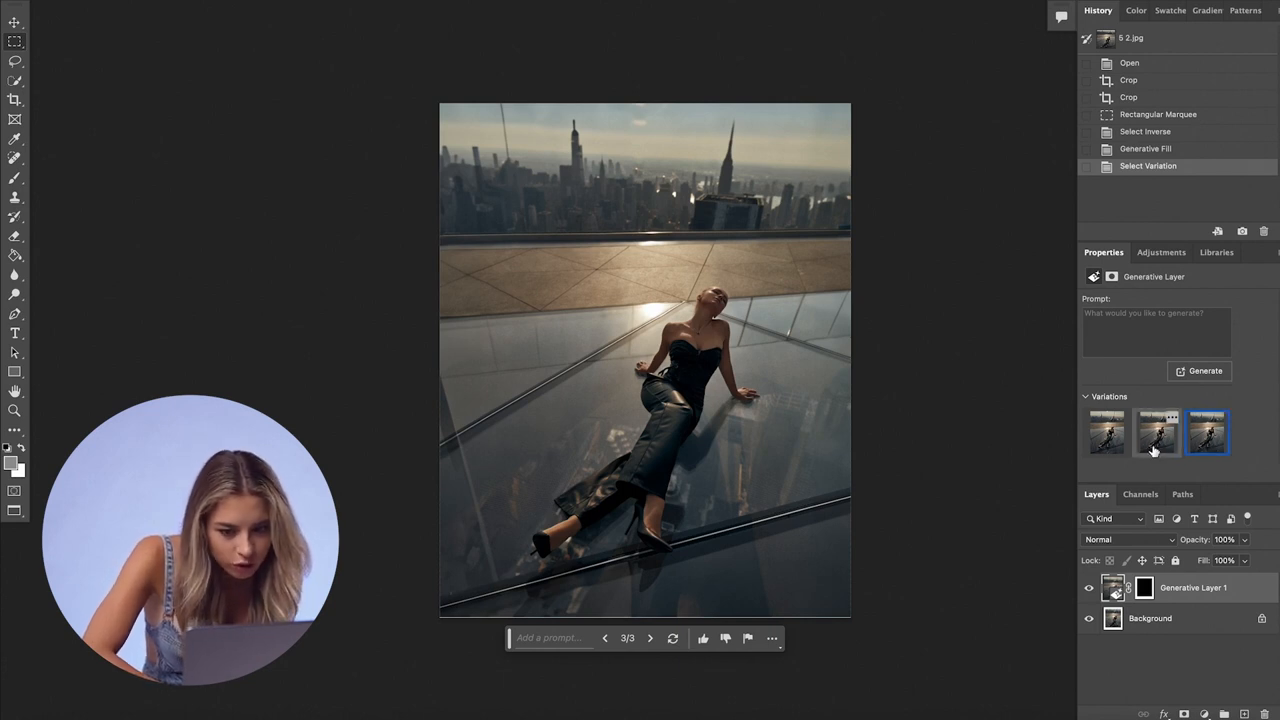
pyautogui.click(1106, 432)
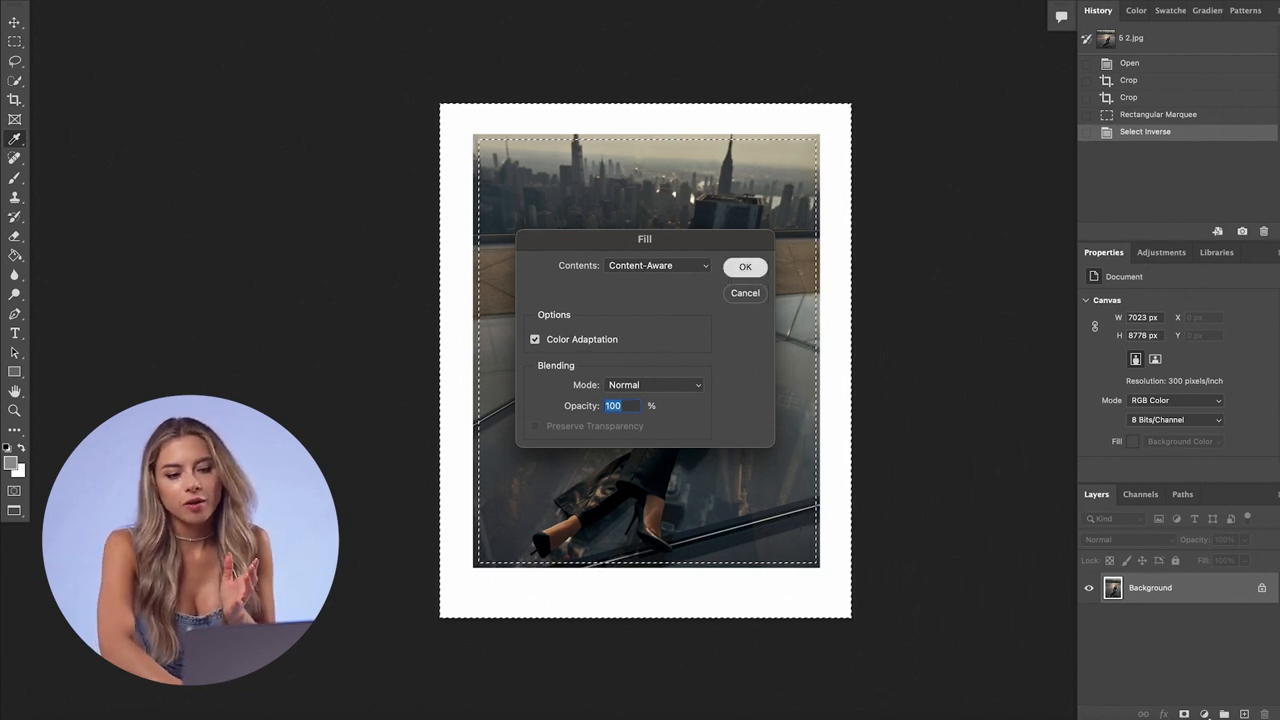
# Step: Apply a Content-Aware fill to the selected border for comparison
pyautogui.click(744, 266)
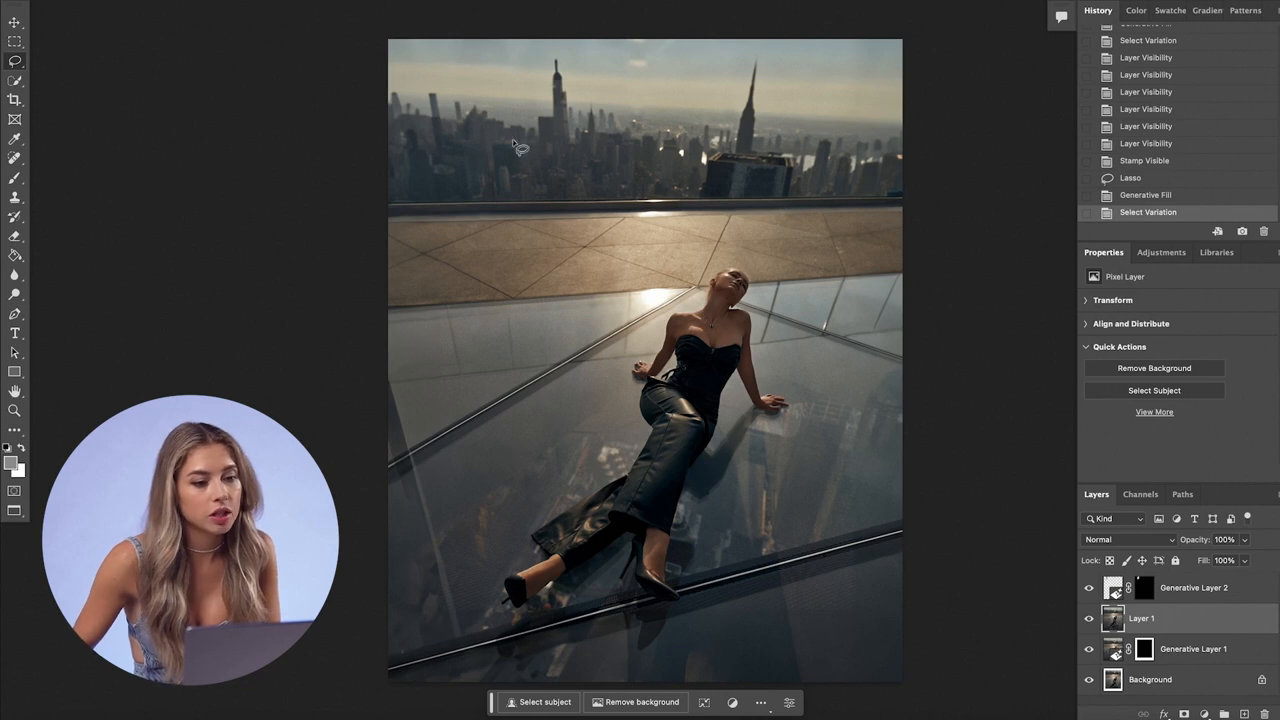
pyautogui.moveTo(116, 130)
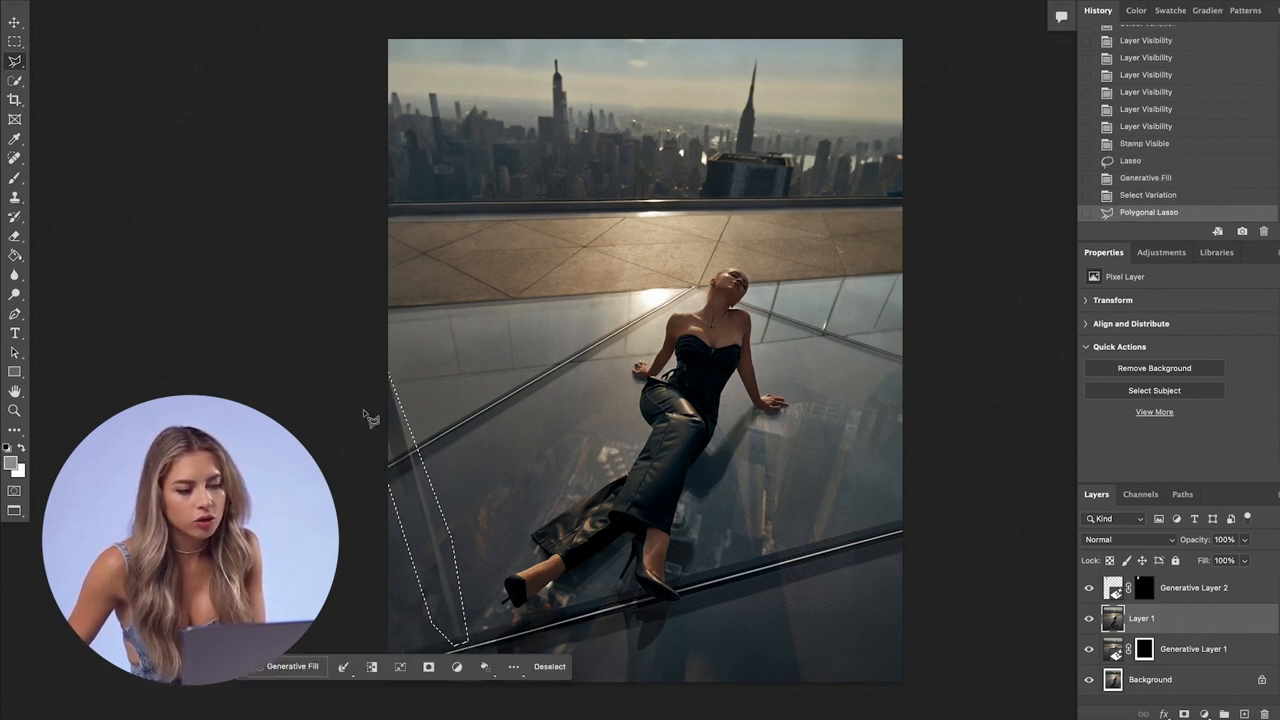
# Step: Generate new content for the lassoed strip of glass floor, without a prompt
pyautogui.click(290, 666)
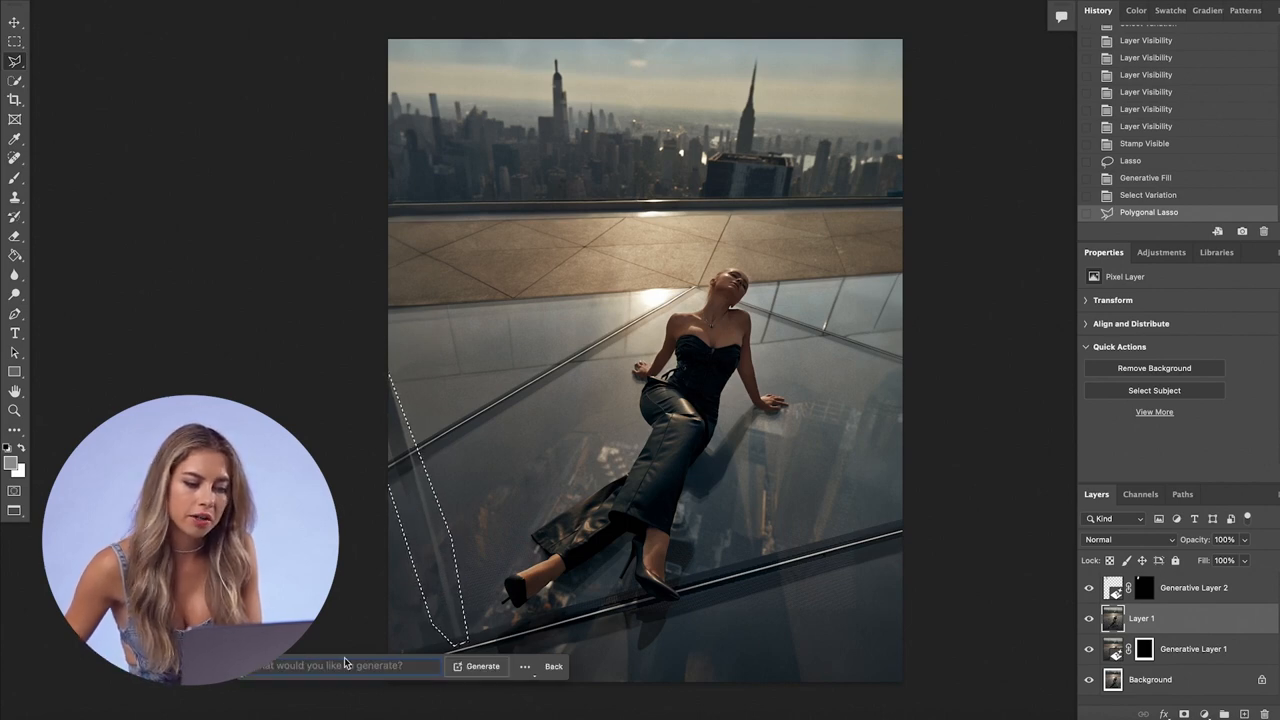
pyautogui.click(480, 666)
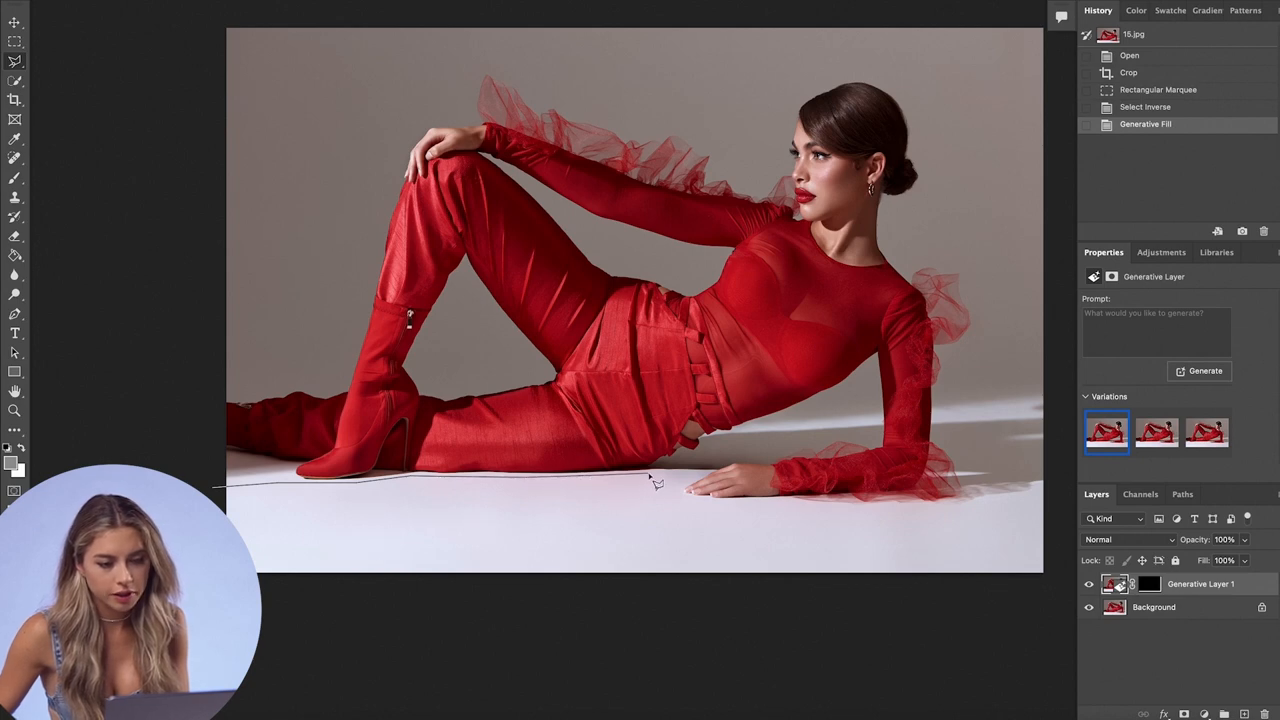
pyautogui.moveTo(716, 478)
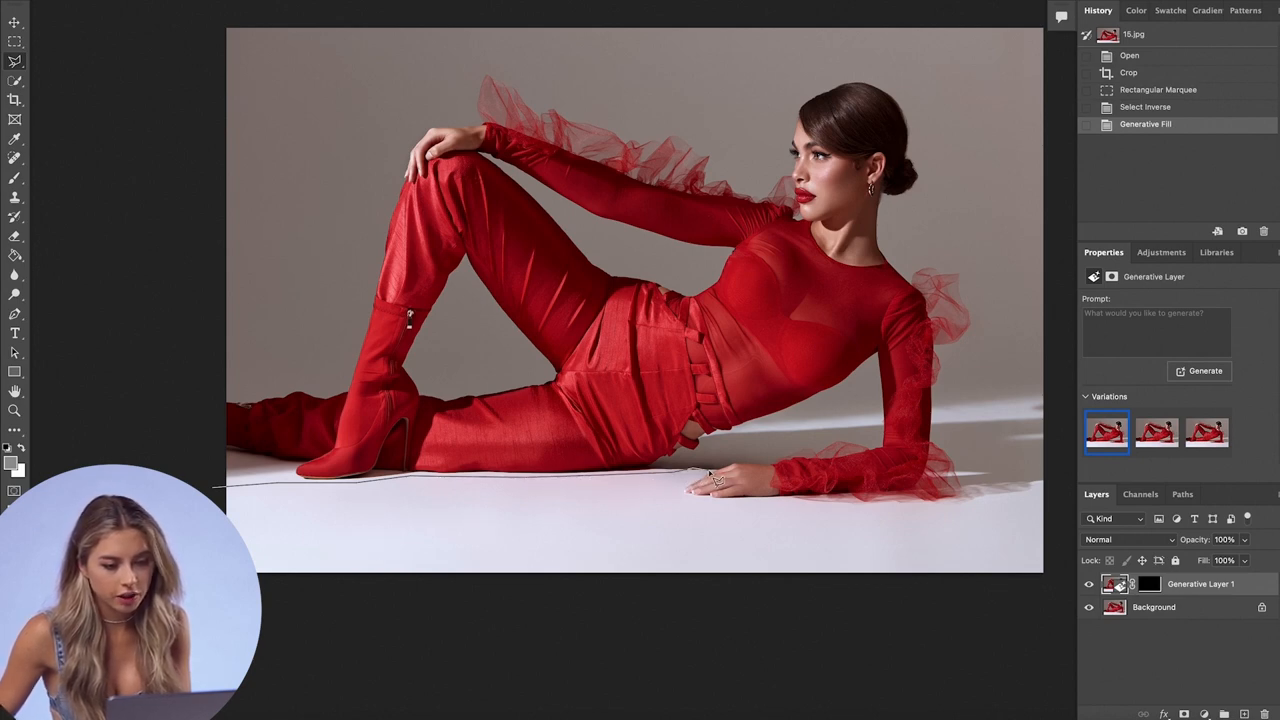
# Step: Close the floor selection and generate a 'water reflection' in it
pyautogui.click(708, 480)
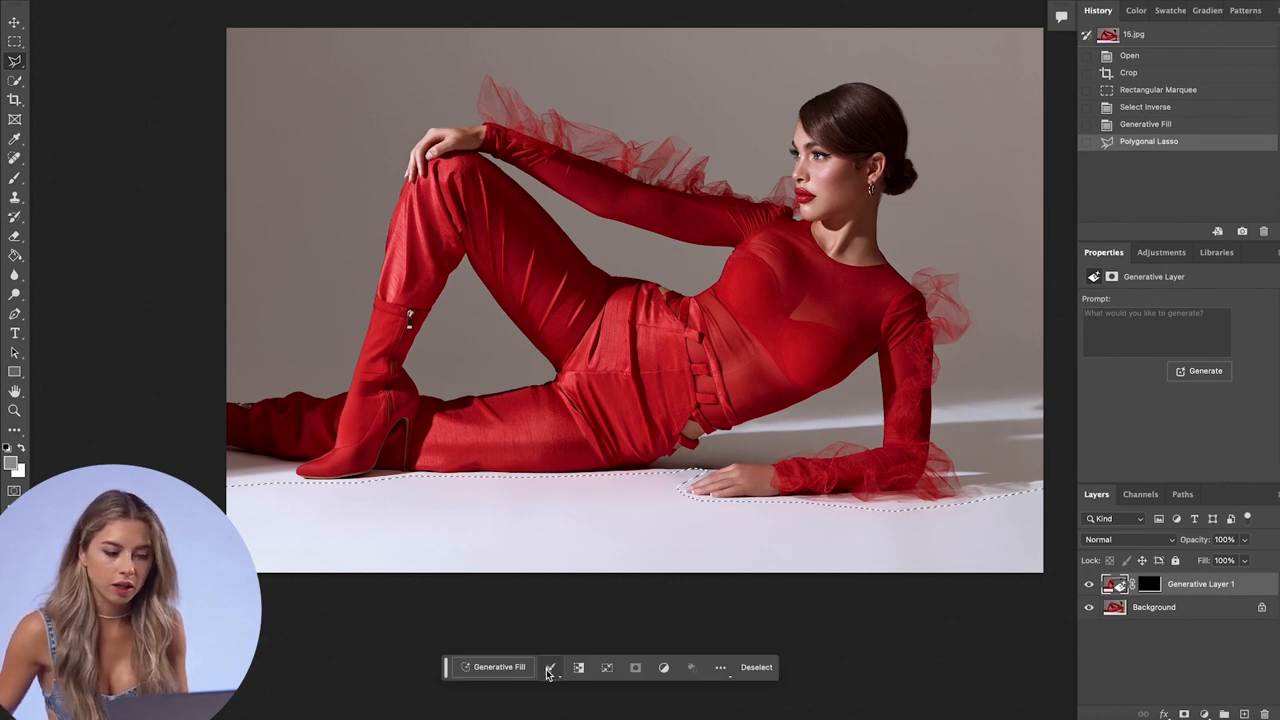
pyautogui.click(552, 668)
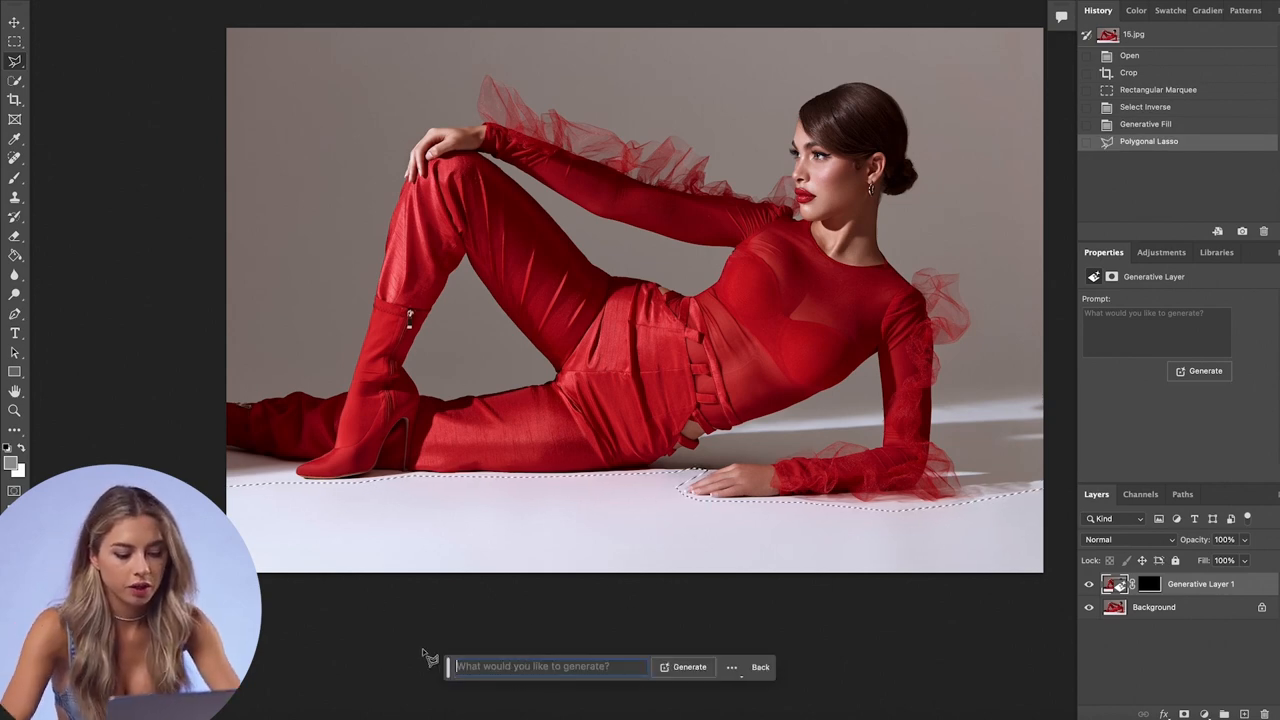
pyautogui.write('reflection')
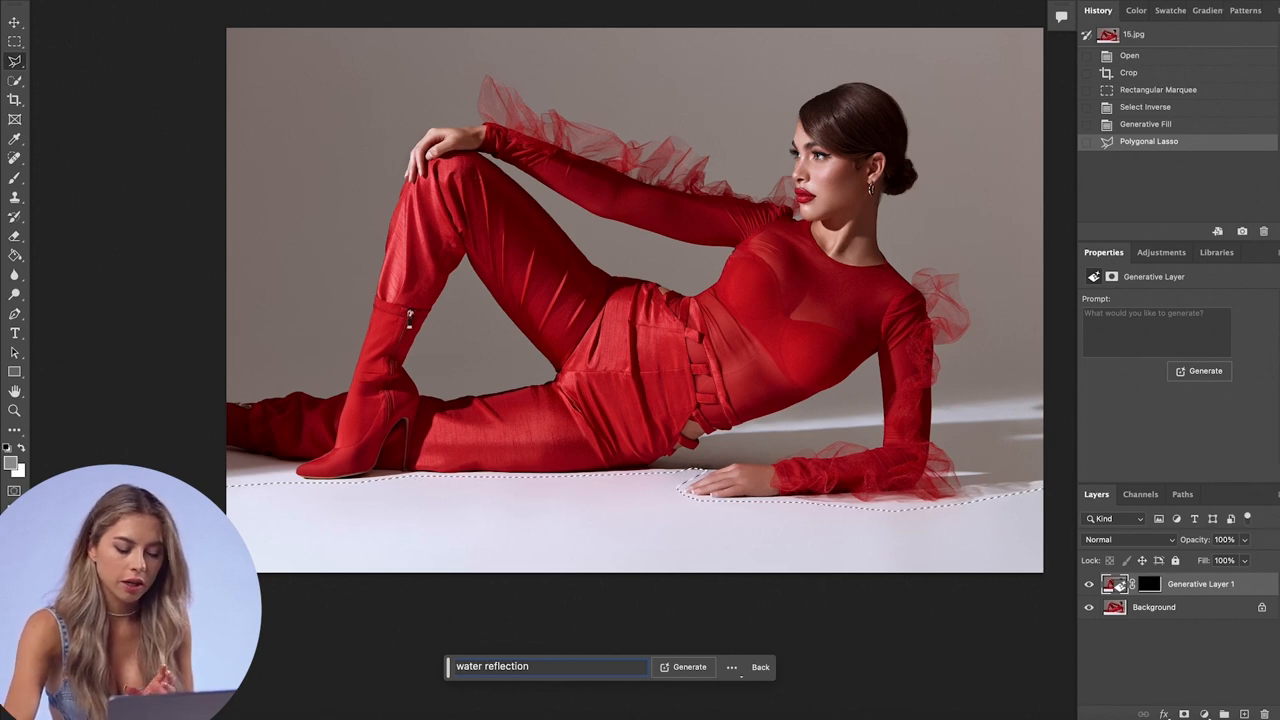
pyautogui.click(688, 668)
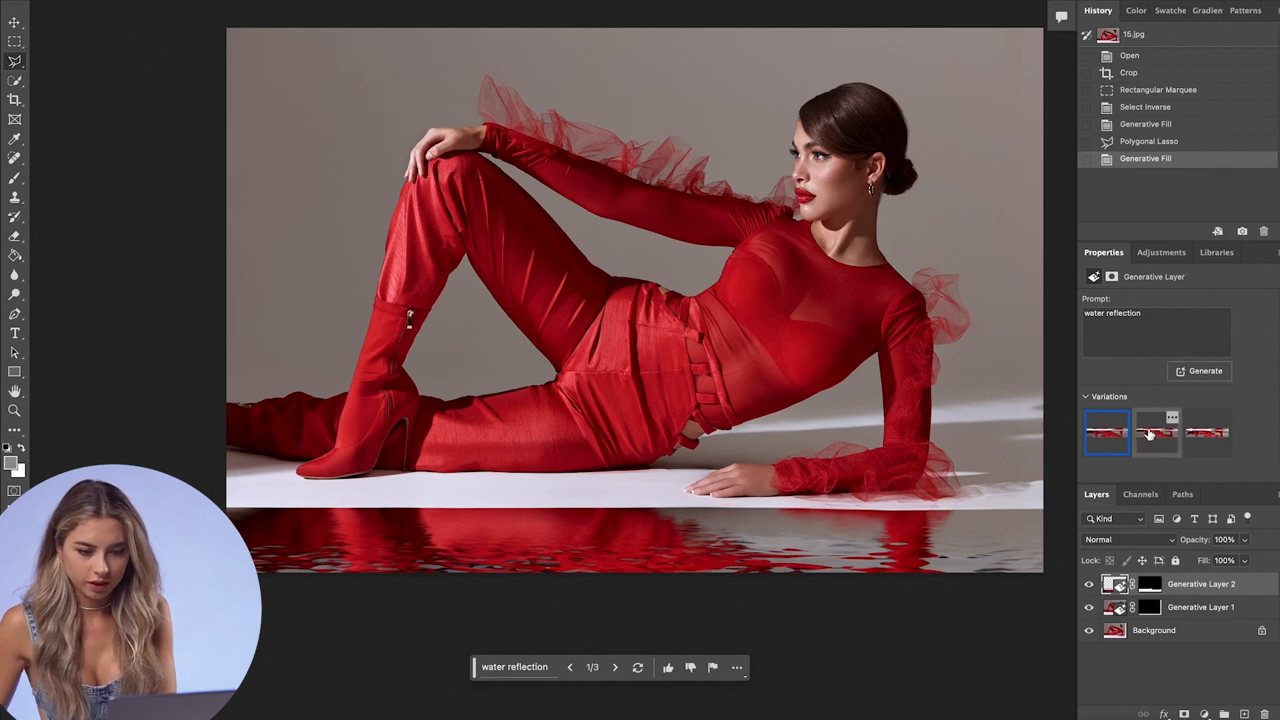
# Step: Compare the reflection variations, return to the first and select the prompt text for editing
pyautogui.click(1208, 432)
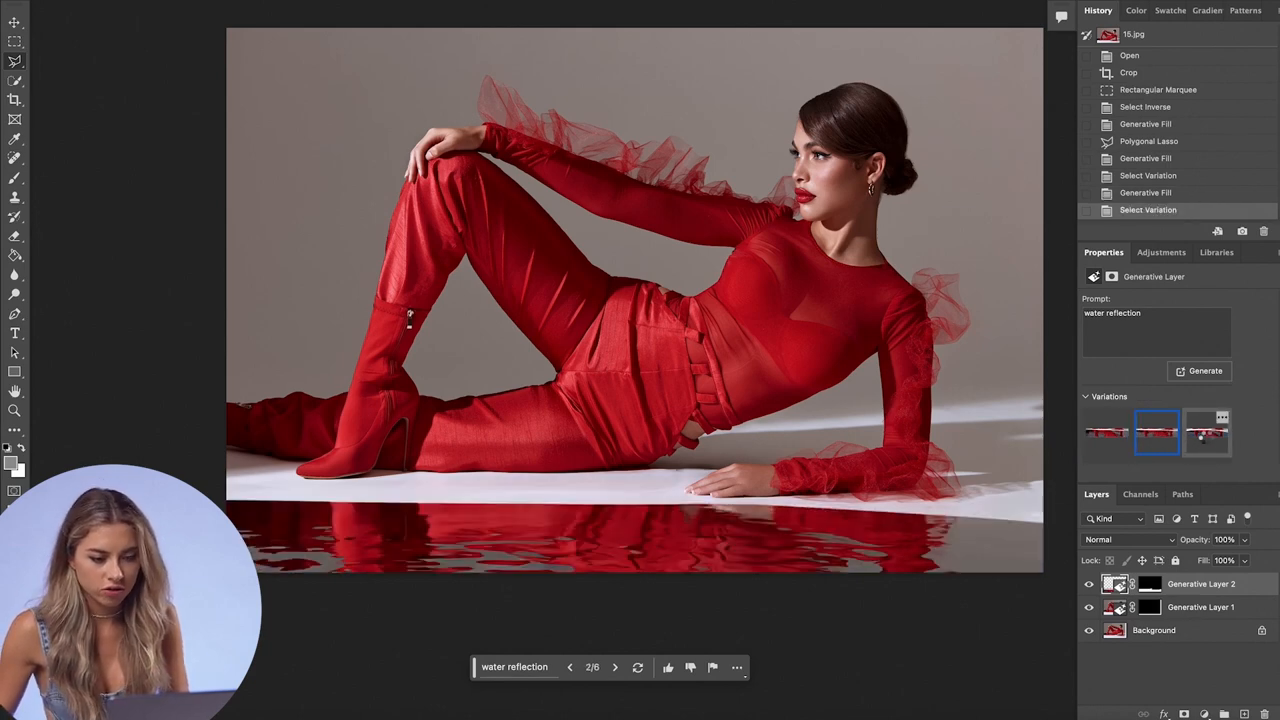
pyautogui.click(1106, 432)
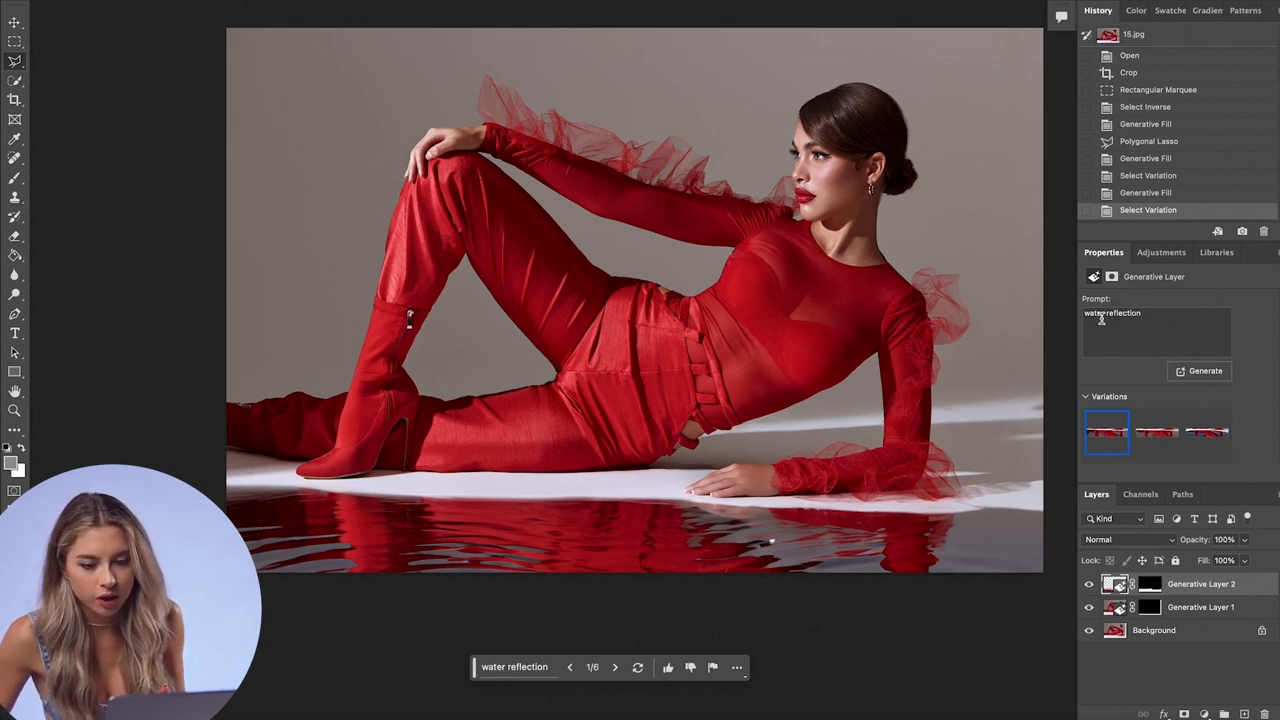
pyautogui.doubleClick(1112, 312)
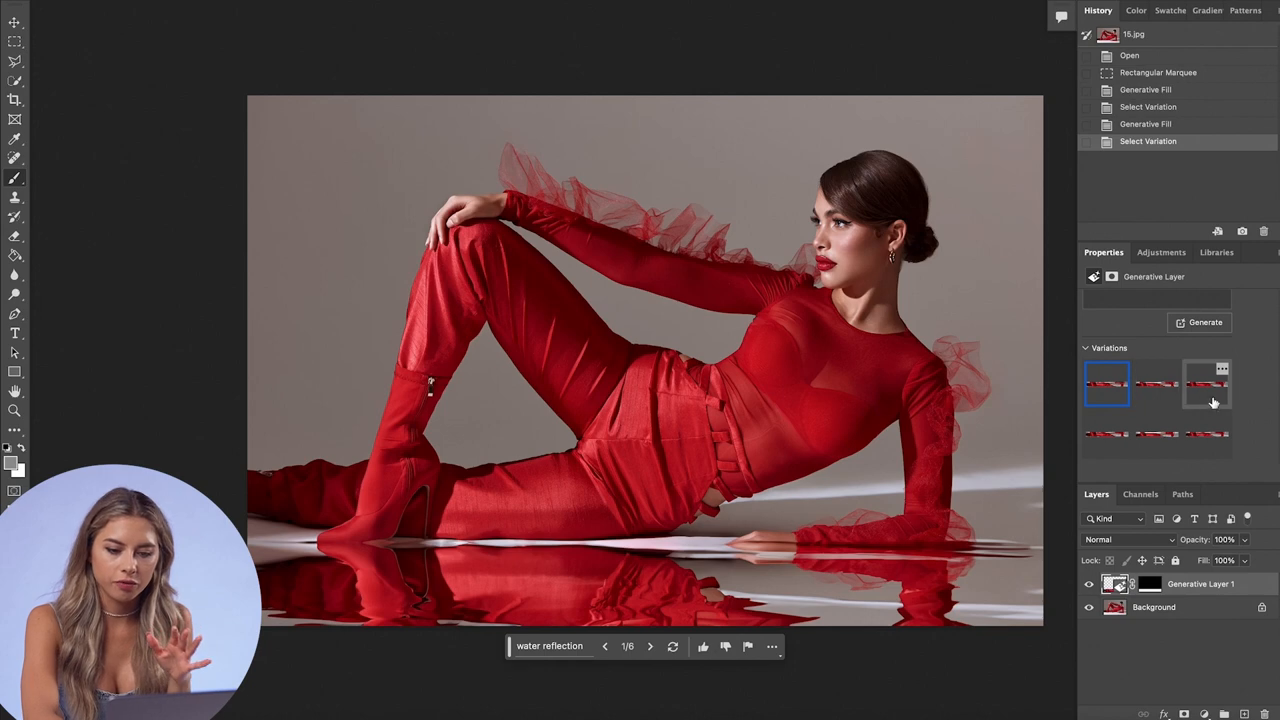
# Step: Revert to before the reflection, regenerate it and choose the second variation
pyautogui.click(1156, 384)
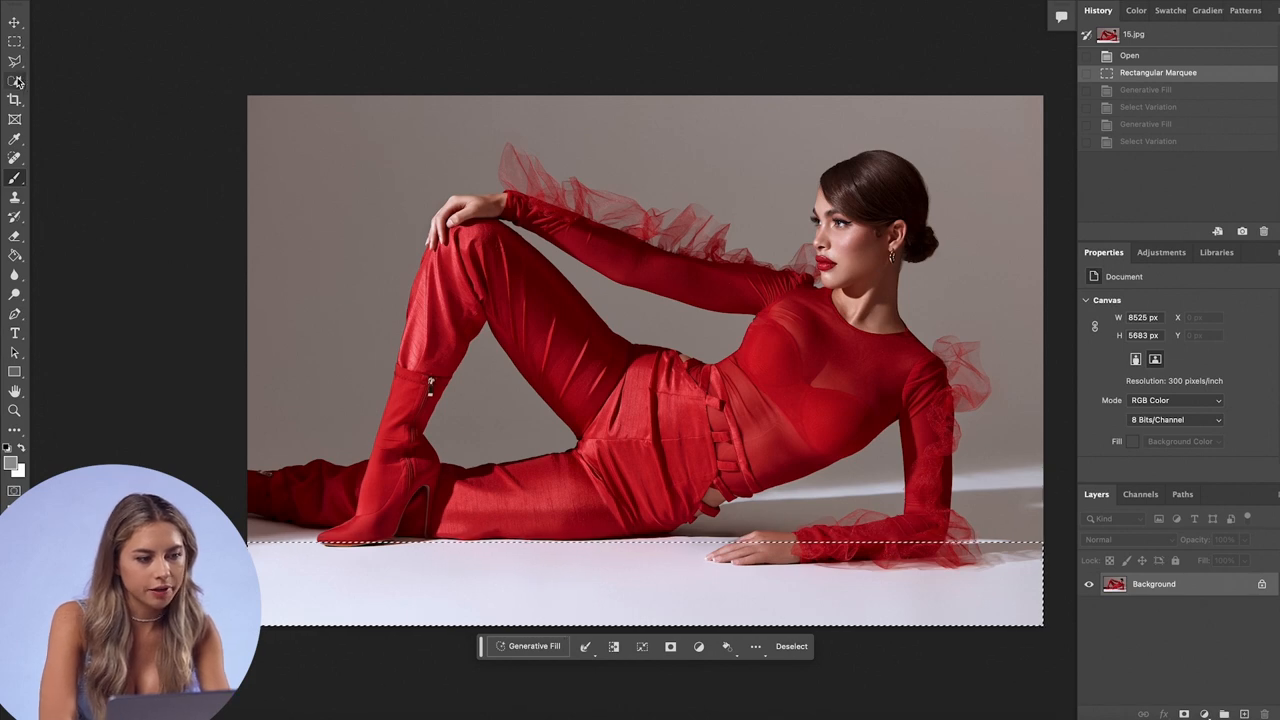
pyautogui.click(1156, 432)
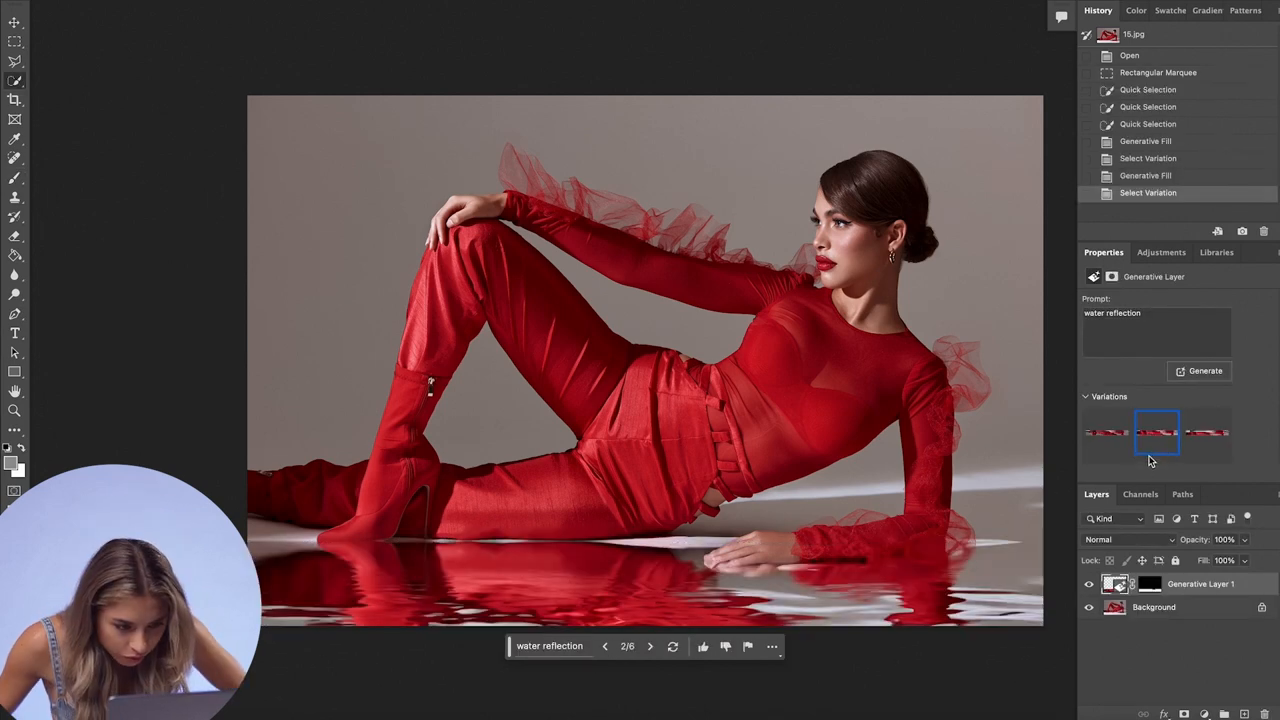
pyautogui.moveTo(1148, 464)
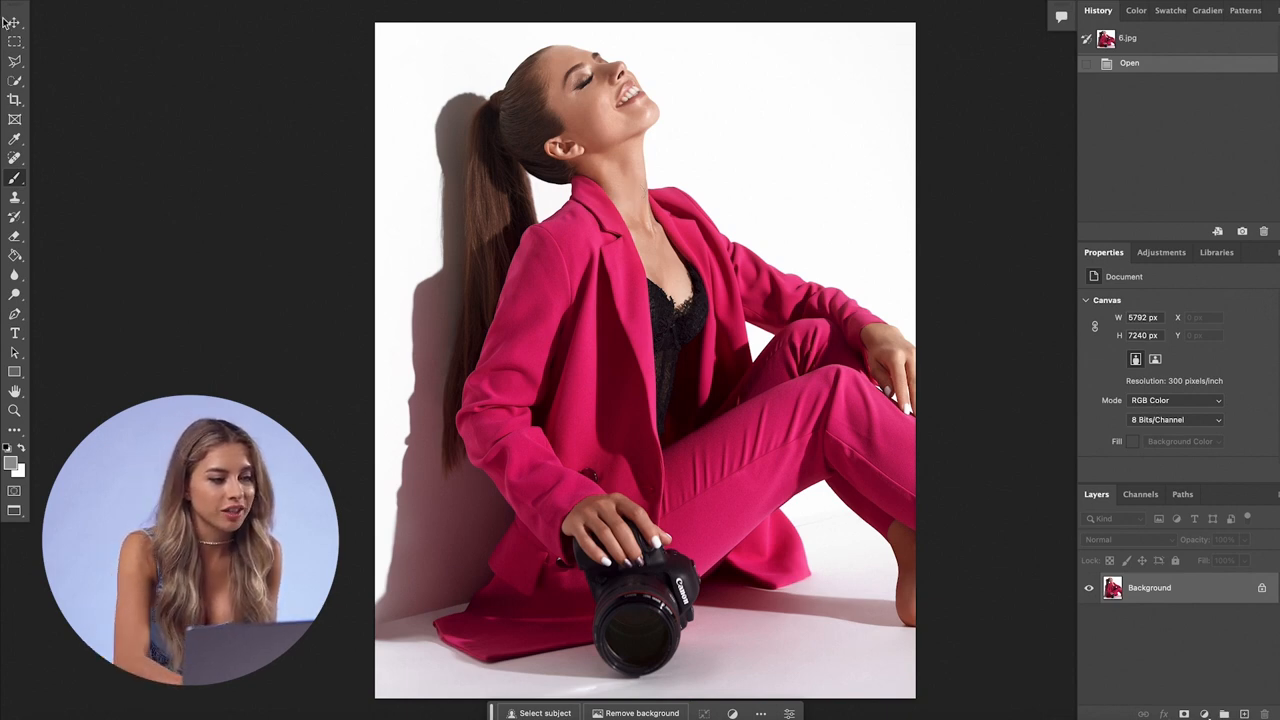
pyautogui.moveTo(16, 80)
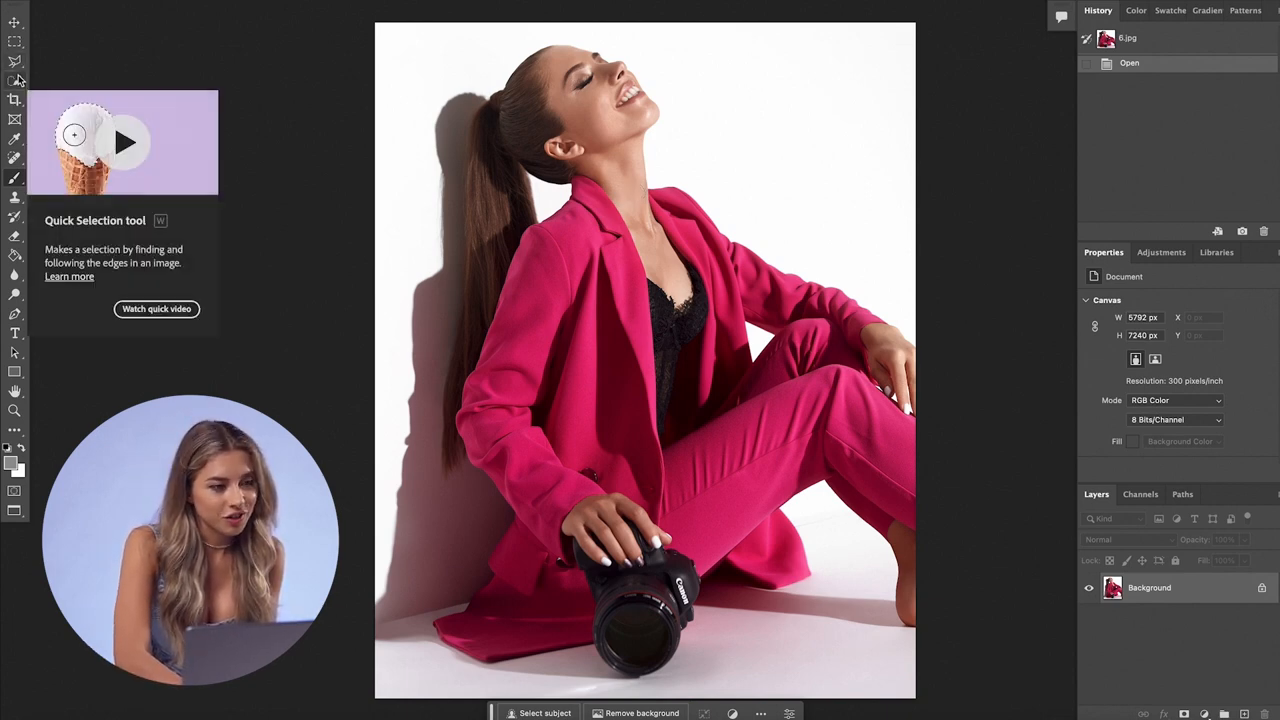
# Step: Select the neck area and generate a 'crystal choker' on it
pyautogui.click(16, 76)
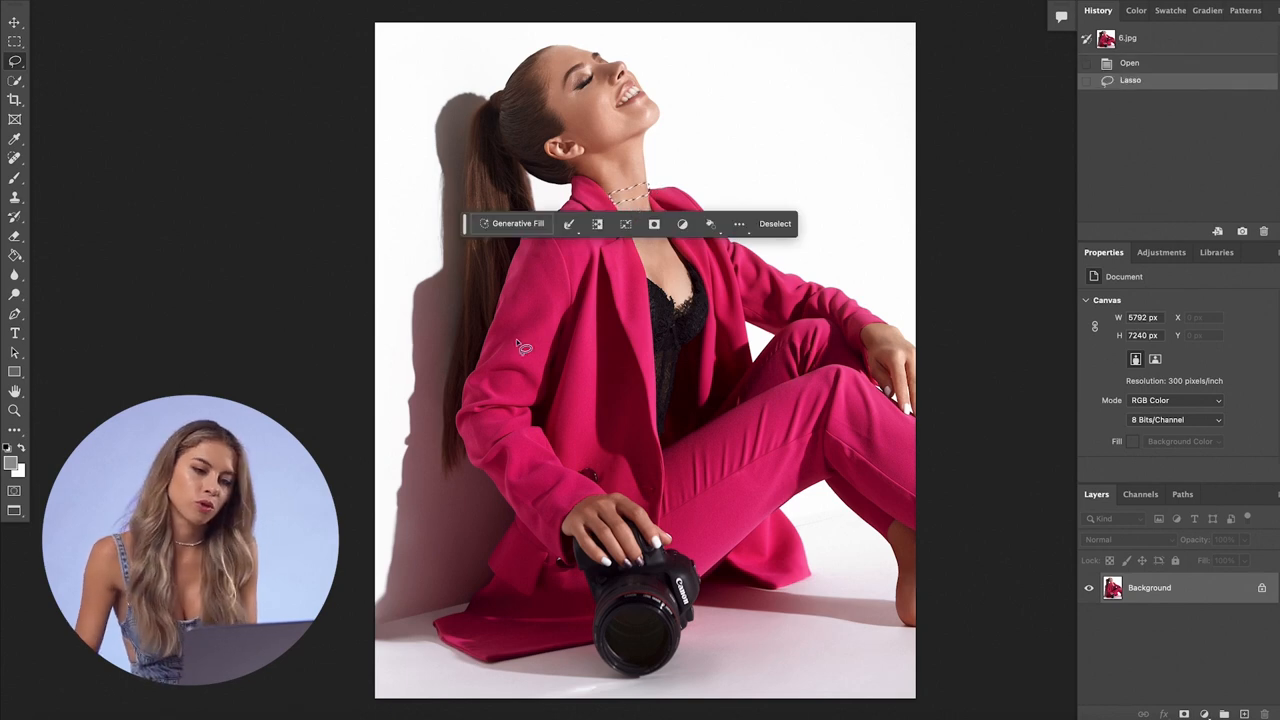
pyautogui.click(512, 224)
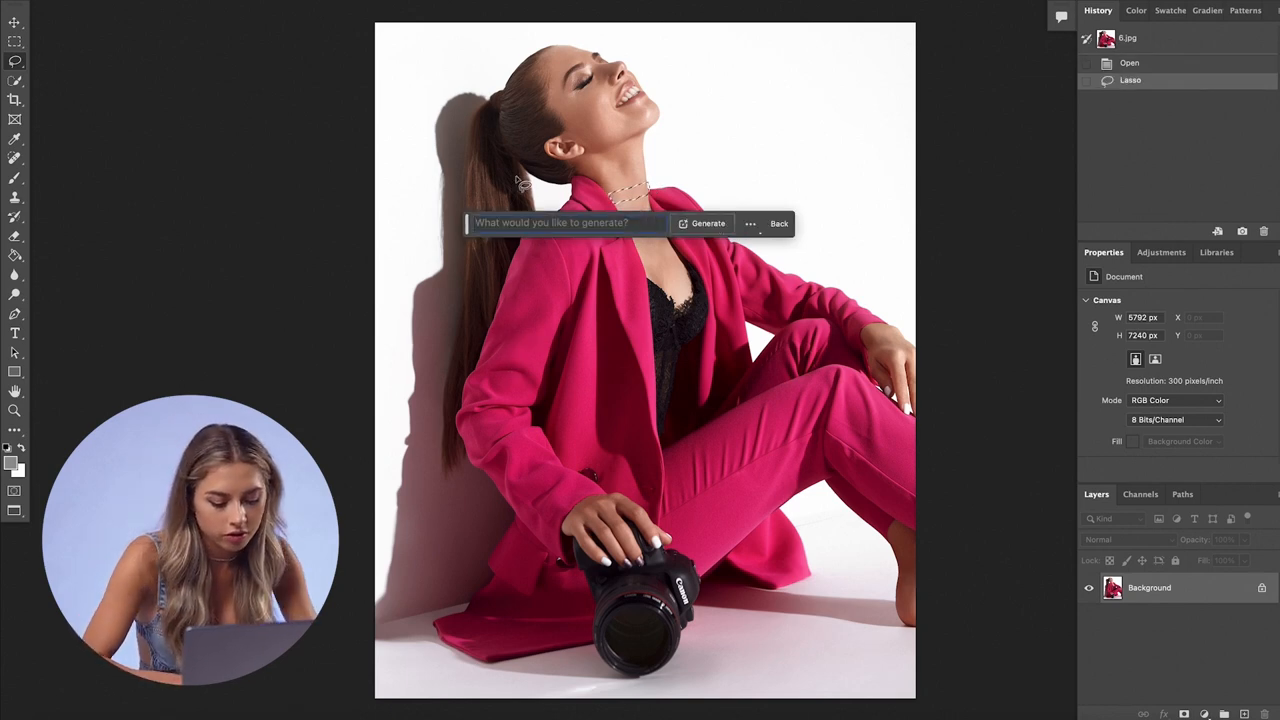
pyautogui.write('crystal choker')
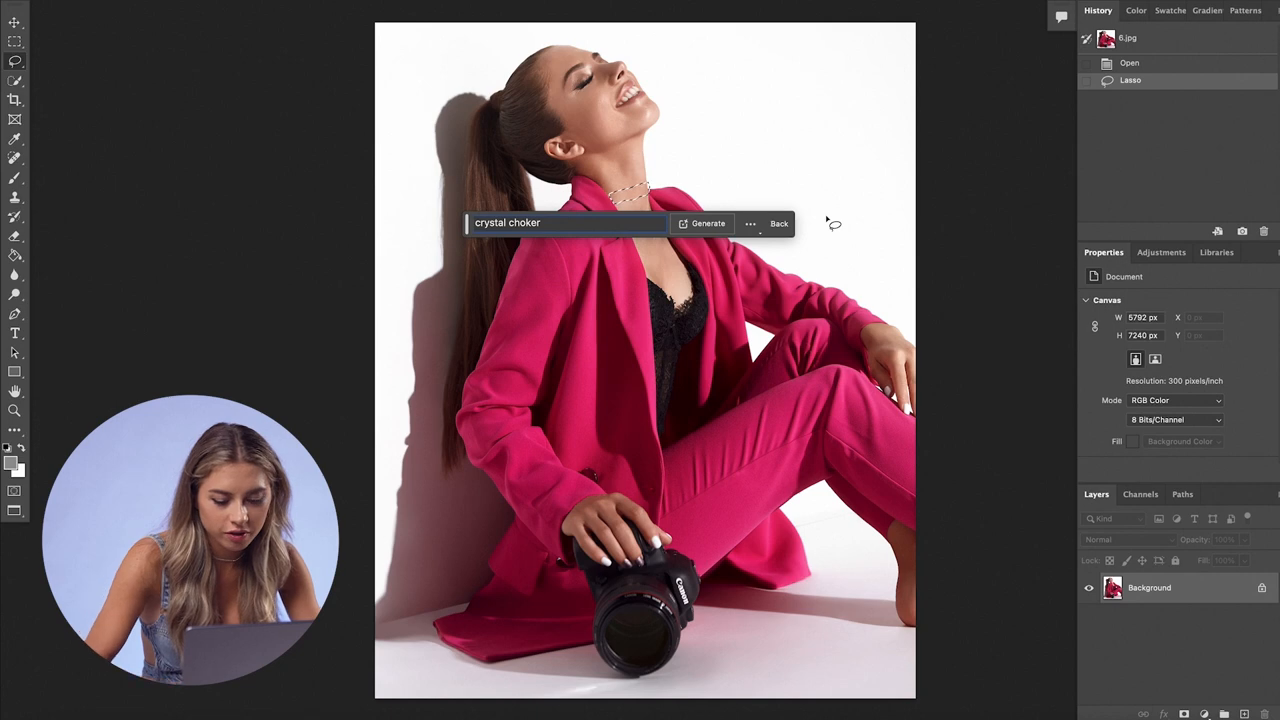
pyautogui.click(708, 224)
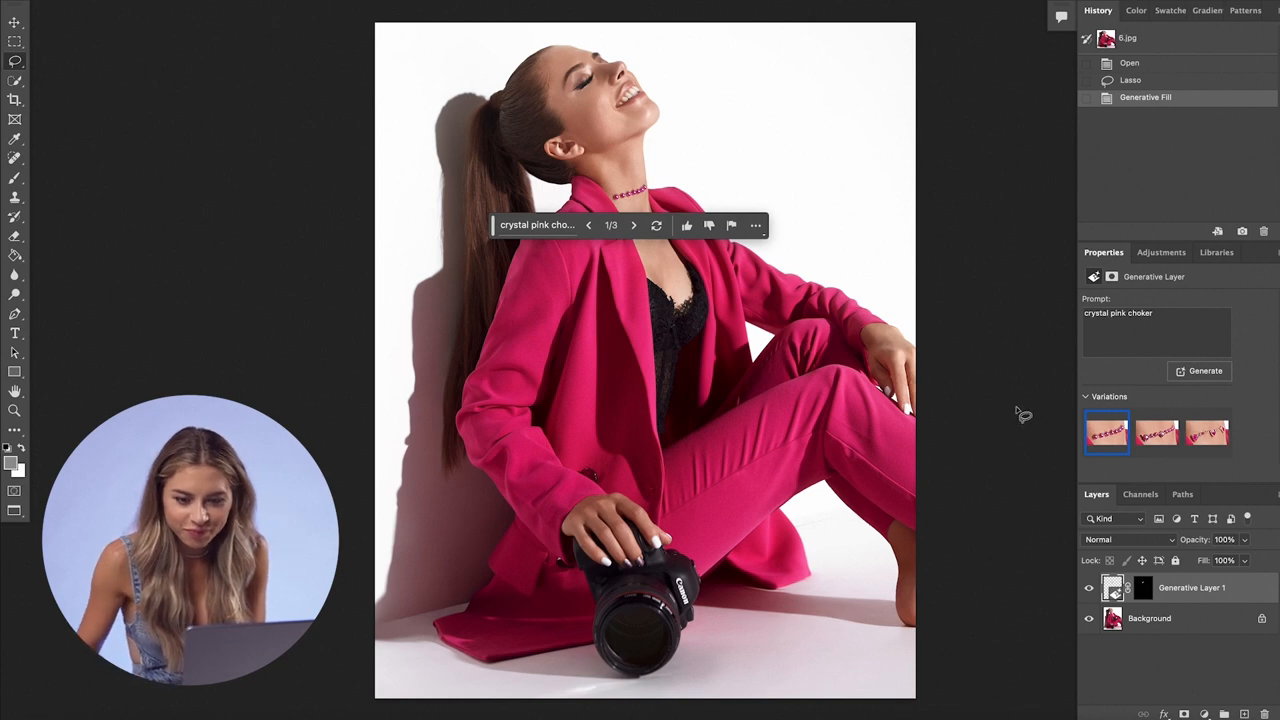
# Step: Preview the choker variations, then revert the photo to its original state
pyautogui.click(1156, 432)
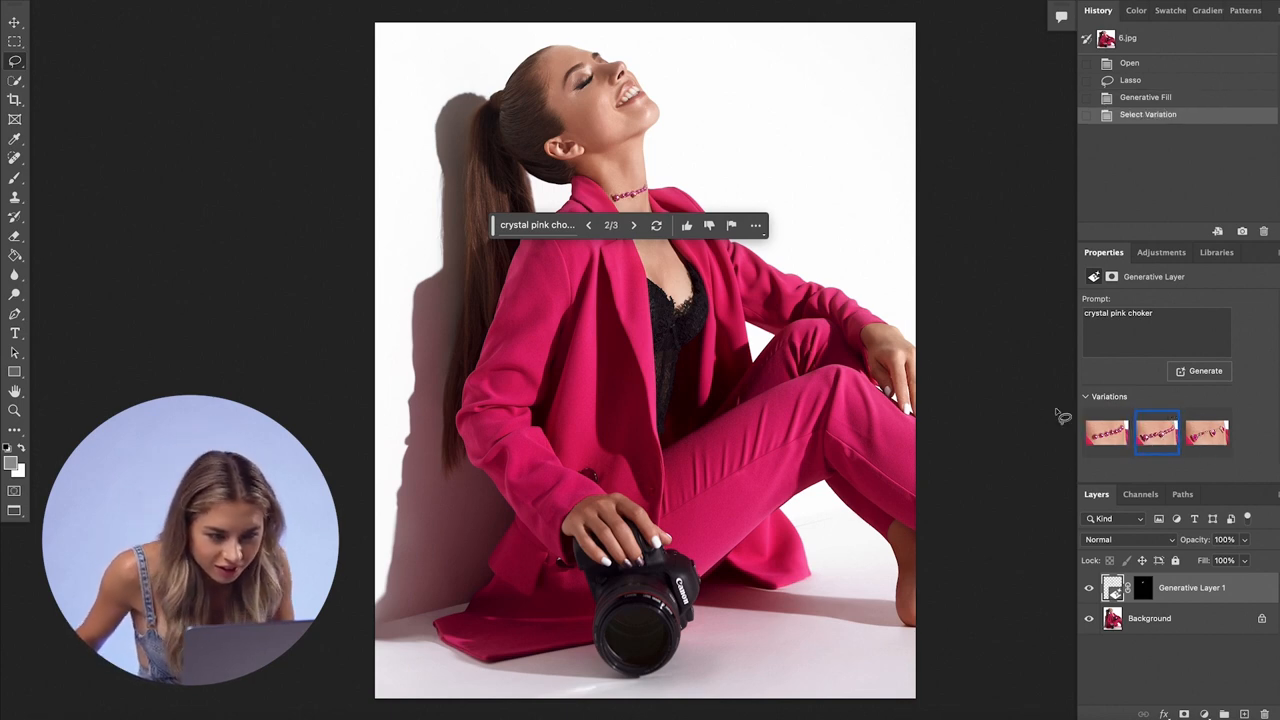
pyautogui.click(1208, 432)
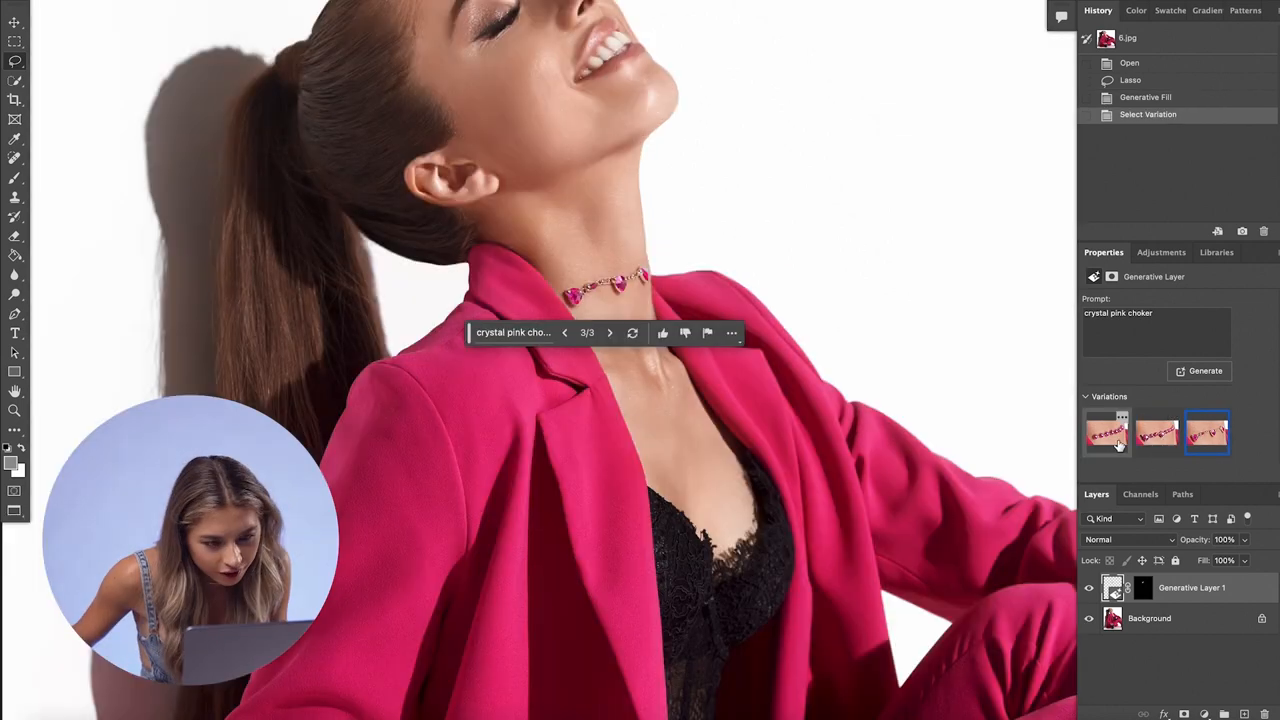
pyautogui.click(1156, 432)
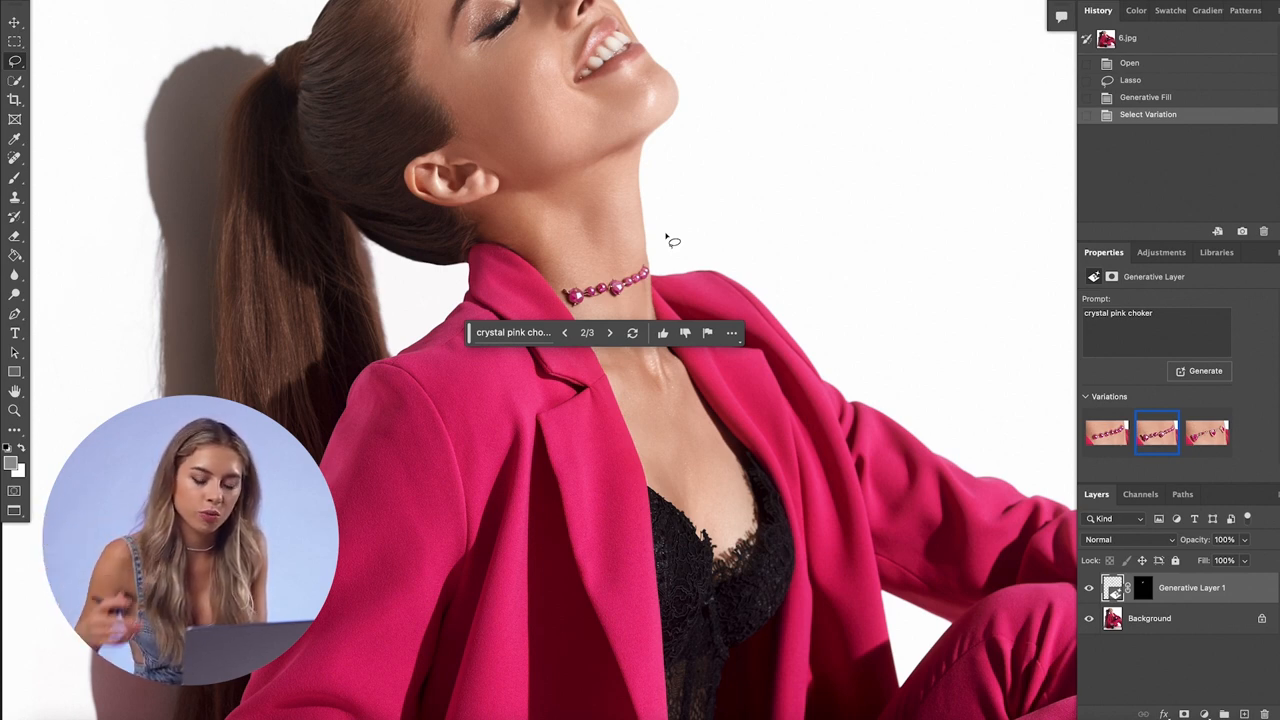
pyautogui.click(1208, 432)
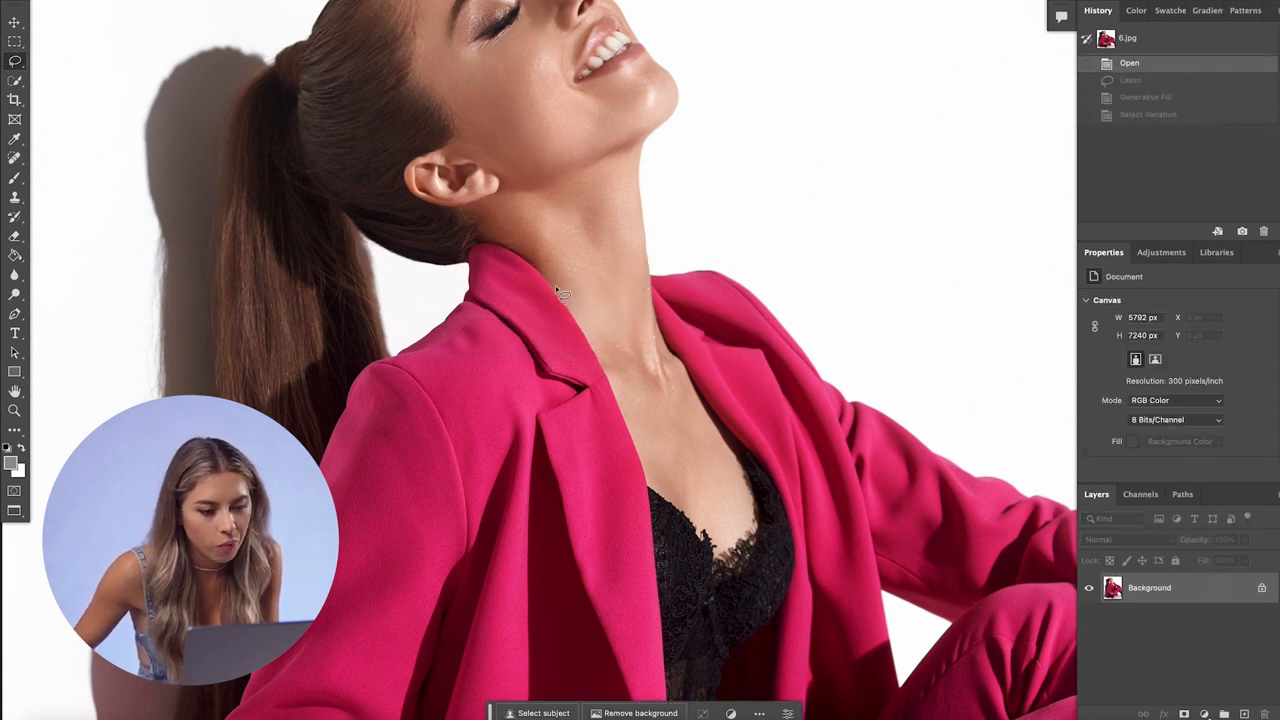
# Step: Revise the prompt to 'pink crystal choker on the neck', then a diamond choker, and preview the regenerated result
pyautogui.write('pink crystal choker on the neck')
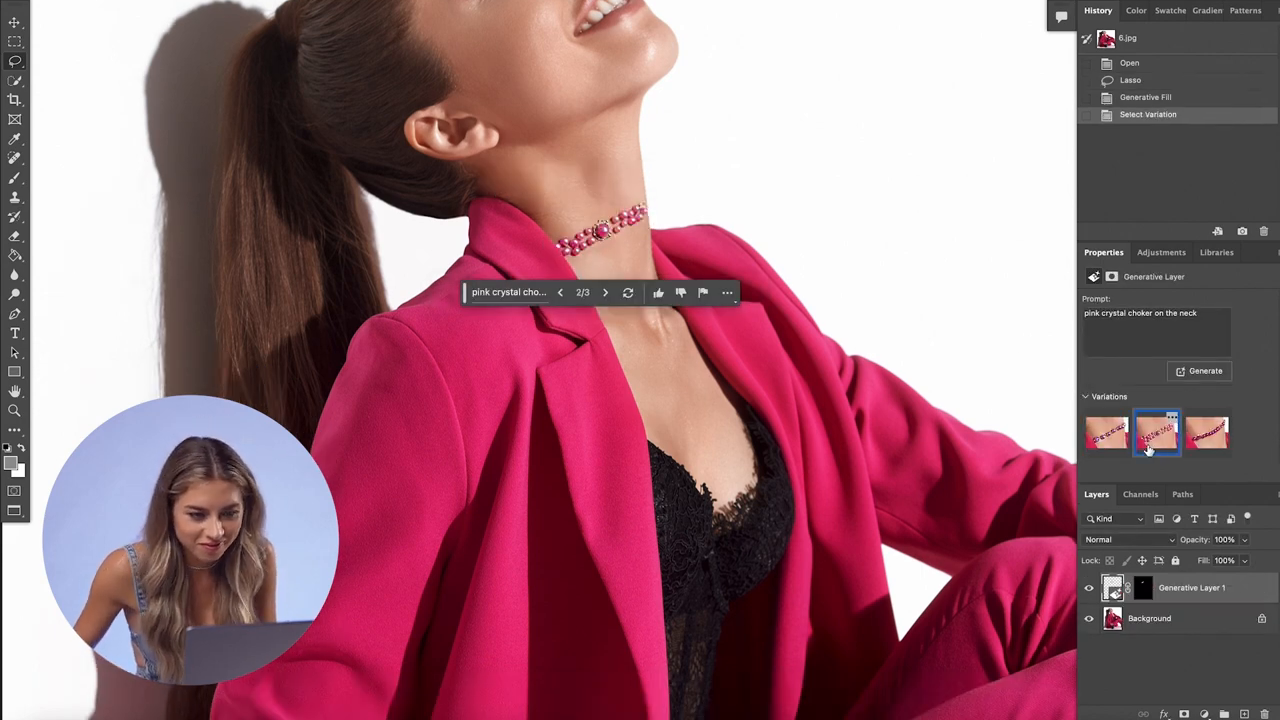
pyautogui.click(1208, 432)
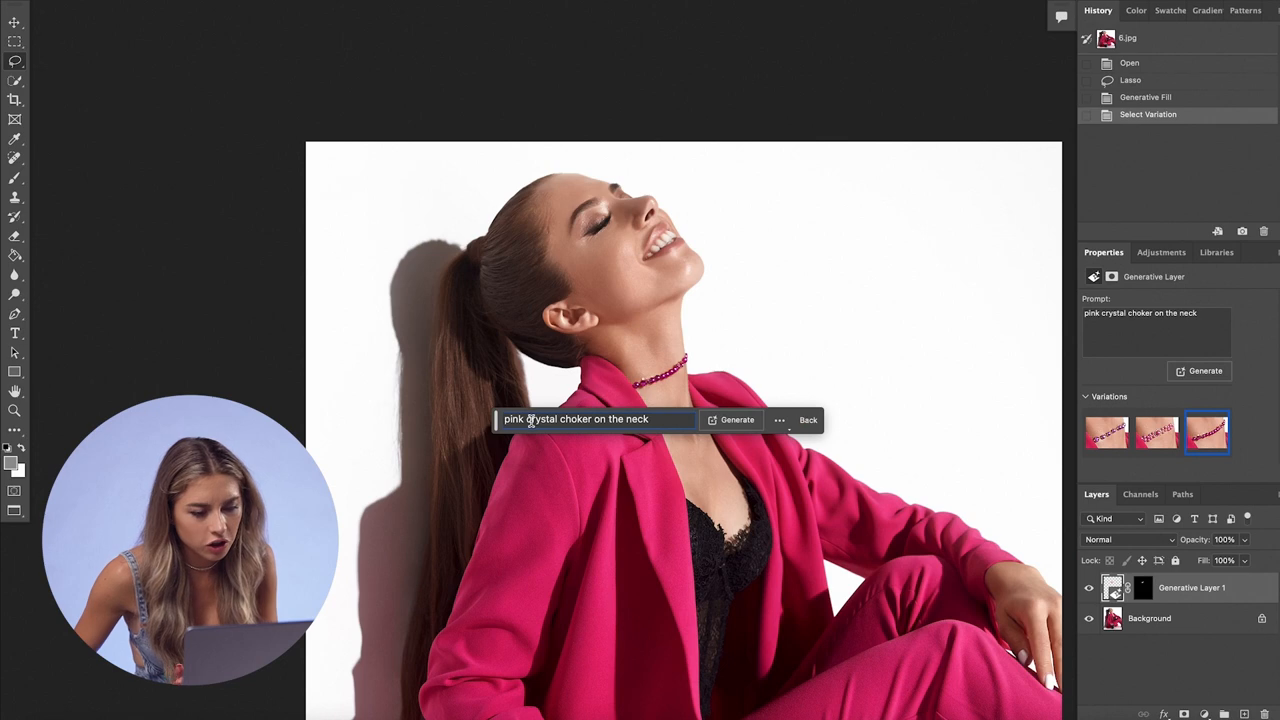
pyautogui.doubleClick(512, 420)
pyautogui.write('diamond')
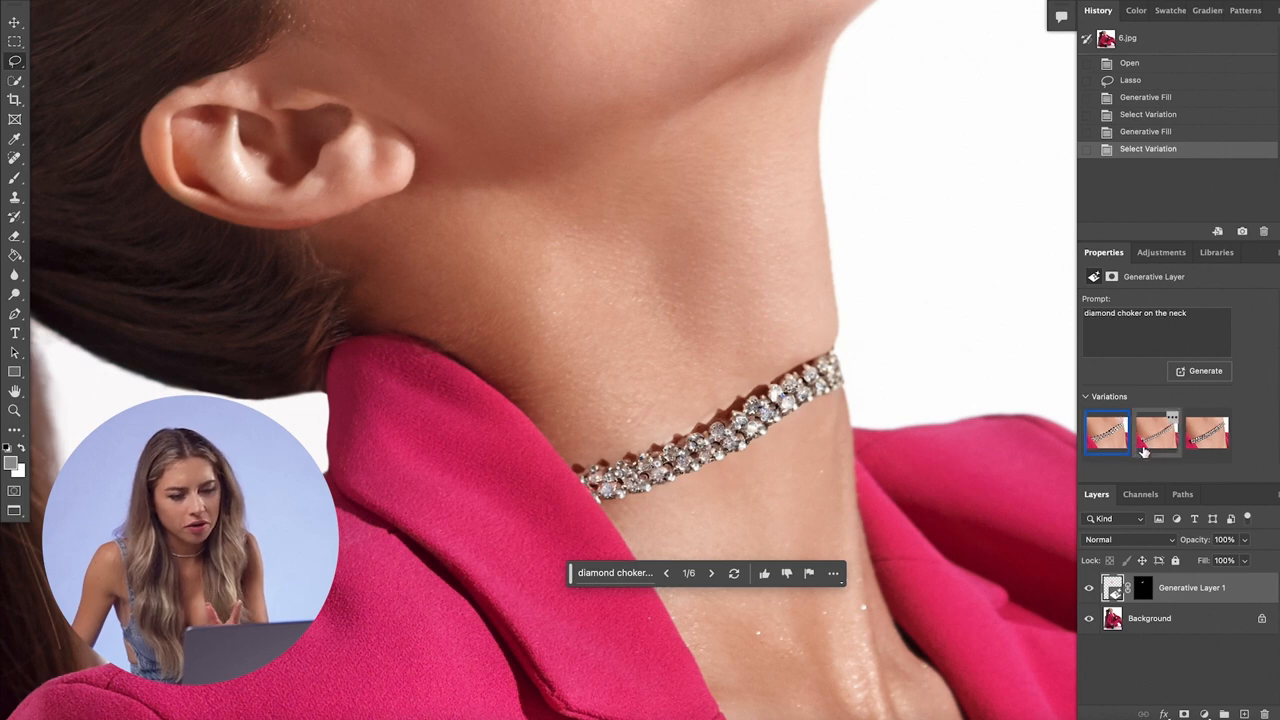
pyautogui.click(1208, 432)
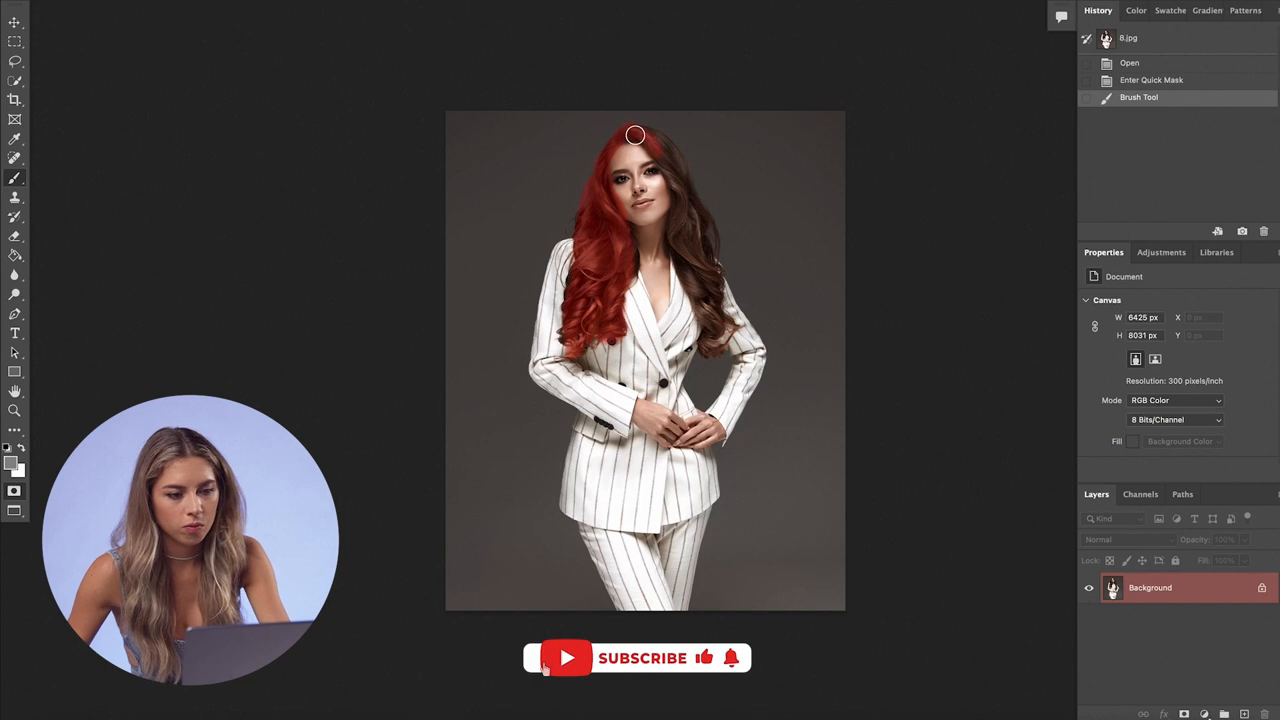
# Step: Mask the woman's hair and generate red hair in the selected area
pyautogui.moveTo(636, 136); pyautogui.dragTo(700, 218)
pyautogui.write('red hai')
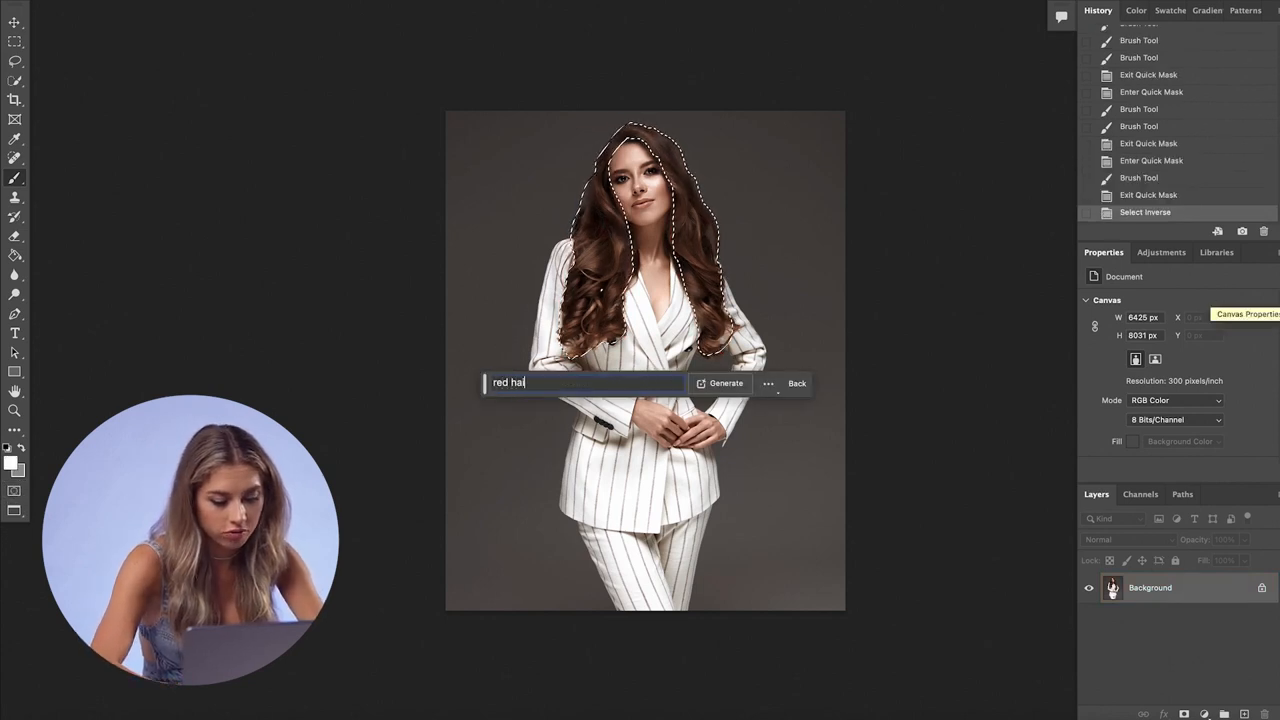
pyautogui.click(720, 384)
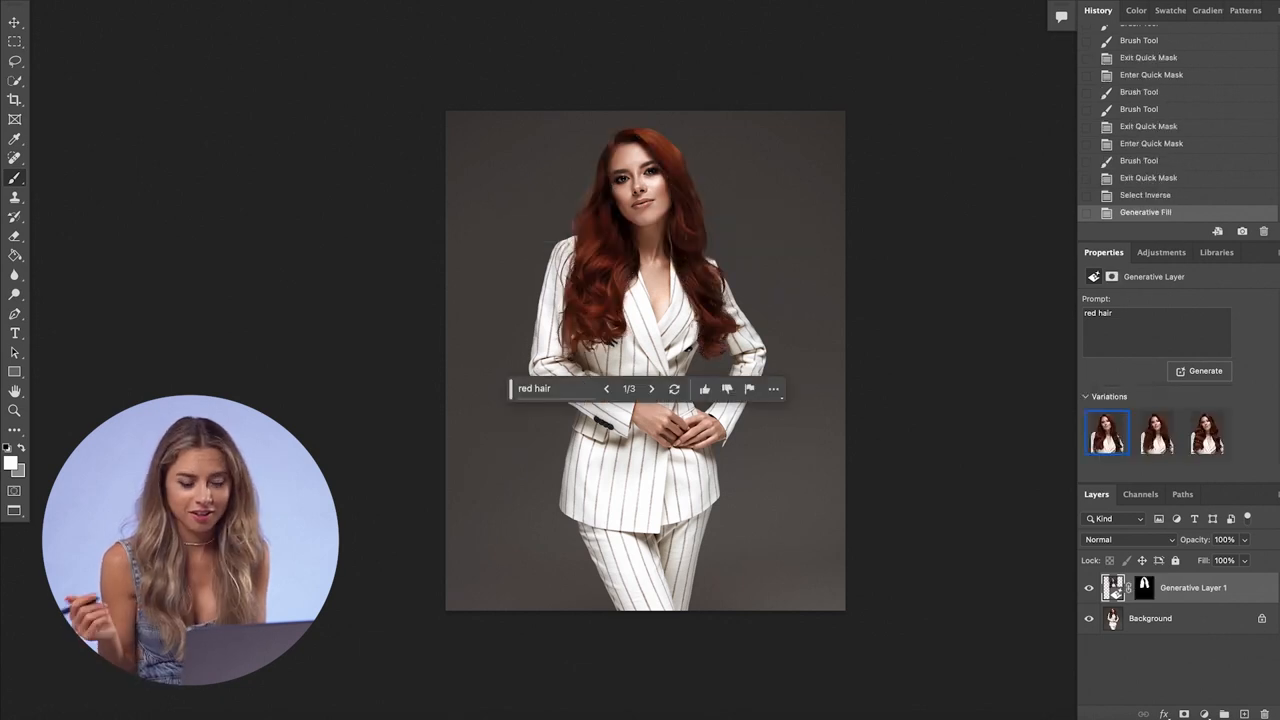
# Step: Compare the red hair variations, settle on the second and toggle its layer against the original
pyautogui.click(1156, 432)
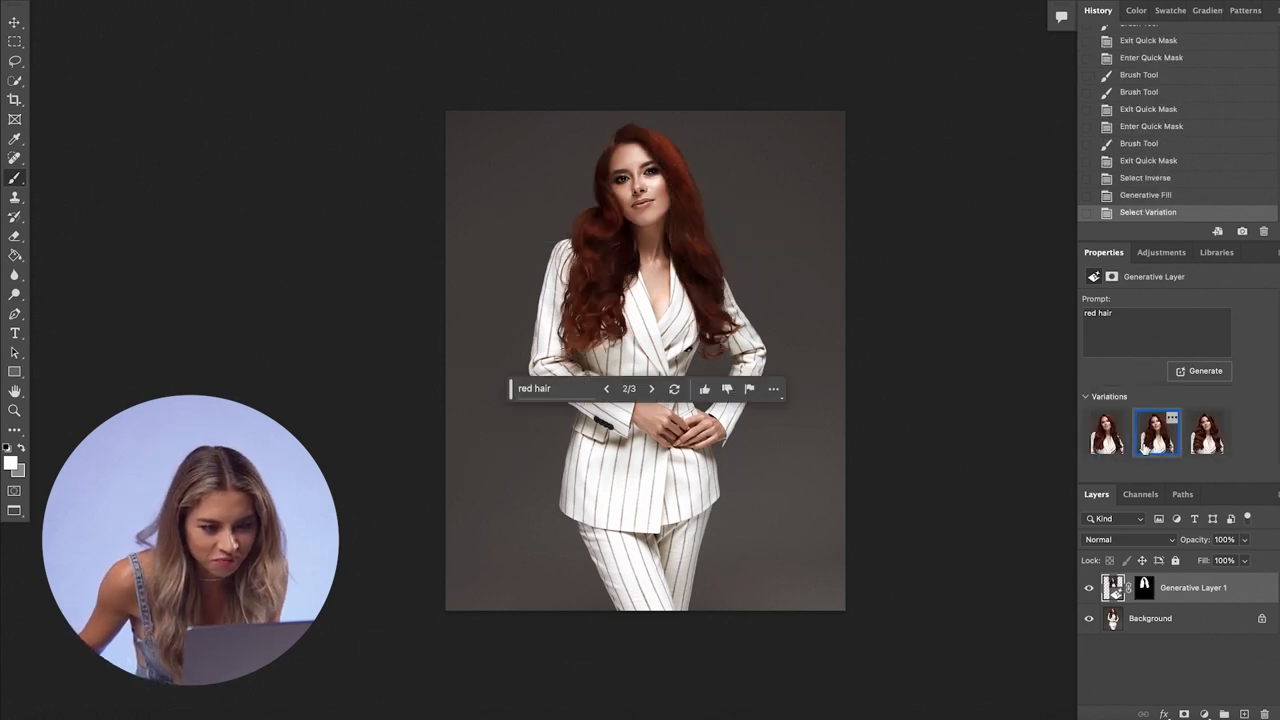
pyautogui.moveTo(1230, 460)
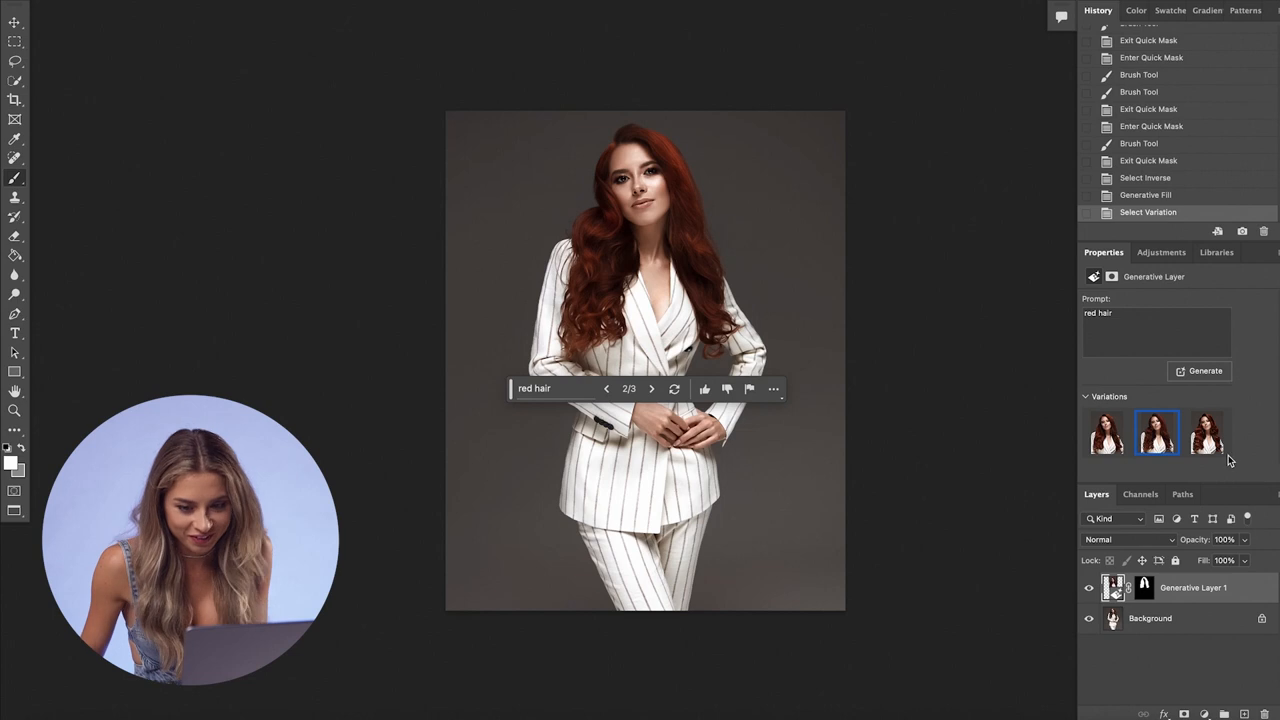
pyautogui.click(1208, 432)
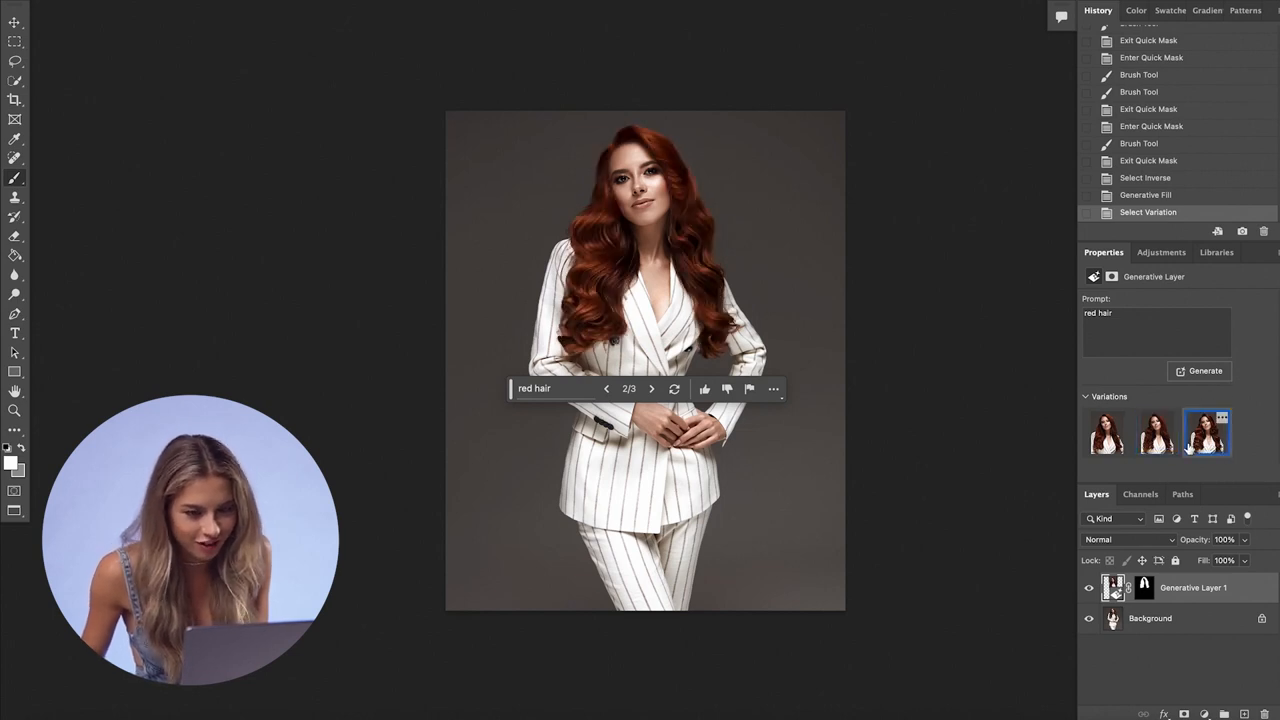
pyautogui.click(652, 388)
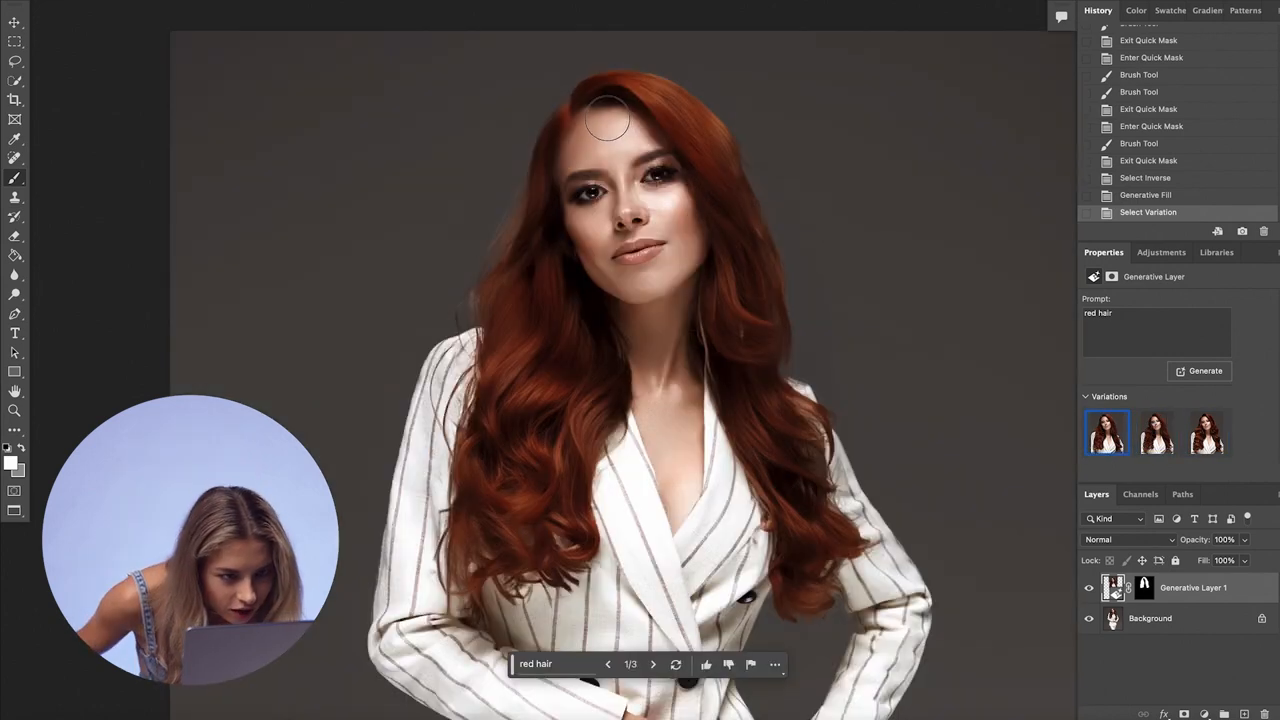
pyautogui.click(1156, 432)
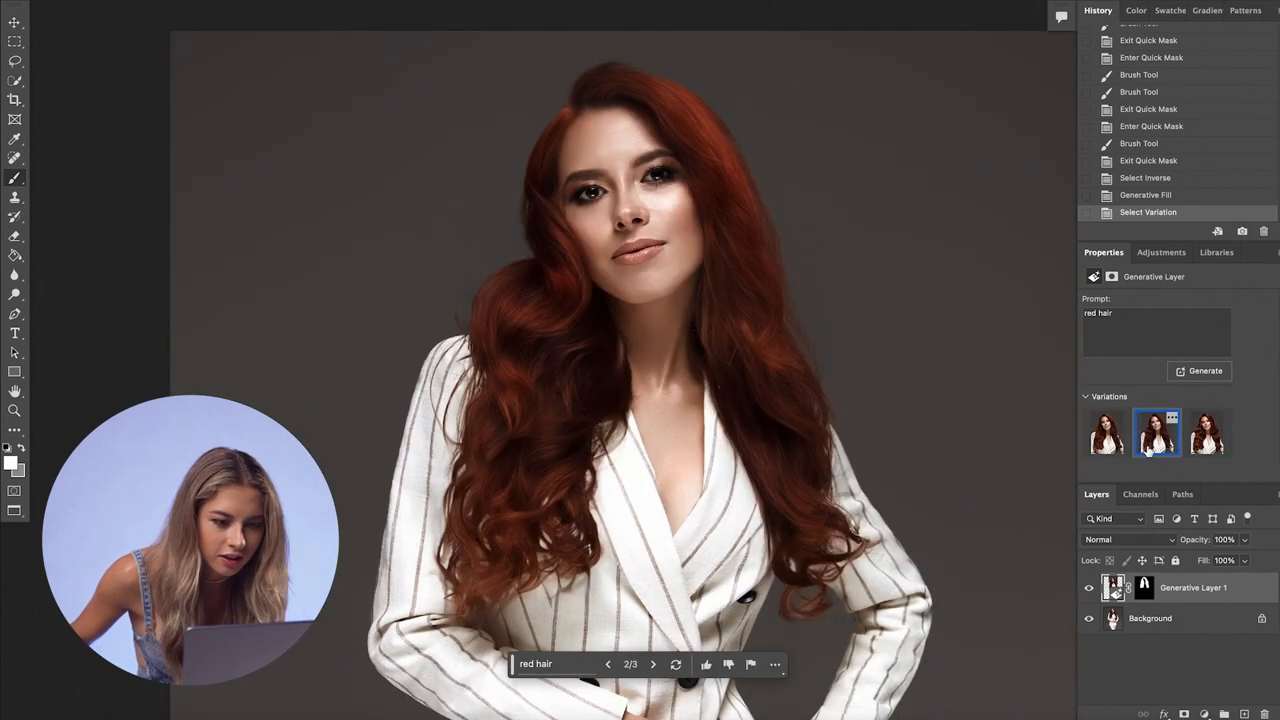
pyautogui.click(1104, 432)
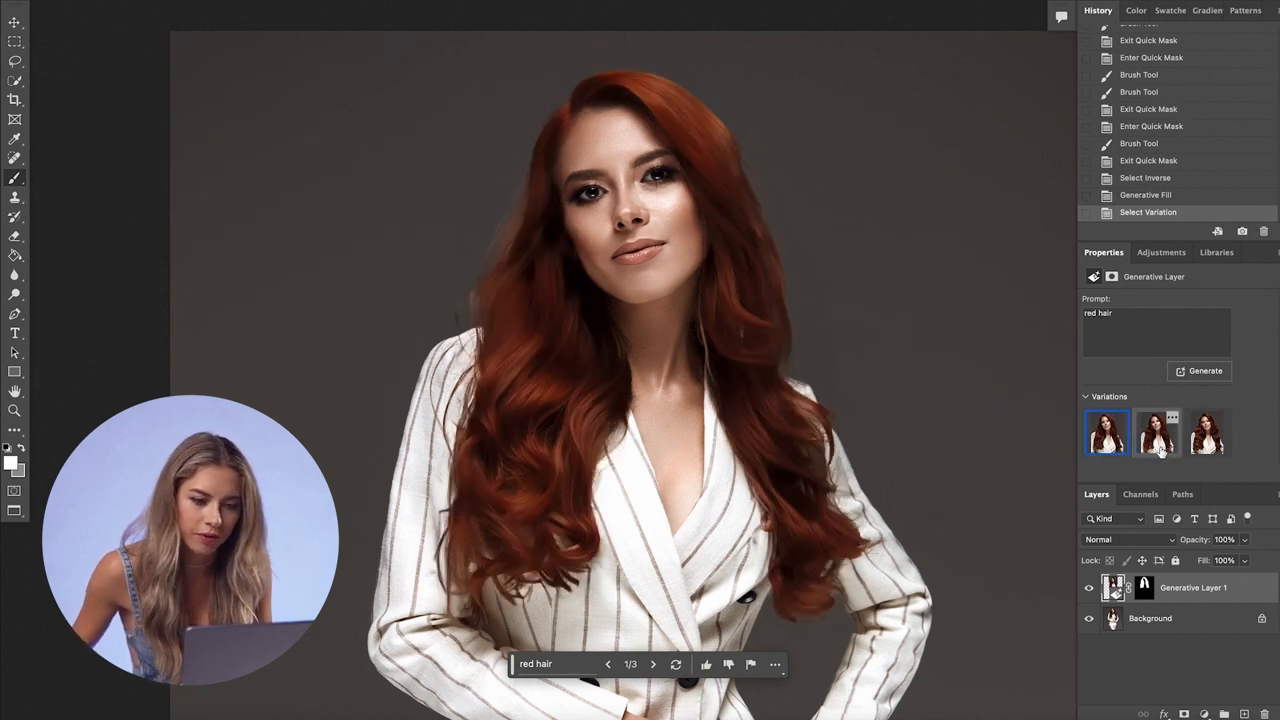
pyautogui.click(1156, 432)
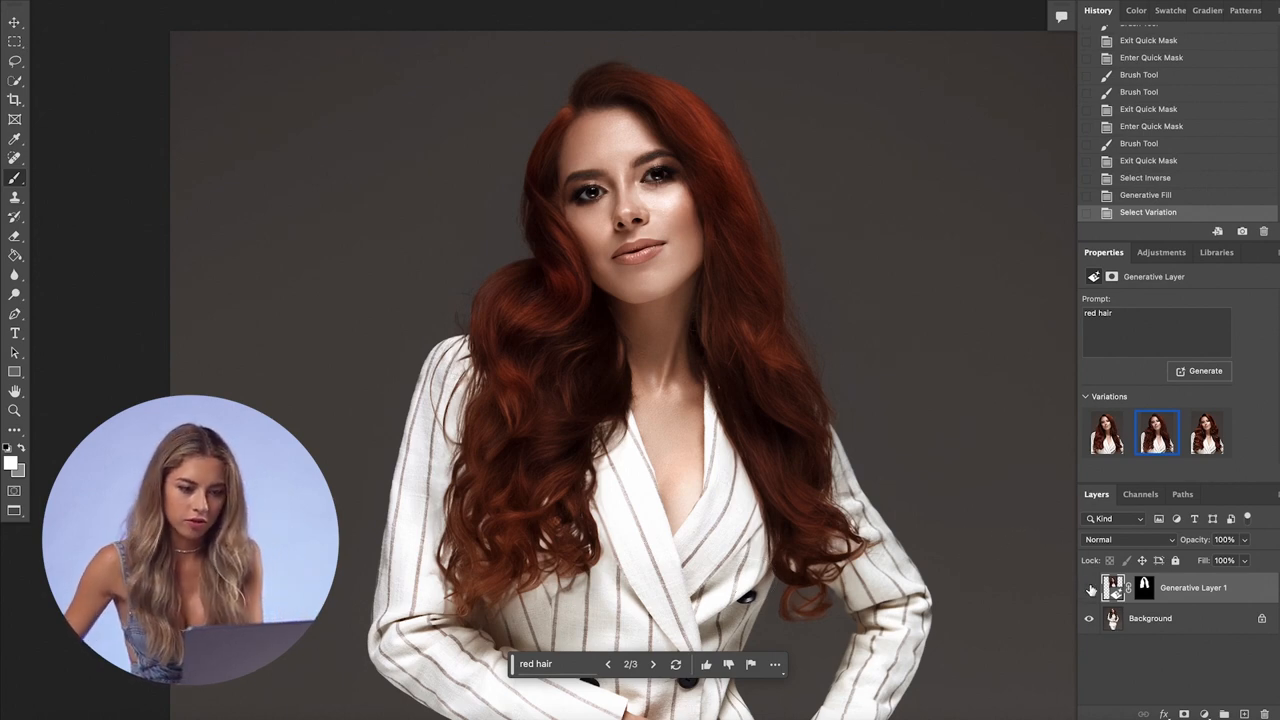
pyautogui.click(1088, 588)
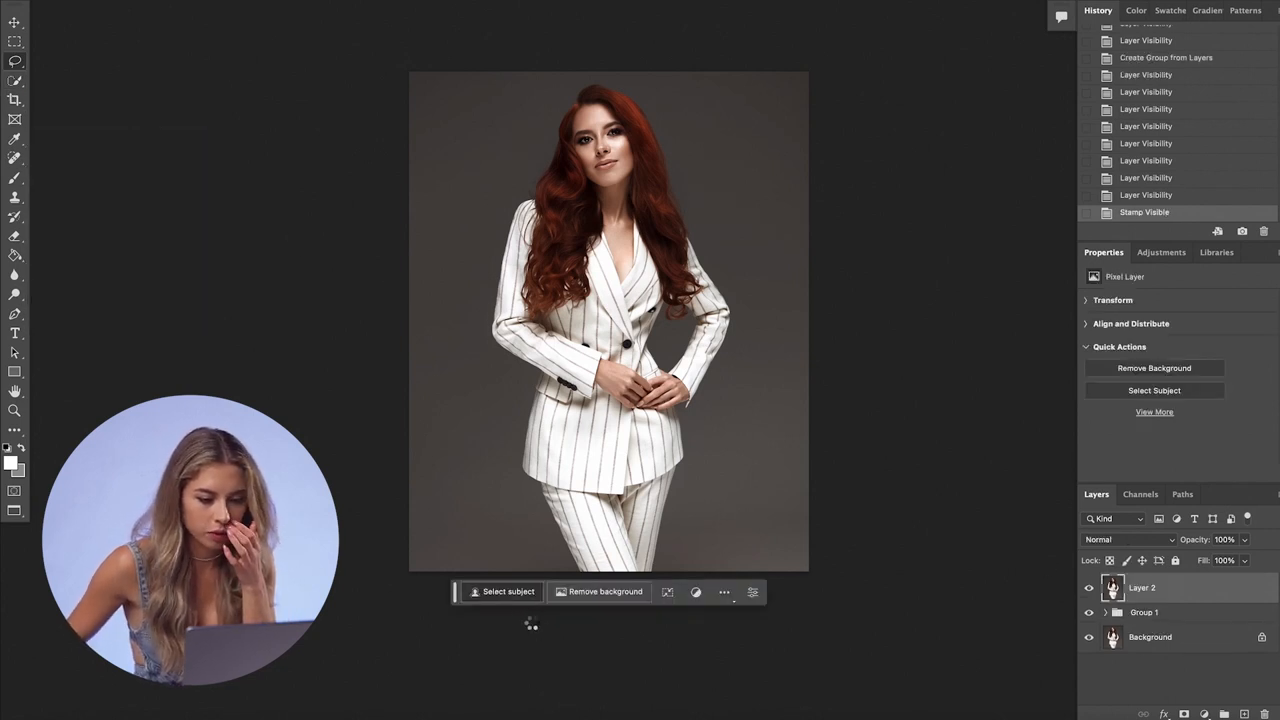
# Step: Select the woman as subject and generate a light-orange hand-painted canvas background behind her
pyautogui.click(1154, 390)
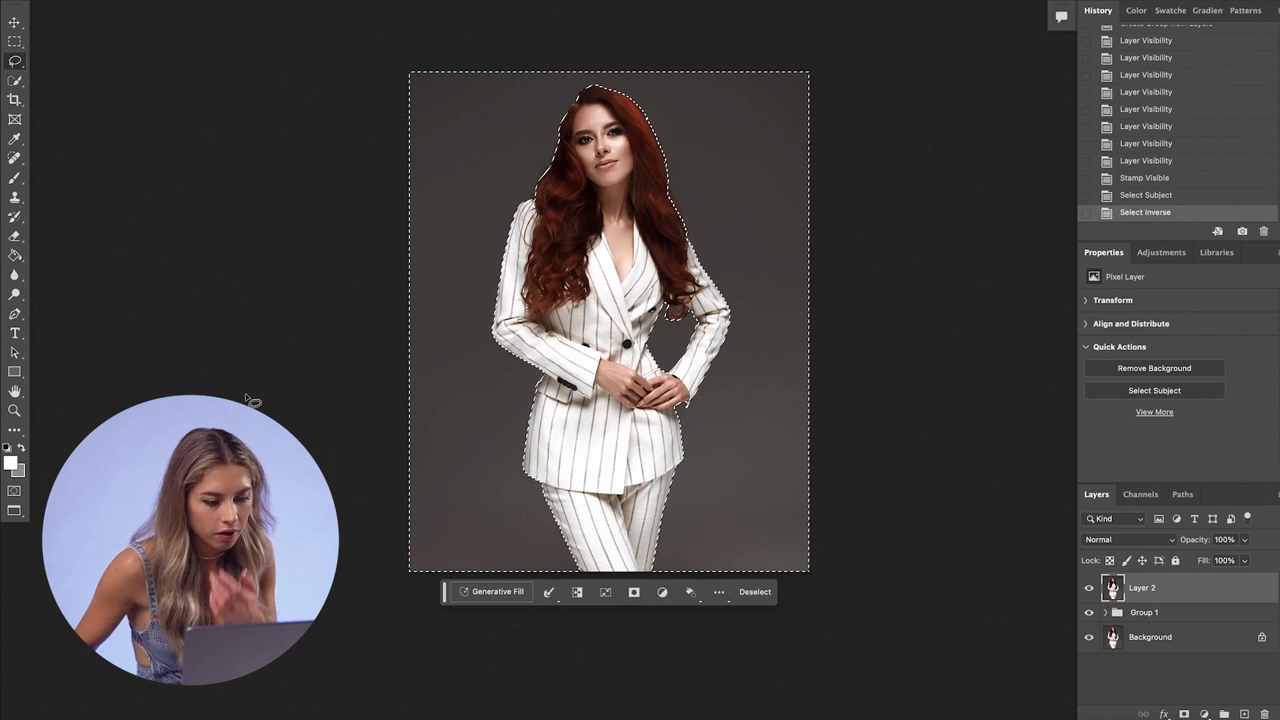
pyautogui.click(1182, 356)
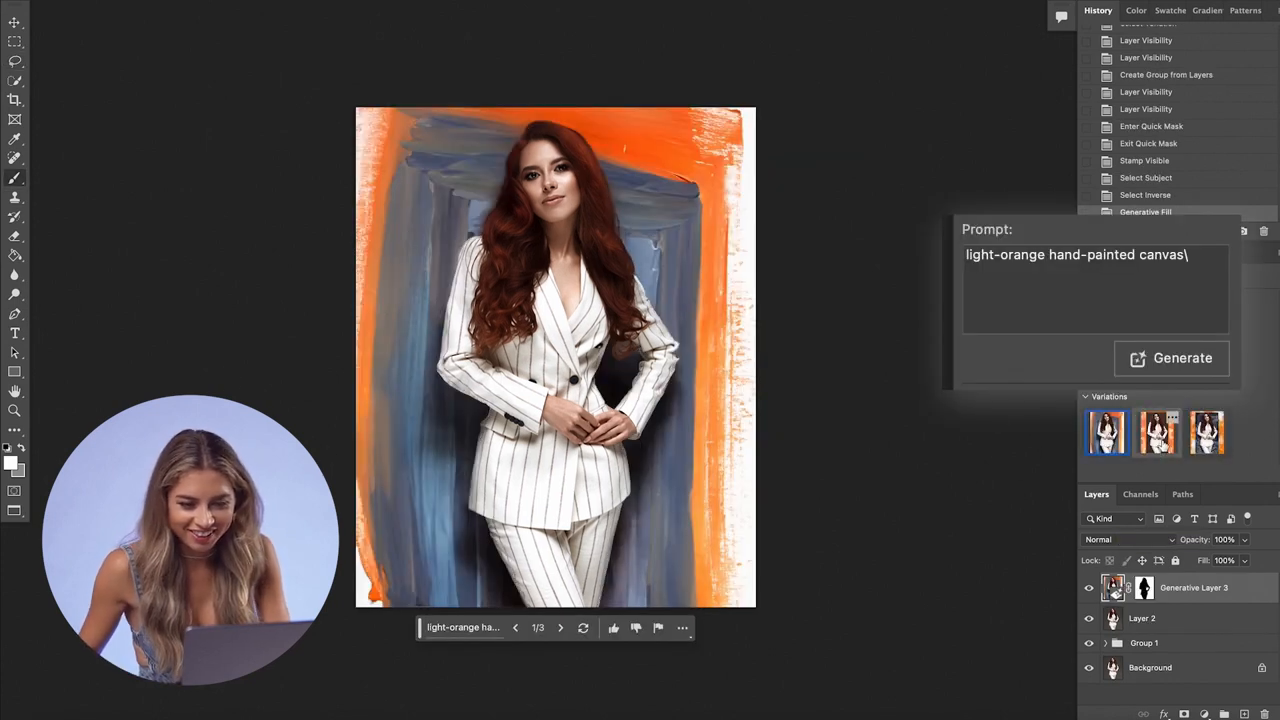
# Step: Compare background variations, then regenerate from the revised description
pyautogui.click(1158, 432)
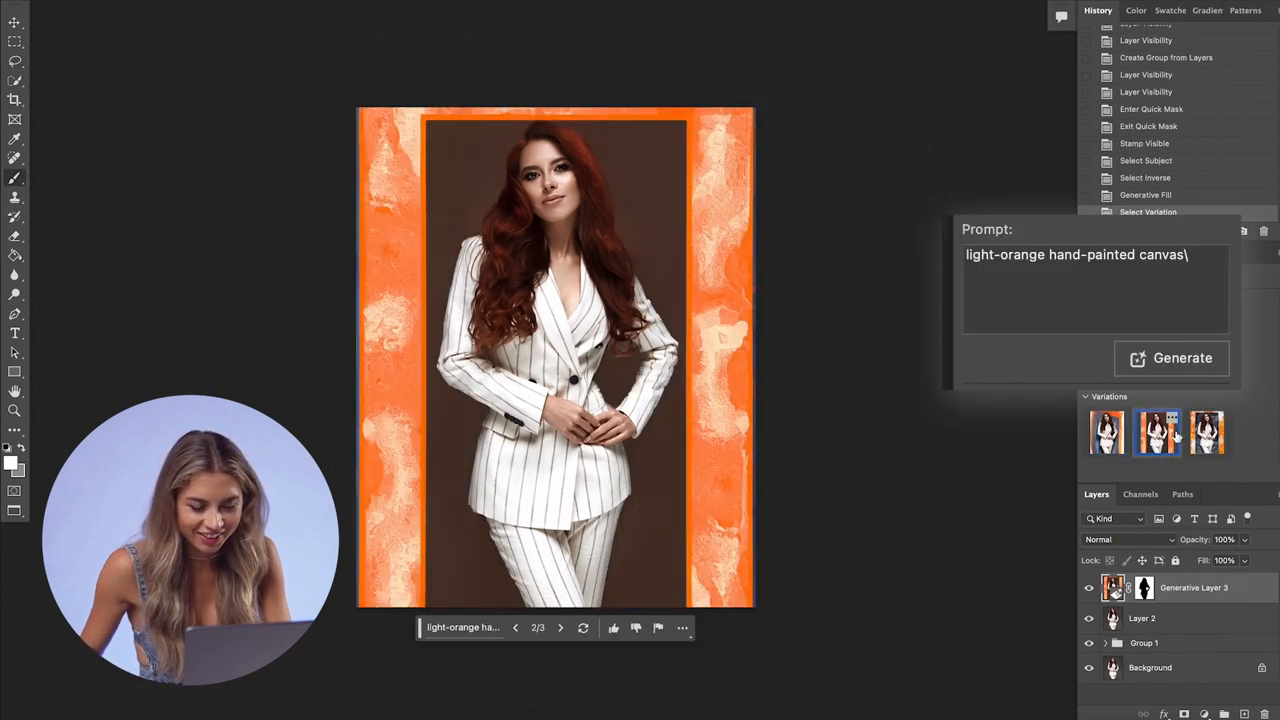
pyautogui.click(1156, 432)
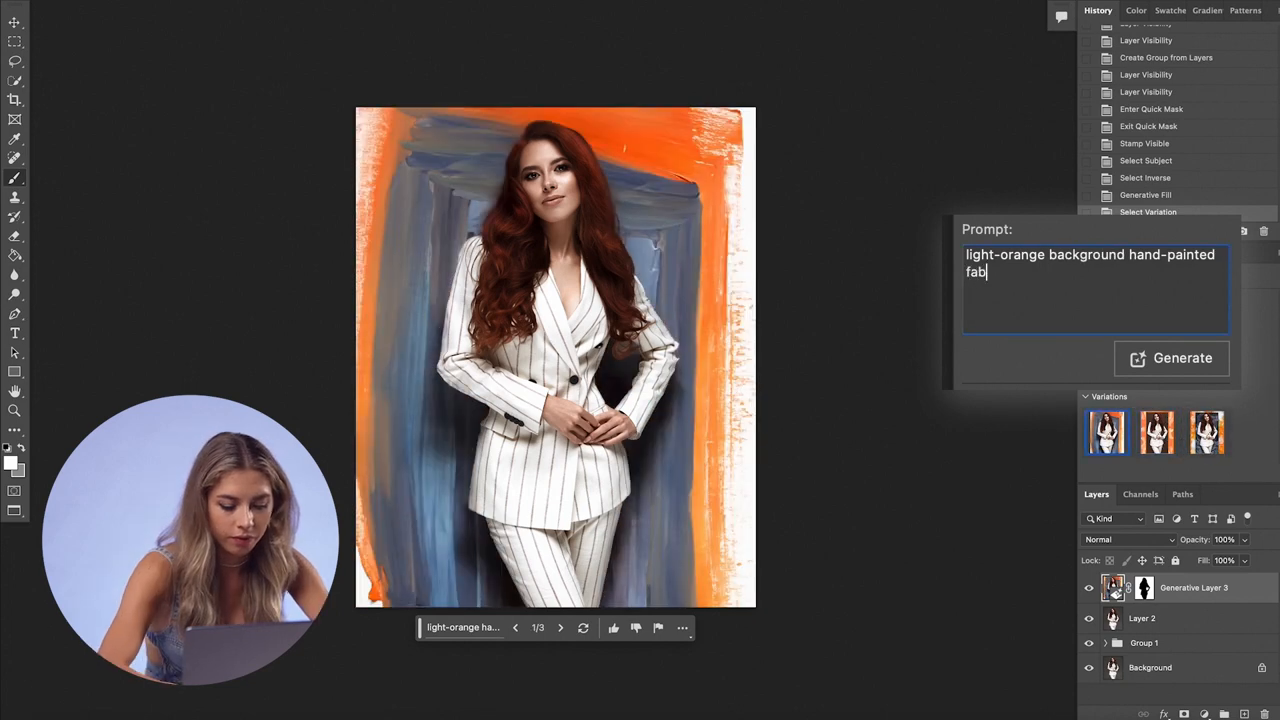
pyautogui.click(1182, 358)
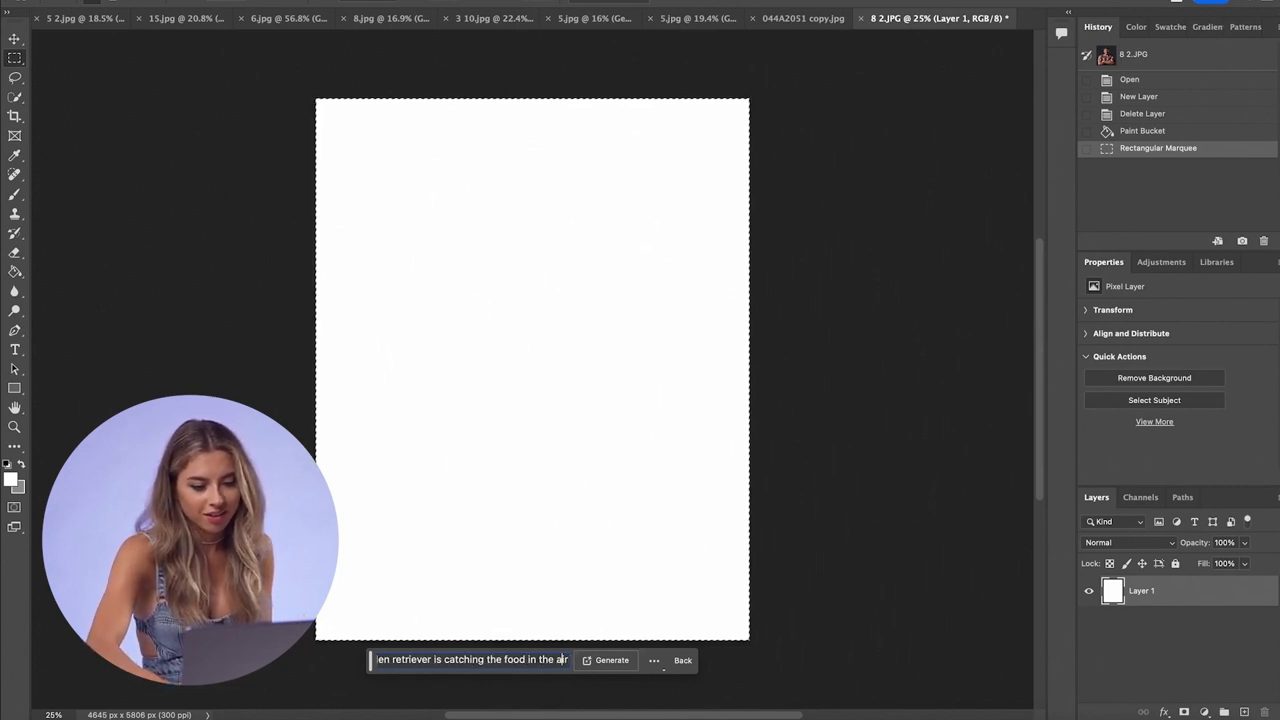
# Step: Generate a happy golden retriever catching food on the blank canvas and preview its variations
pyautogui.click(612, 660)
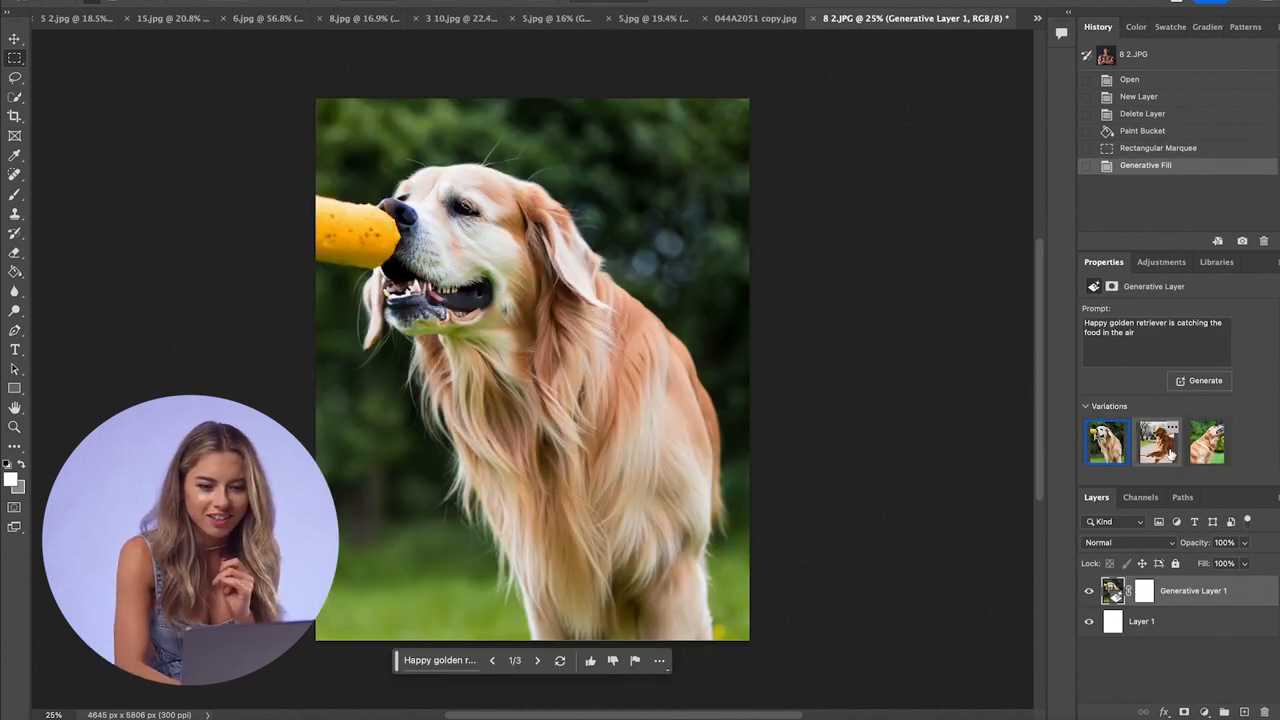
pyautogui.click(1156, 442)
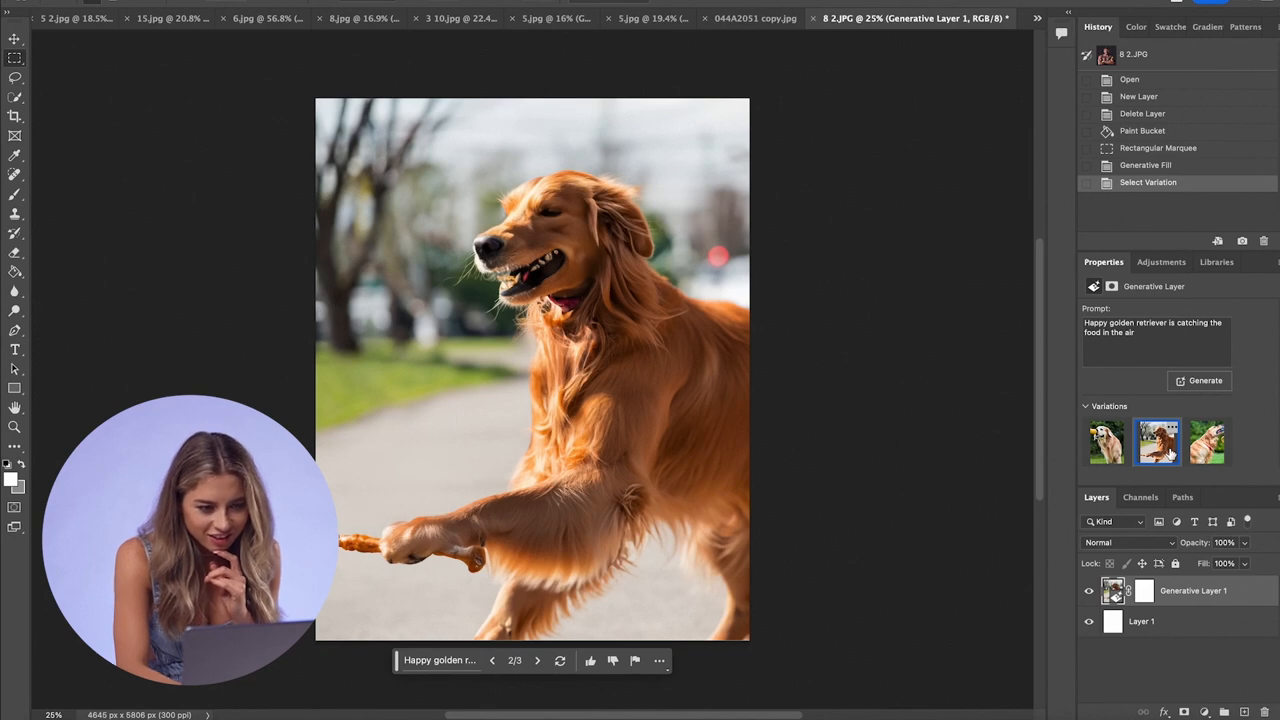
pyautogui.click(1208, 442)
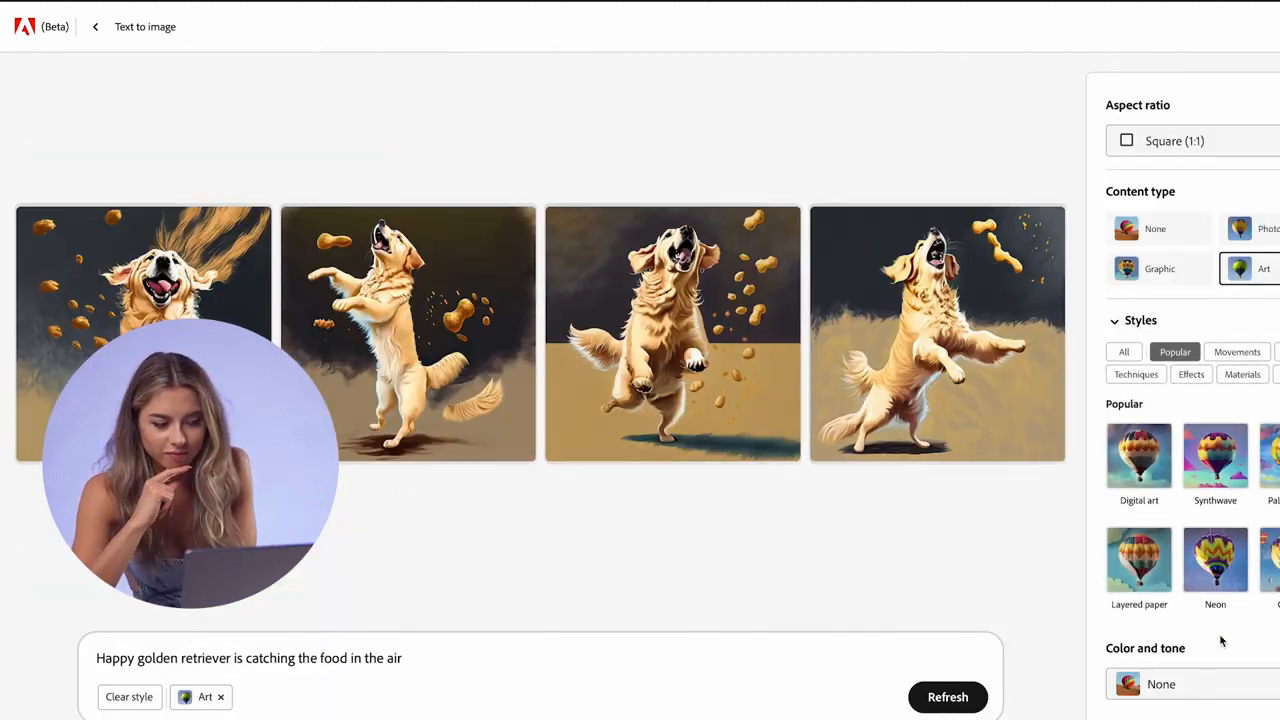
# Step: Switch the Firefly content type to Photo and browse the enlarged retriever photos
pyautogui.click(1248, 228)
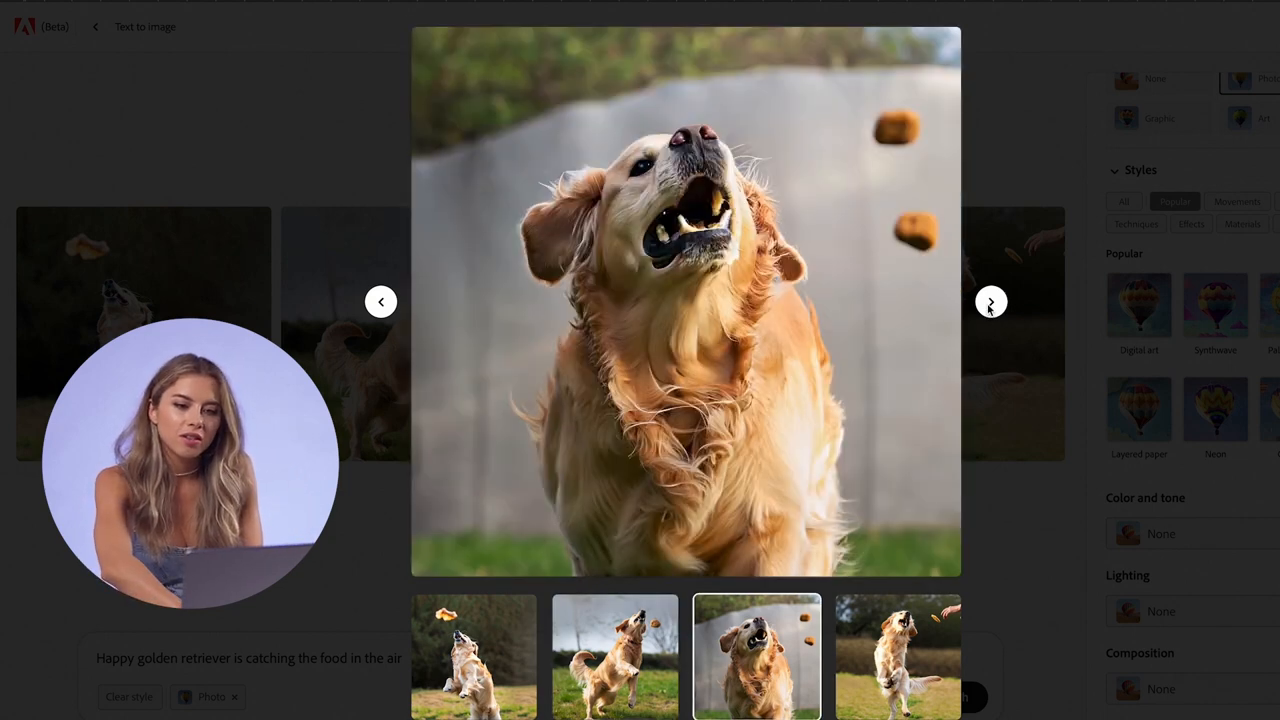
pyautogui.click(992, 300)
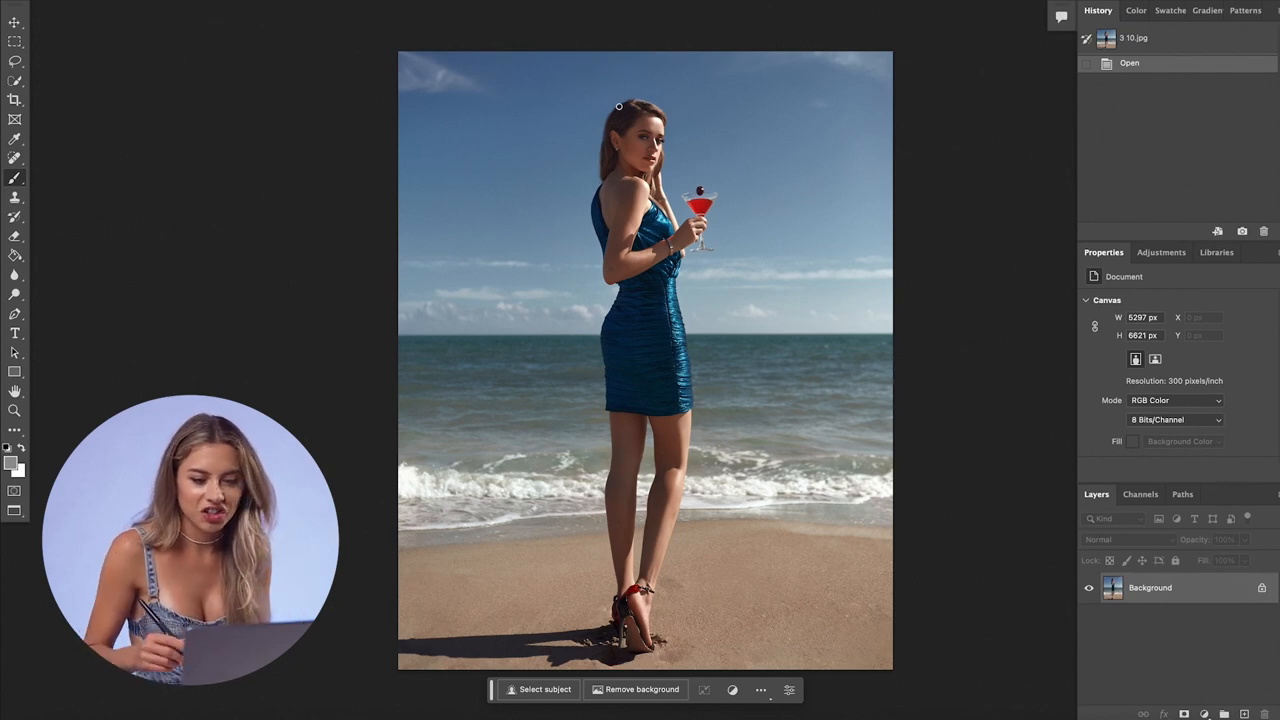
# Step: Cycle through the first set of generated mountain variations and regenerate a fresh set
pyautogui.click(1204, 370)
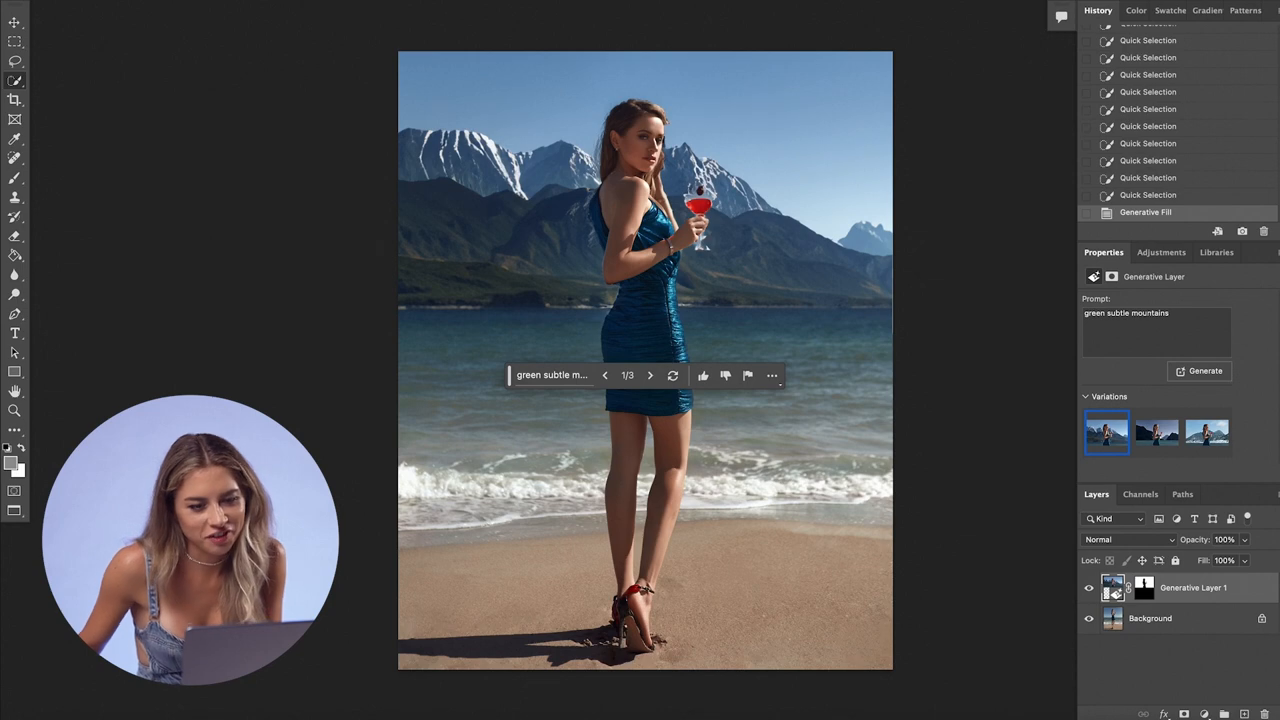
pyautogui.click(1208, 432)
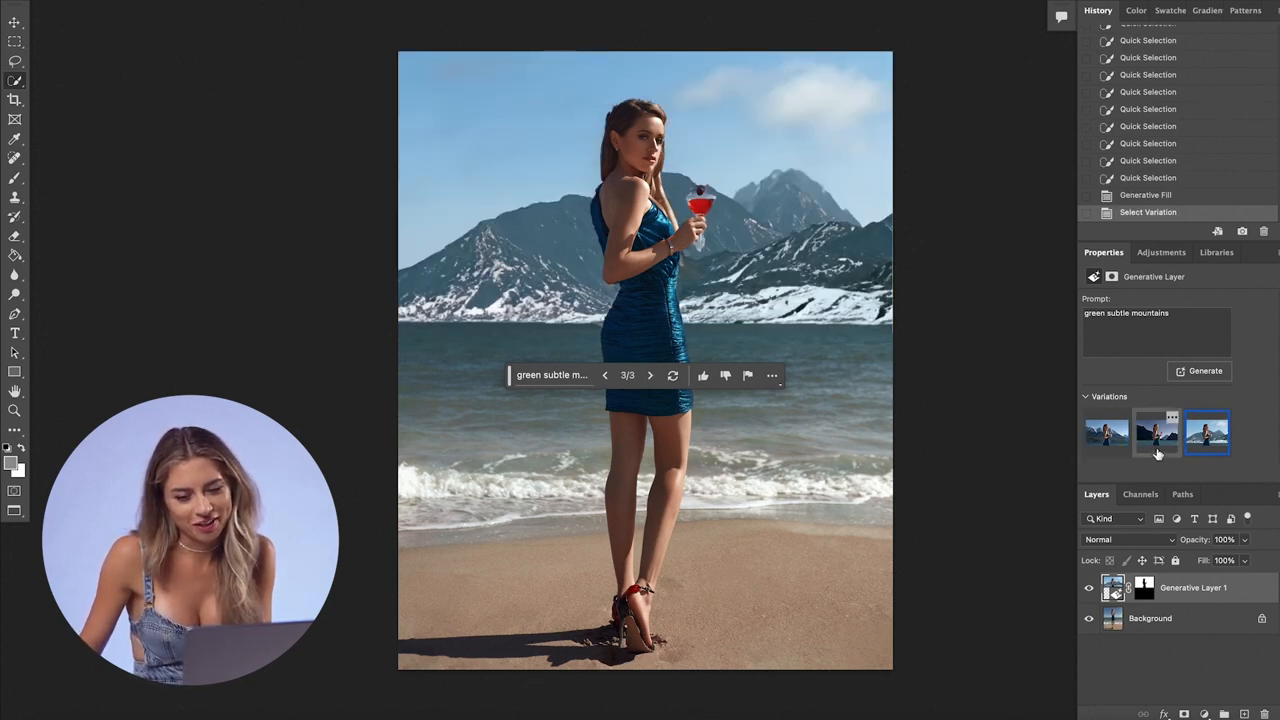
pyautogui.click(1206, 432)
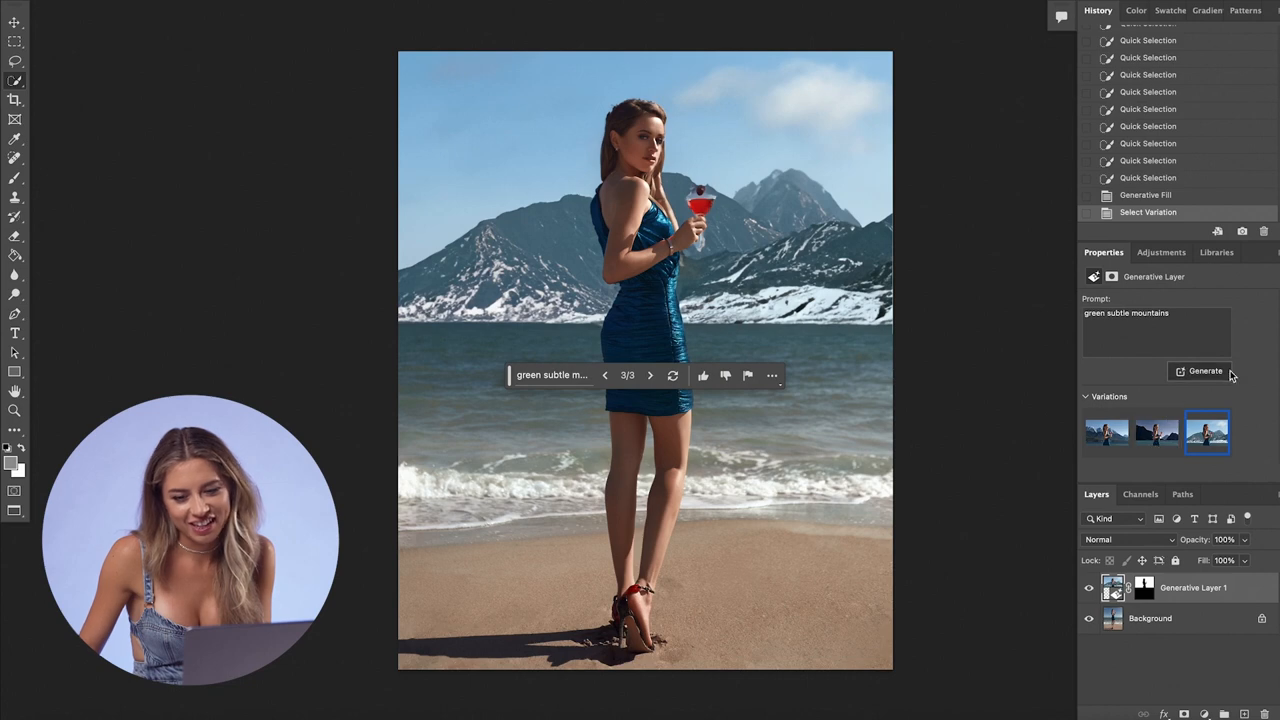
pyautogui.click(1204, 370)
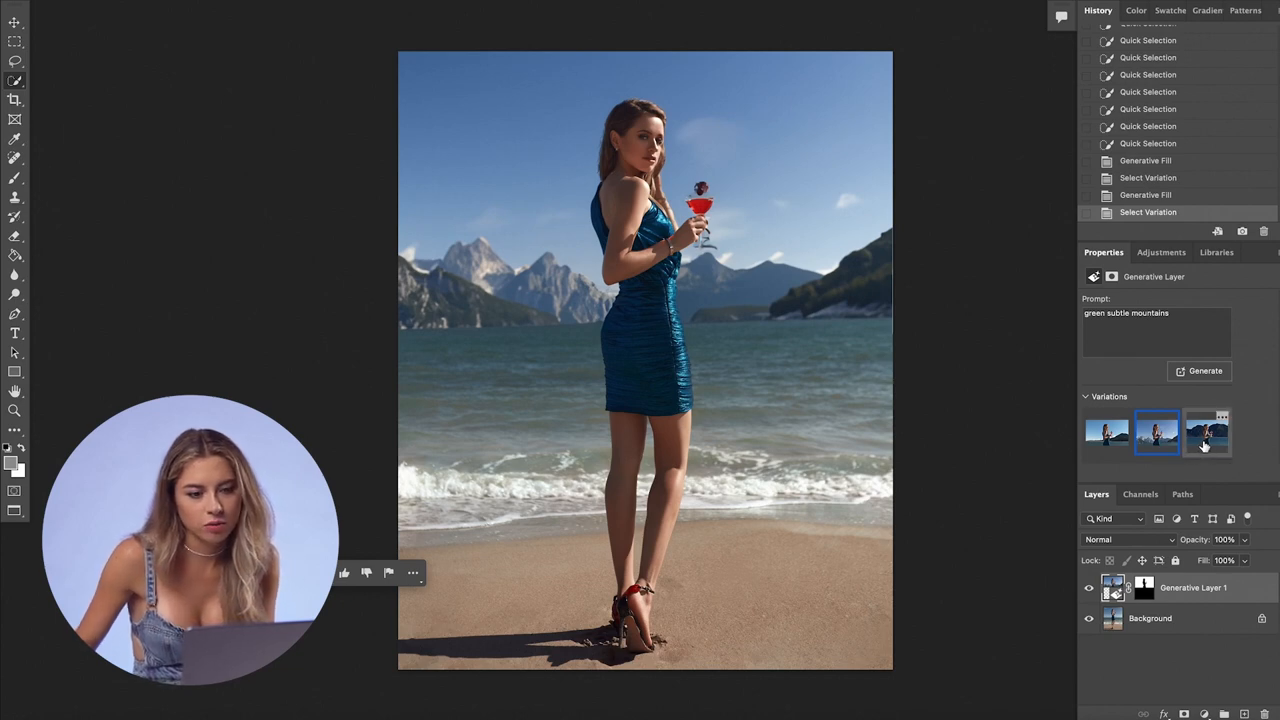
# Step: Compare the new dark, snowy and green mountain variations, landing on the green mountains
pyautogui.click(1106, 432)
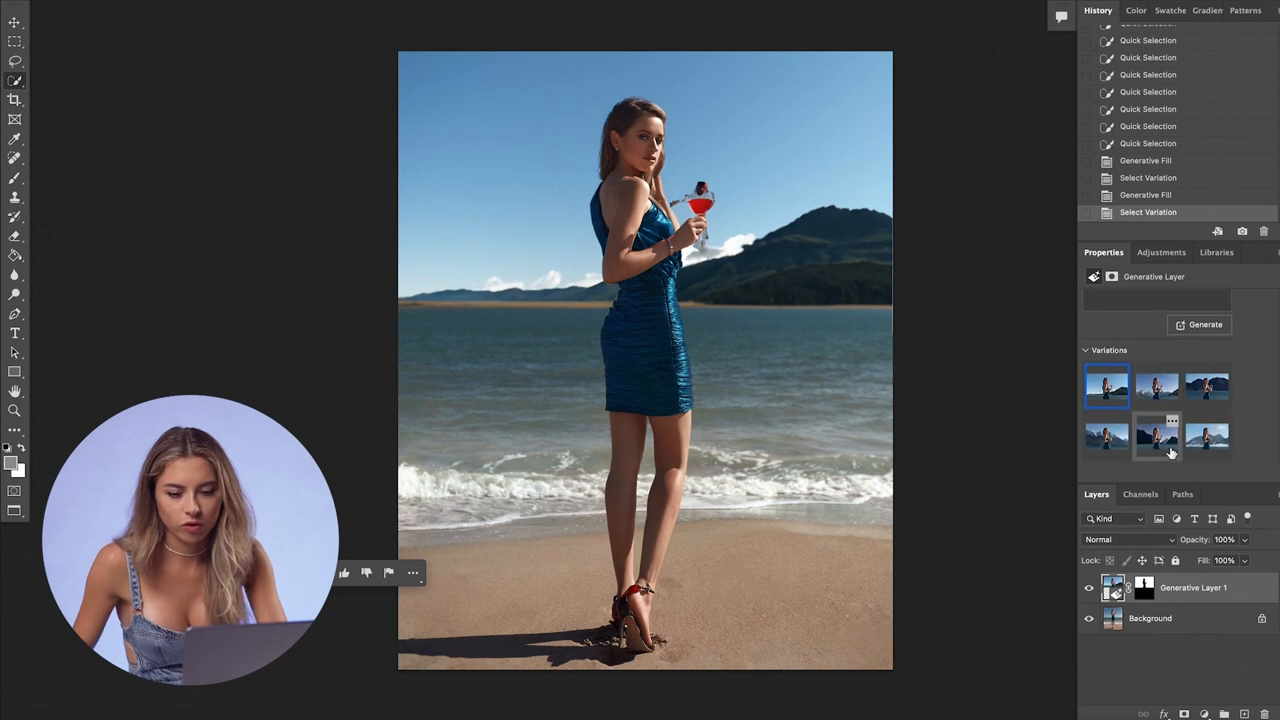
pyautogui.click(1156, 432)
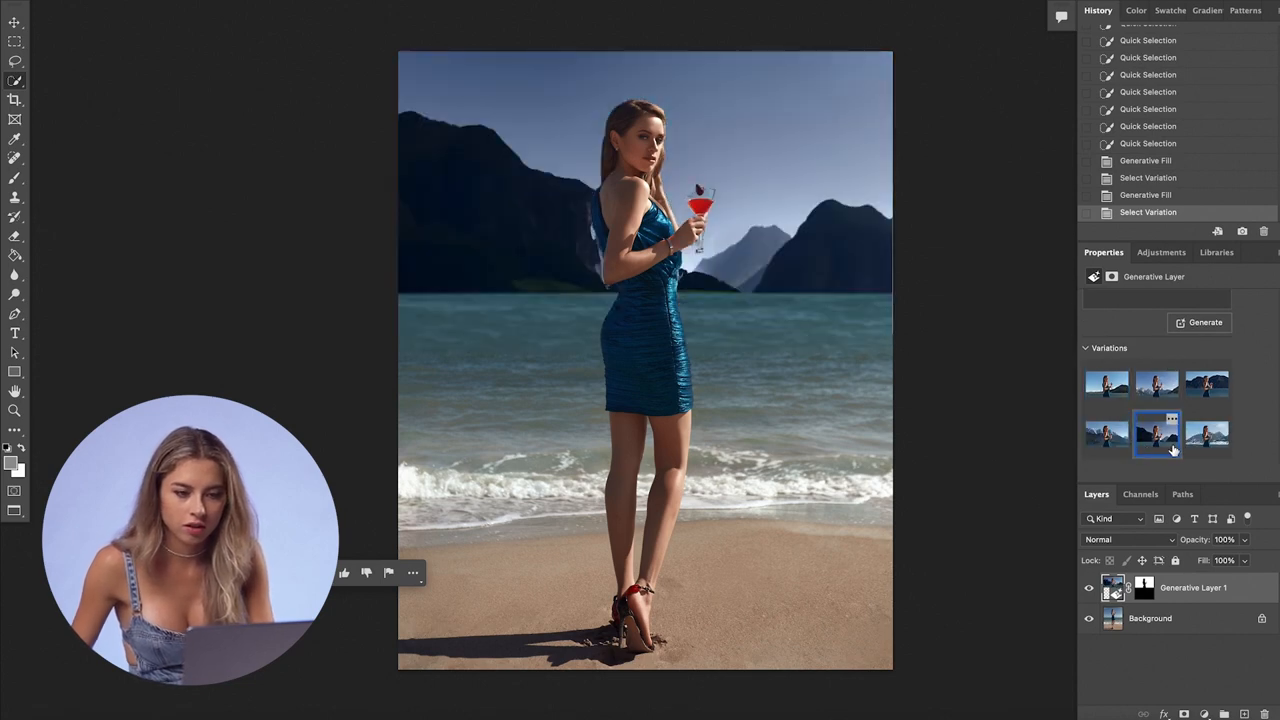
pyautogui.click(1208, 432)
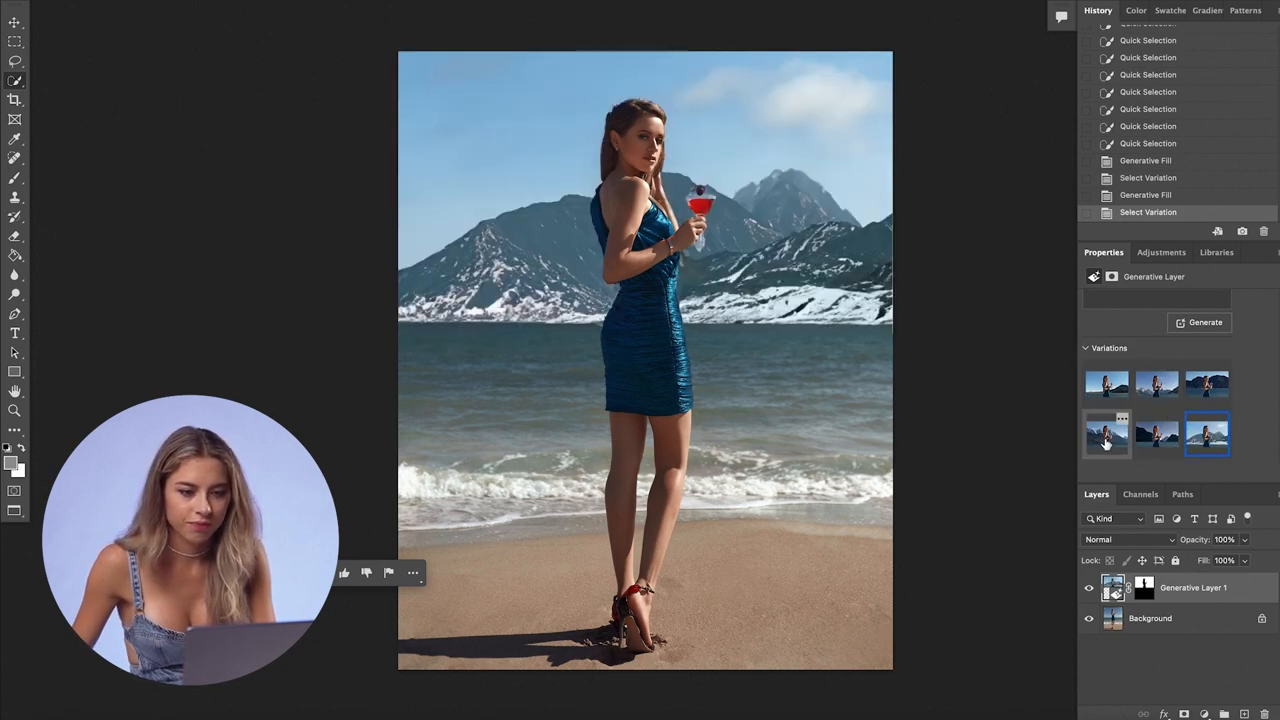
pyautogui.click(1106, 432)
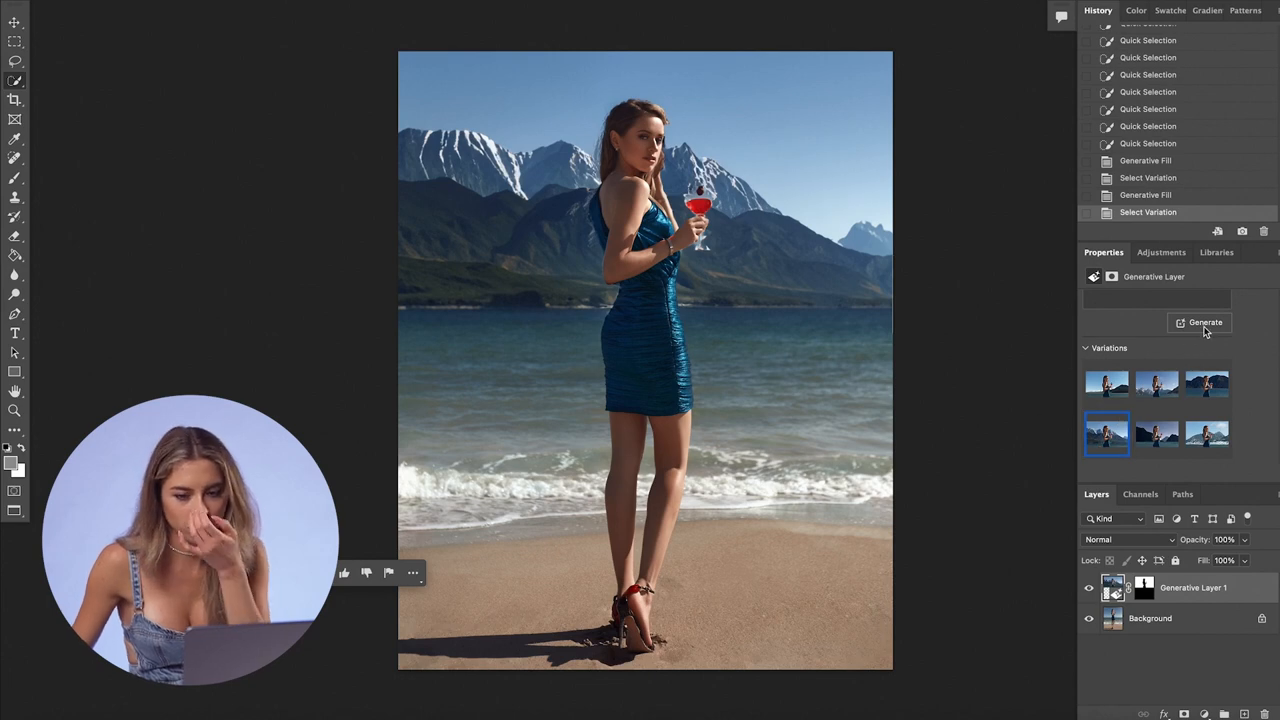
# Step: Generate more variations and apply the rugged cliff mountains behind the woman
pyautogui.click(1204, 322)
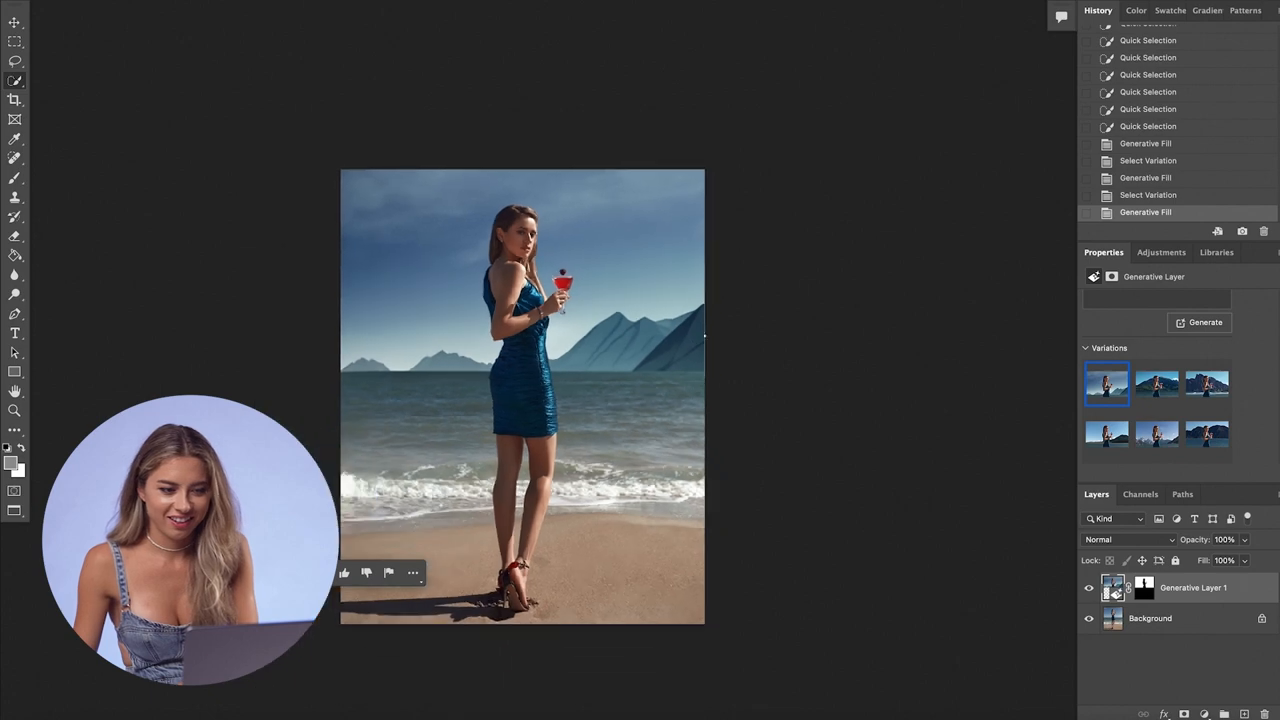
pyautogui.click(1208, 384)
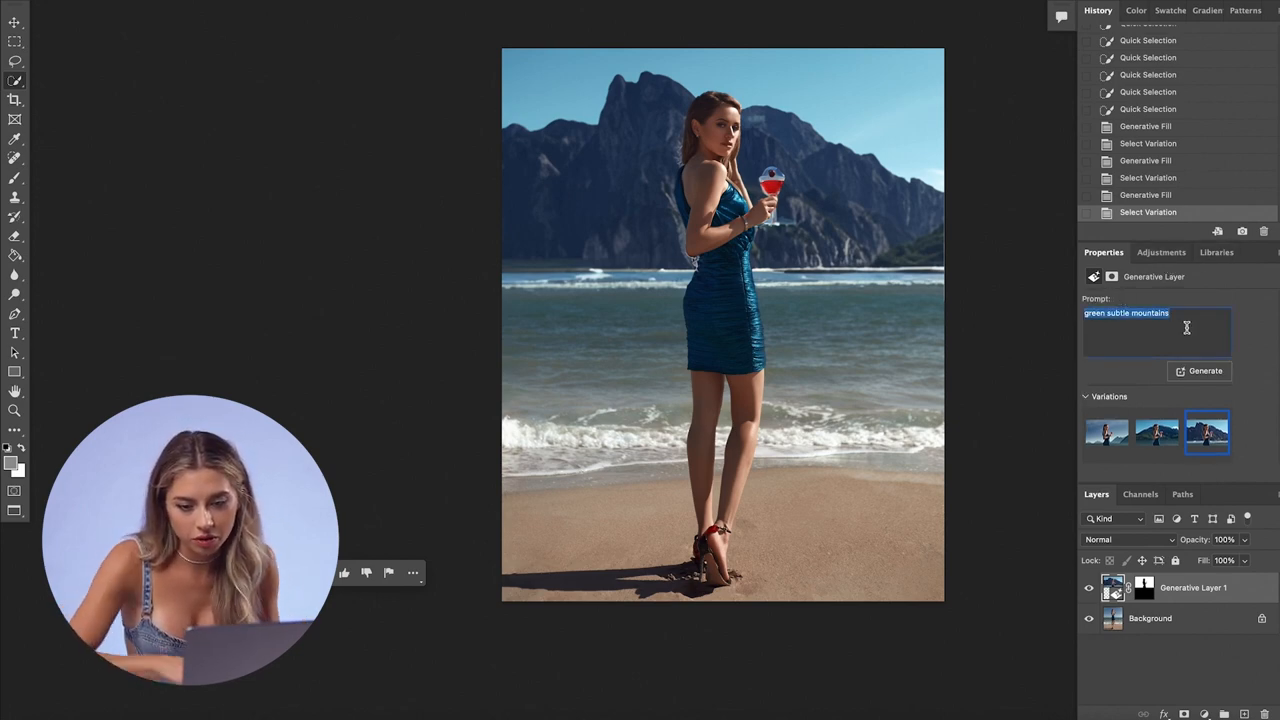
pyautogui.click(1206, 432)
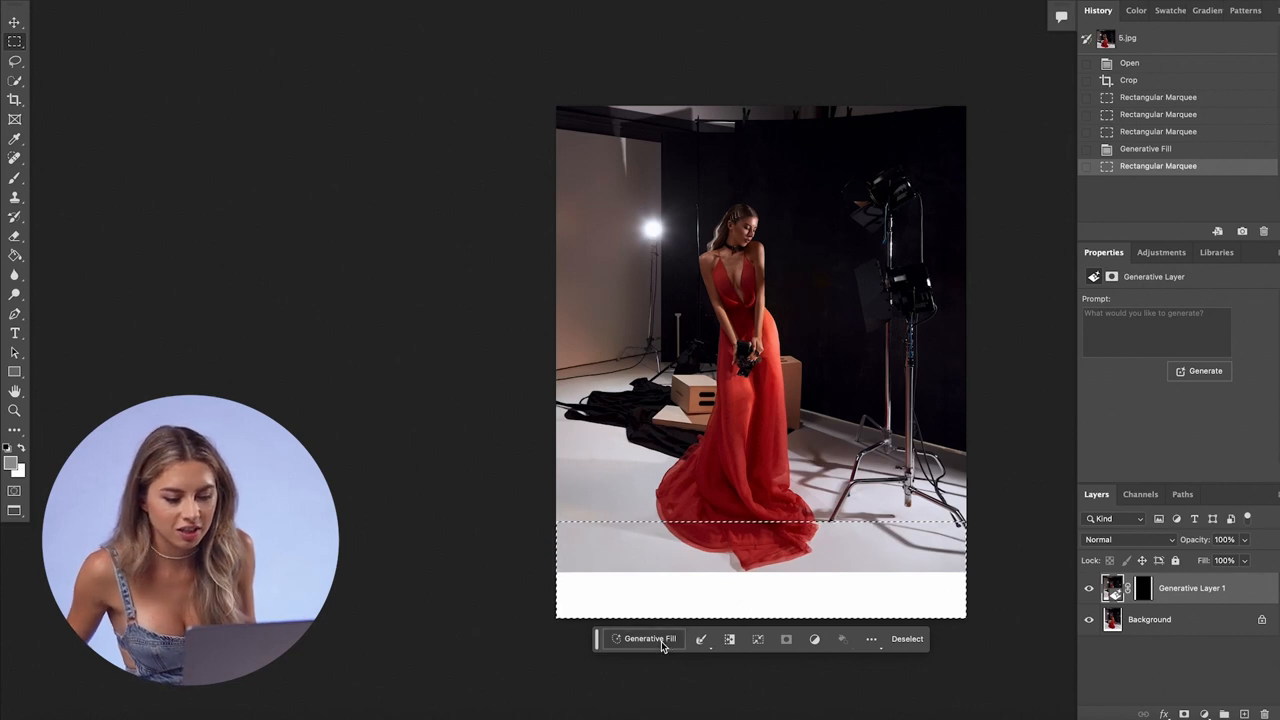
# Step: Run Generative Fill on the bottom strip with the prompt 'red long dress'
pyautogui.click(648, 638)
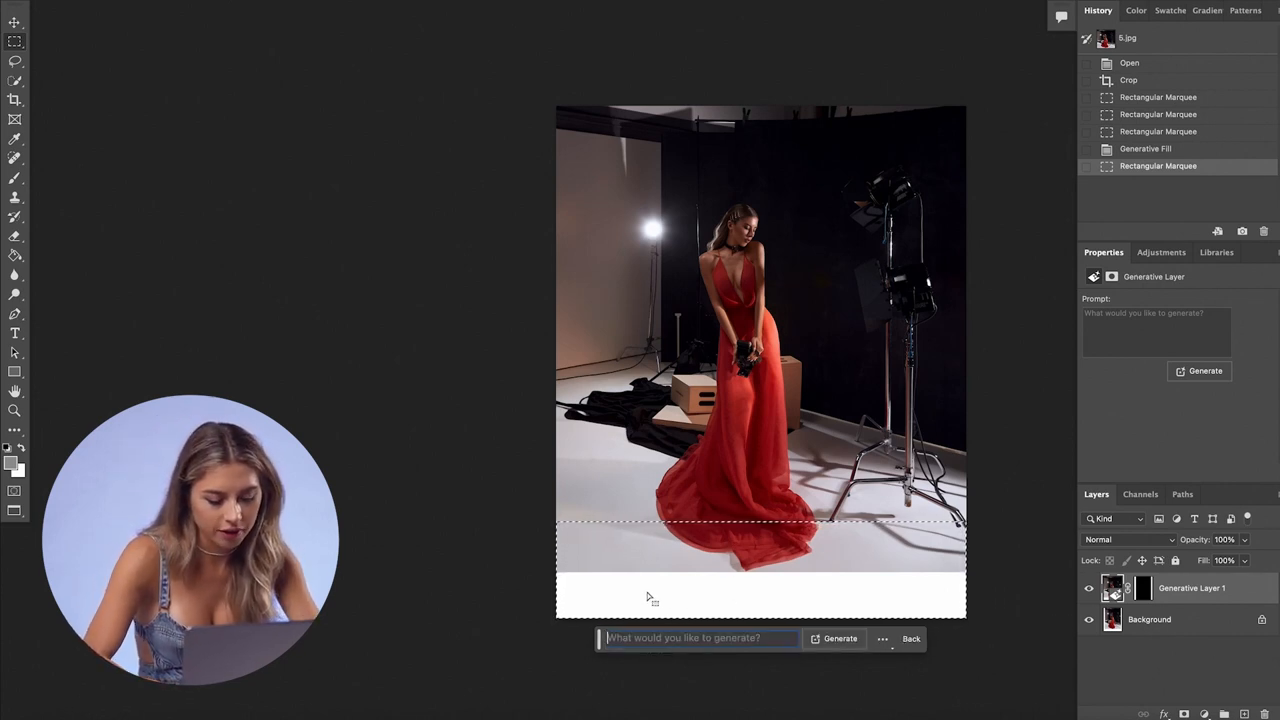
pyautogui.write('red long')
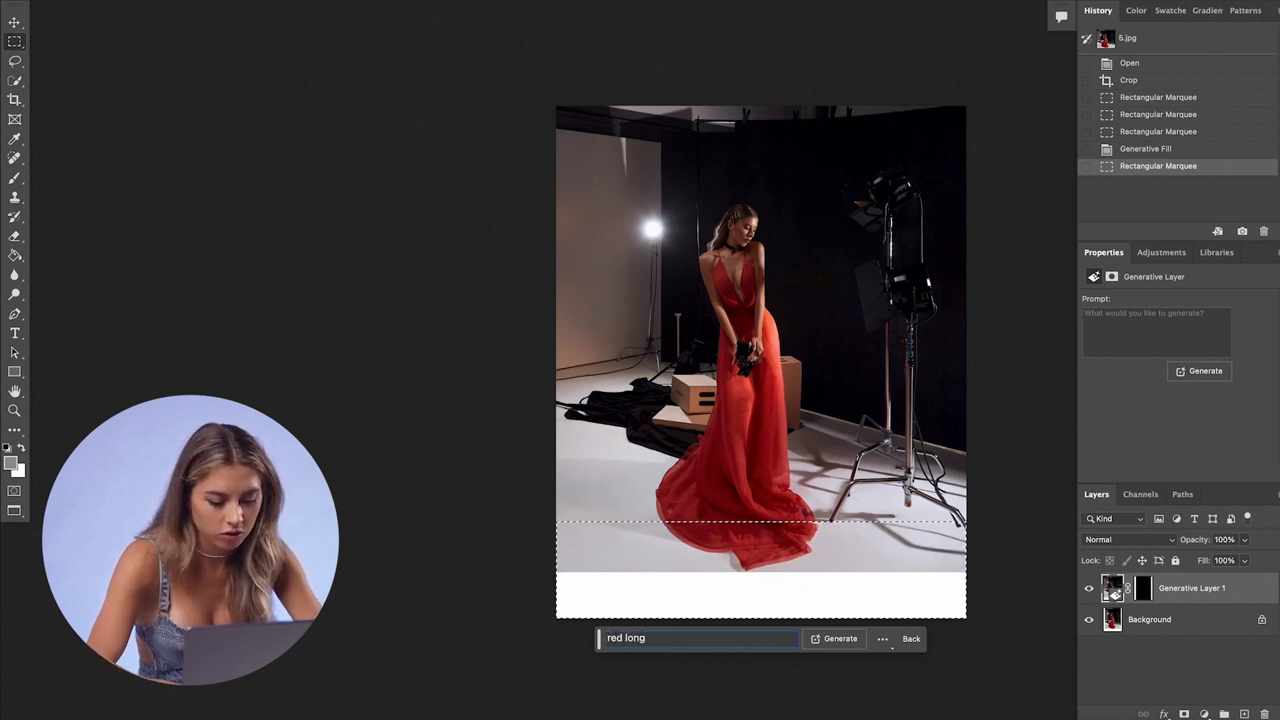
pyautogui.click(840, 638)
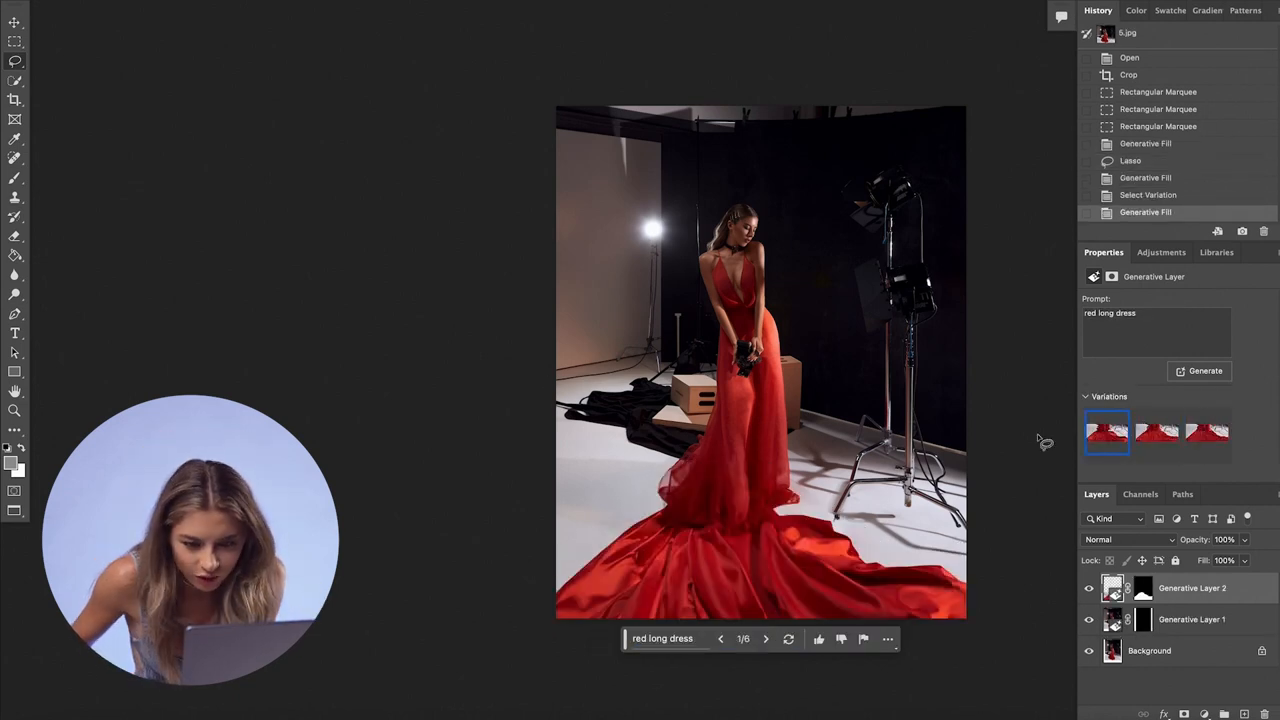
# Step: Preview the first dress variations and generate a new set of train variations
pyautogui.click(1156, 432)
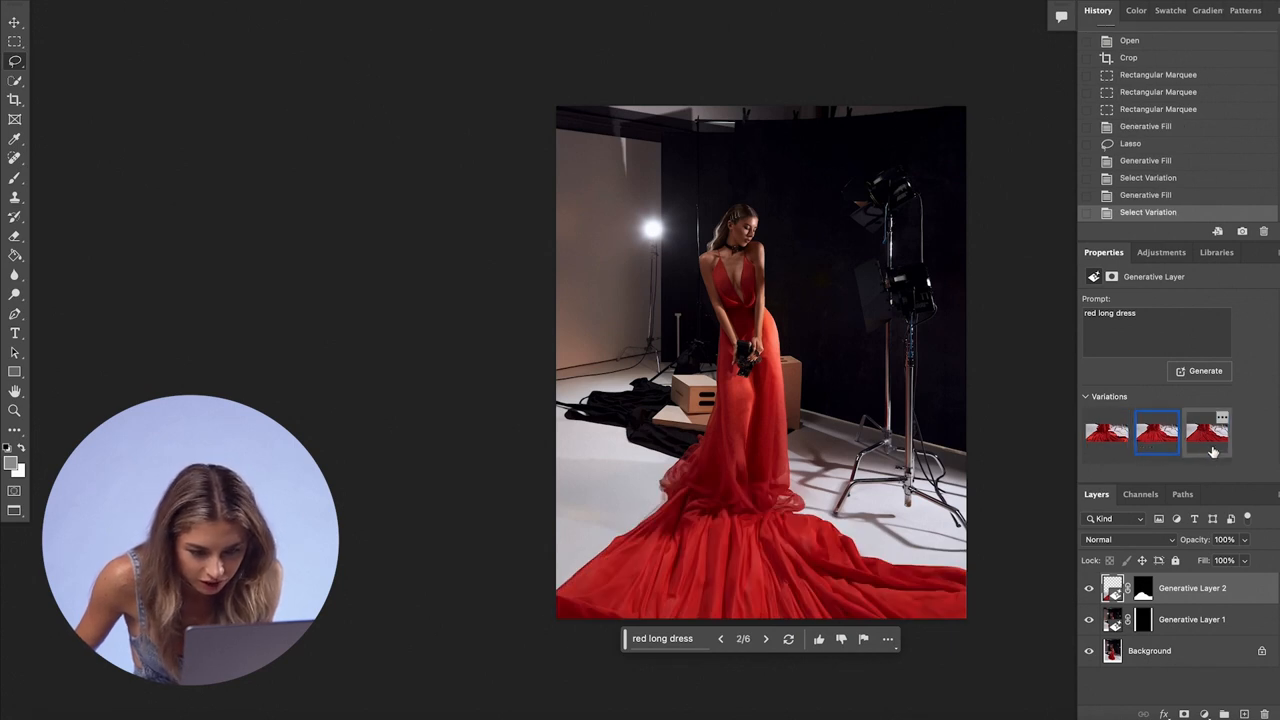
pyautogui.click(1208, 432)
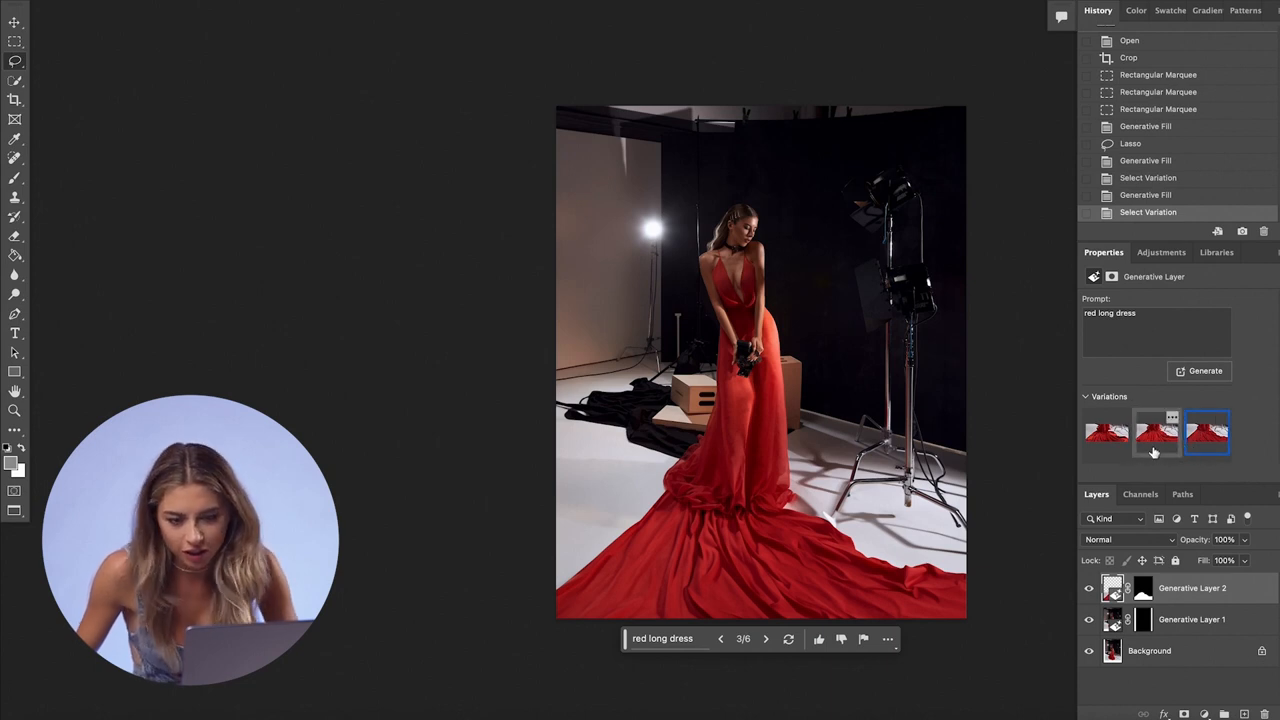
pyautogui.click(1156, 432)
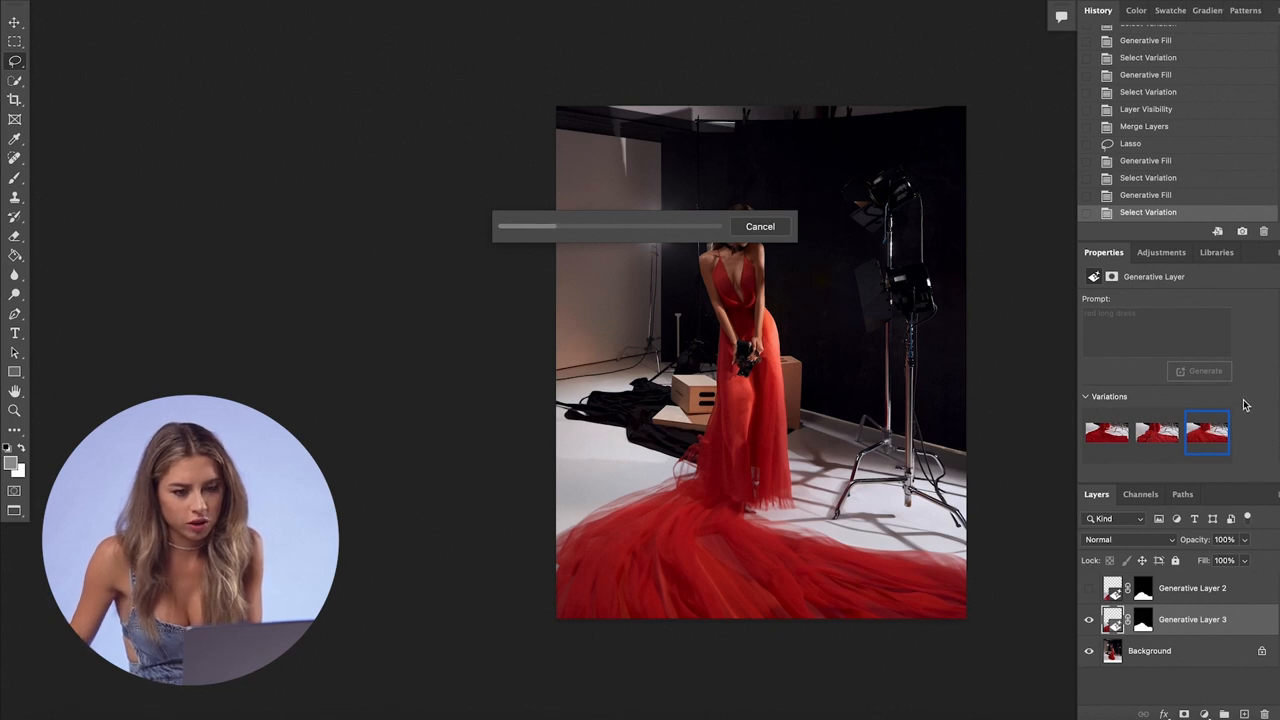
# Step: Compare the tulle and flatter train variations and choose the voluminous tulle train
pyautogui.click(1156, 432)
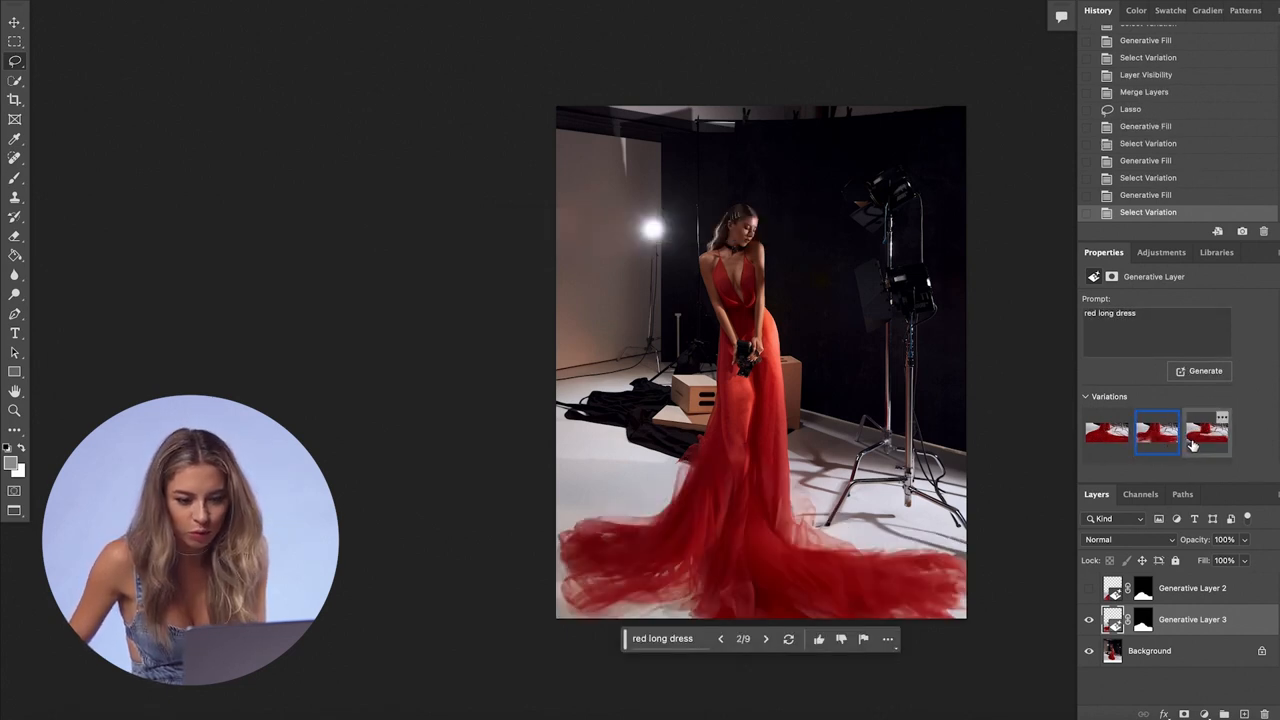
pyautogui.click(1208, 432)
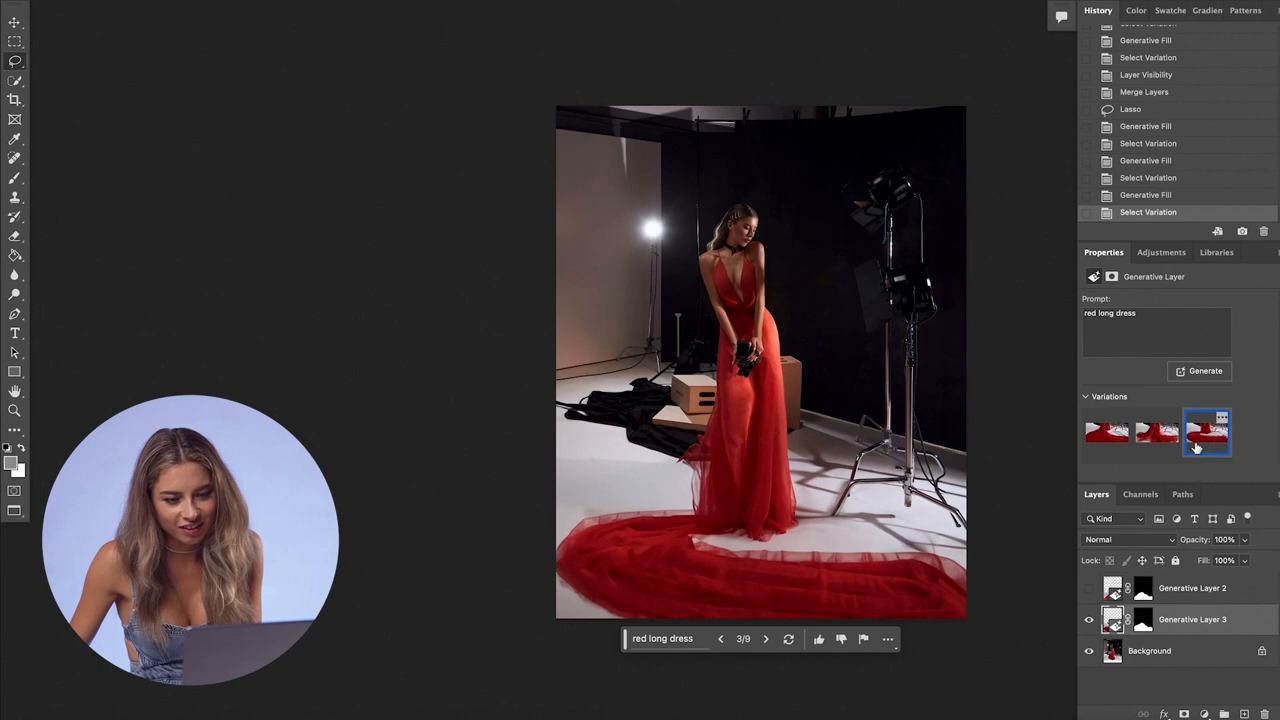
pyautogui.click(1156, 432)
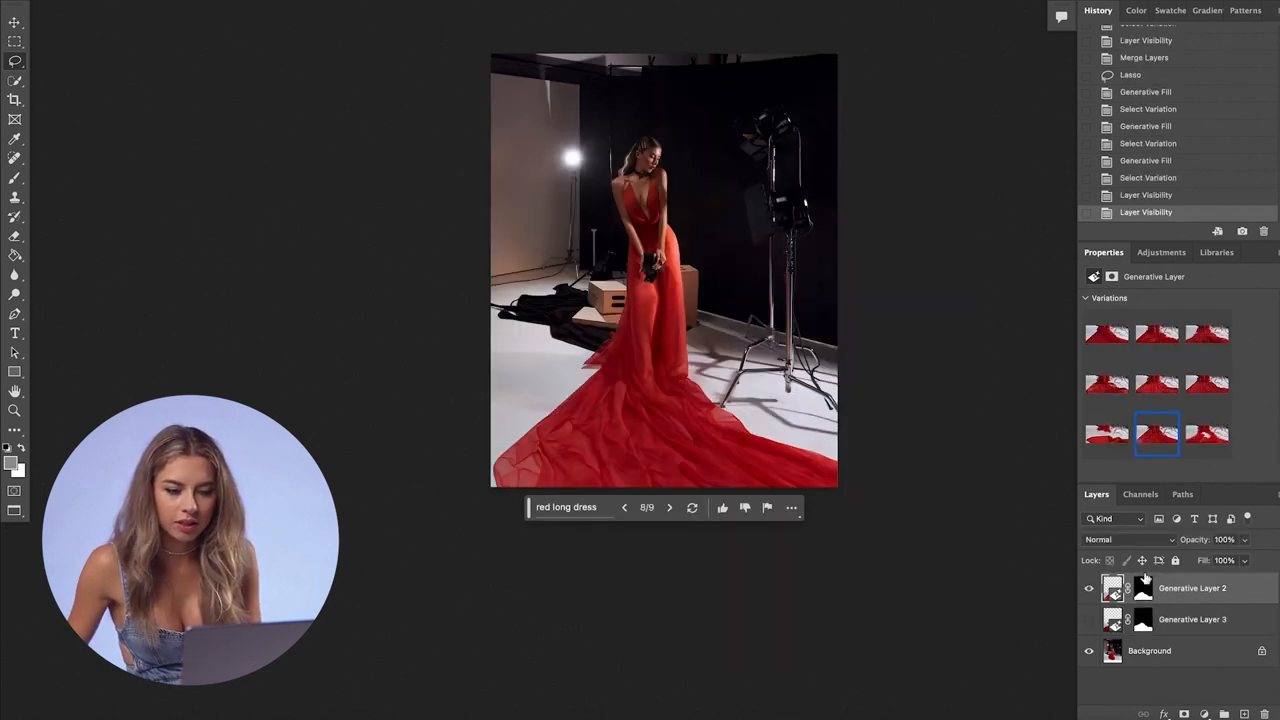
pyautogui.click(1208, 334)
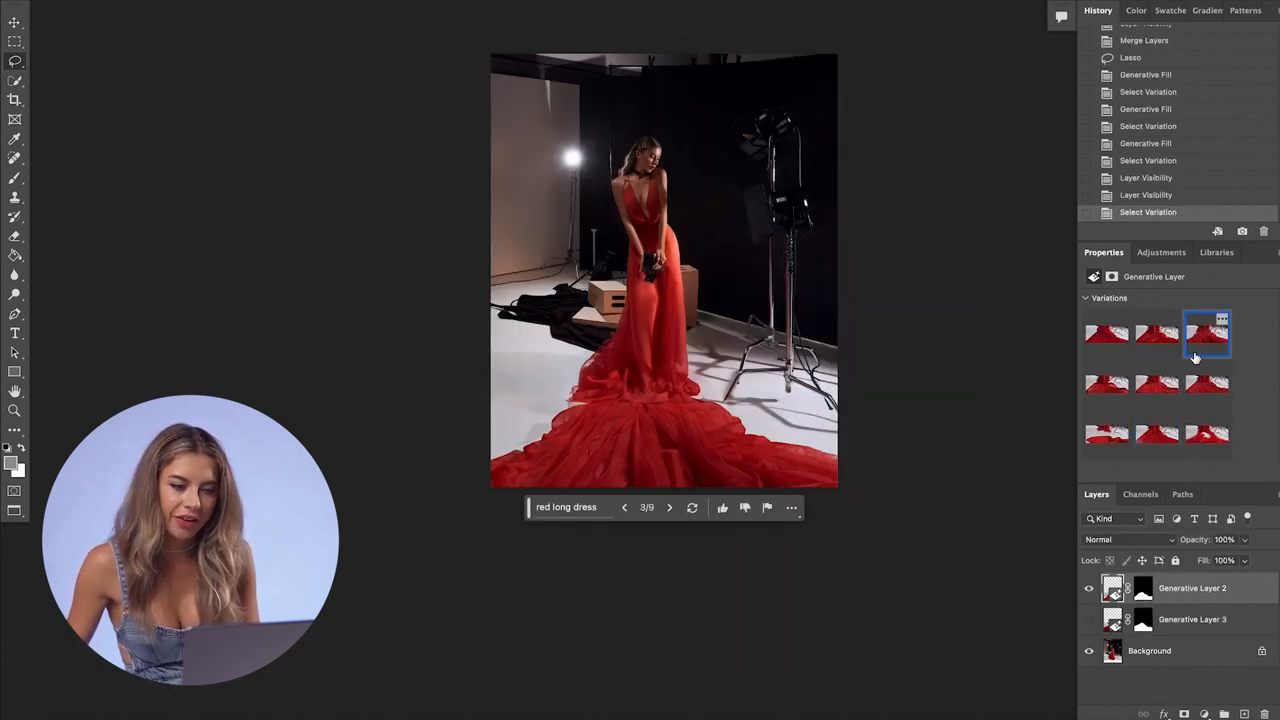
pyautogui.click(1156, 432)
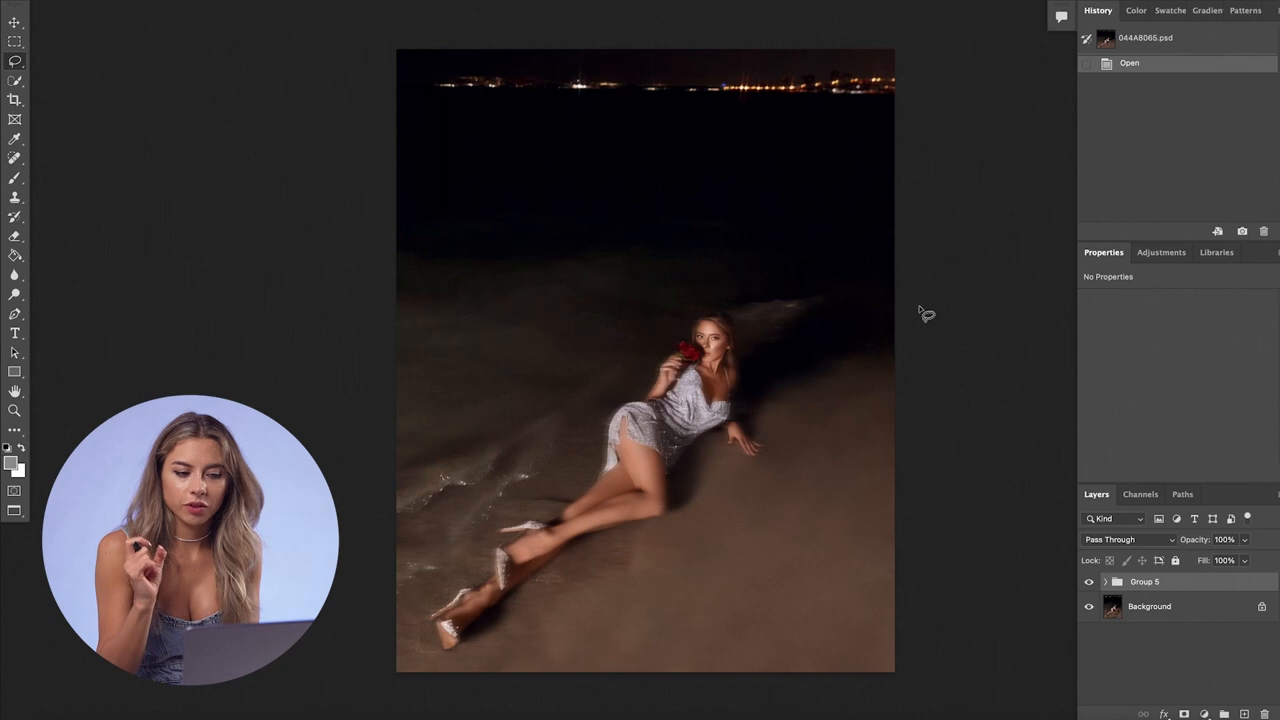
pyautogui.moveTo(332, 486)
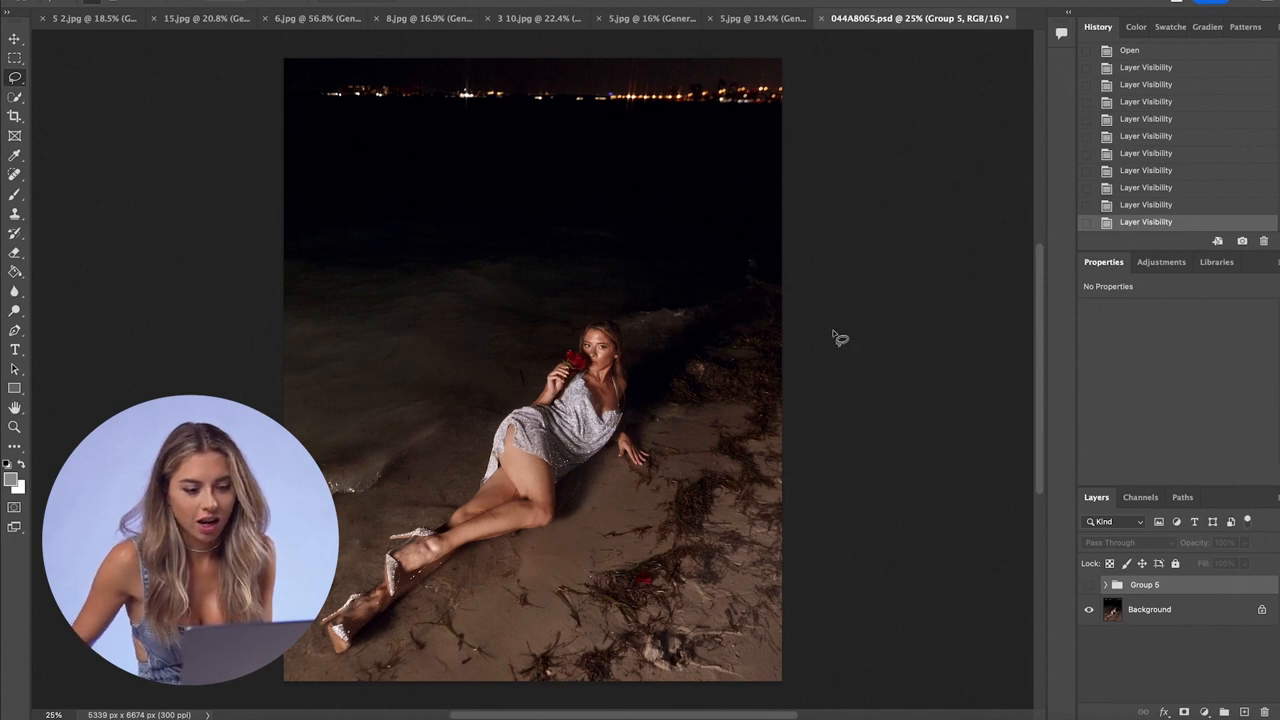
# Step: Generate fill over the selected seaweed sand and switch to the third cleaner beach variation
pyautogui.click(1148, 608)
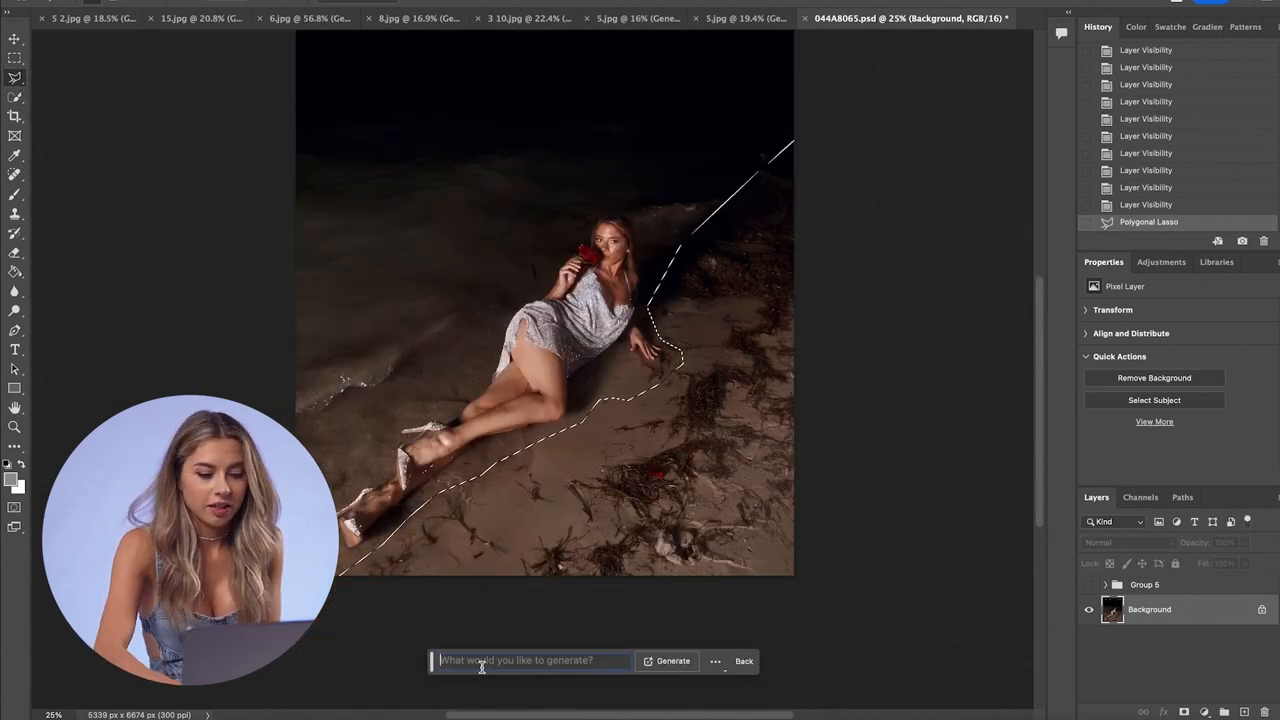
pyautogui.click(672, 660)
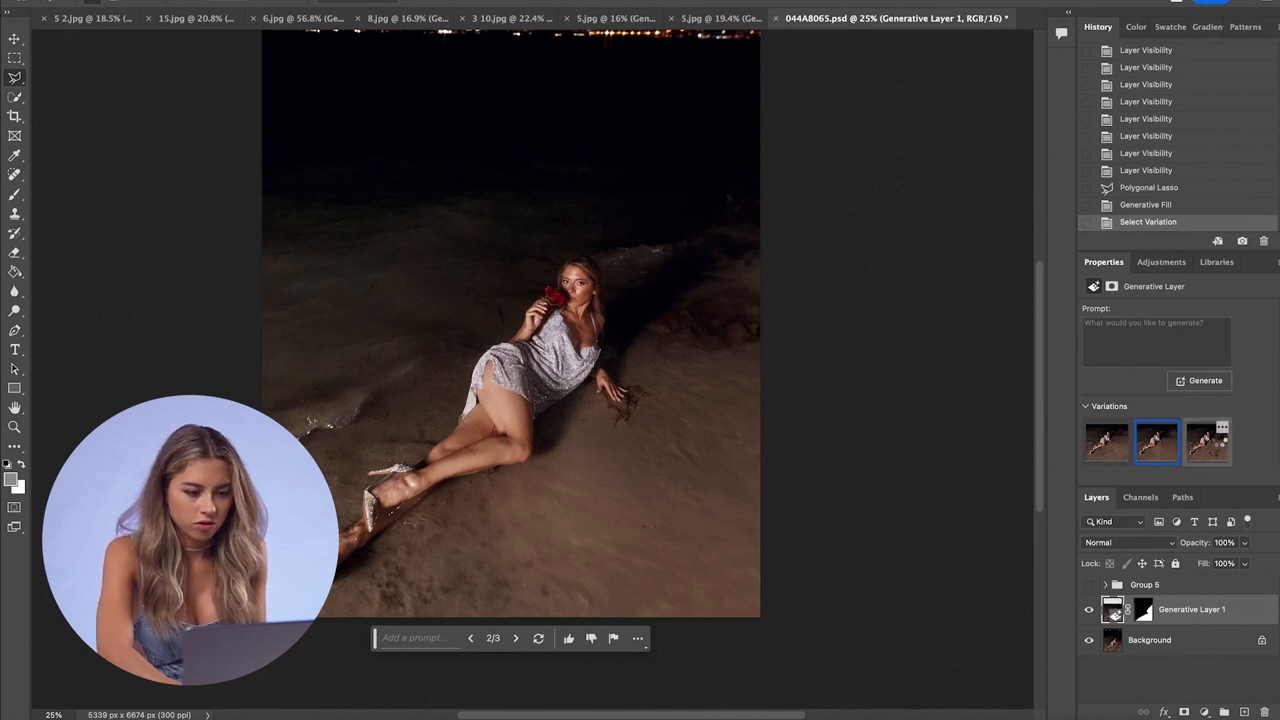
pyautogui.click(1208, 442)
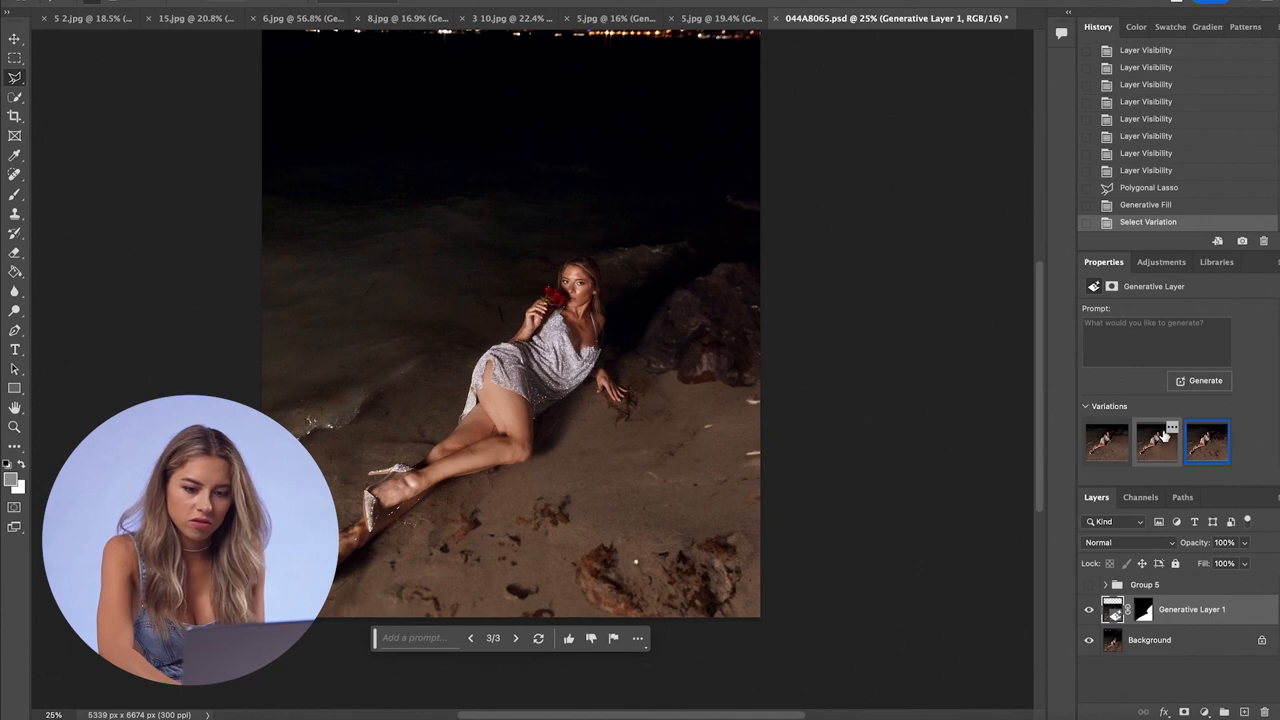
pyautogui.click(1156, 442)
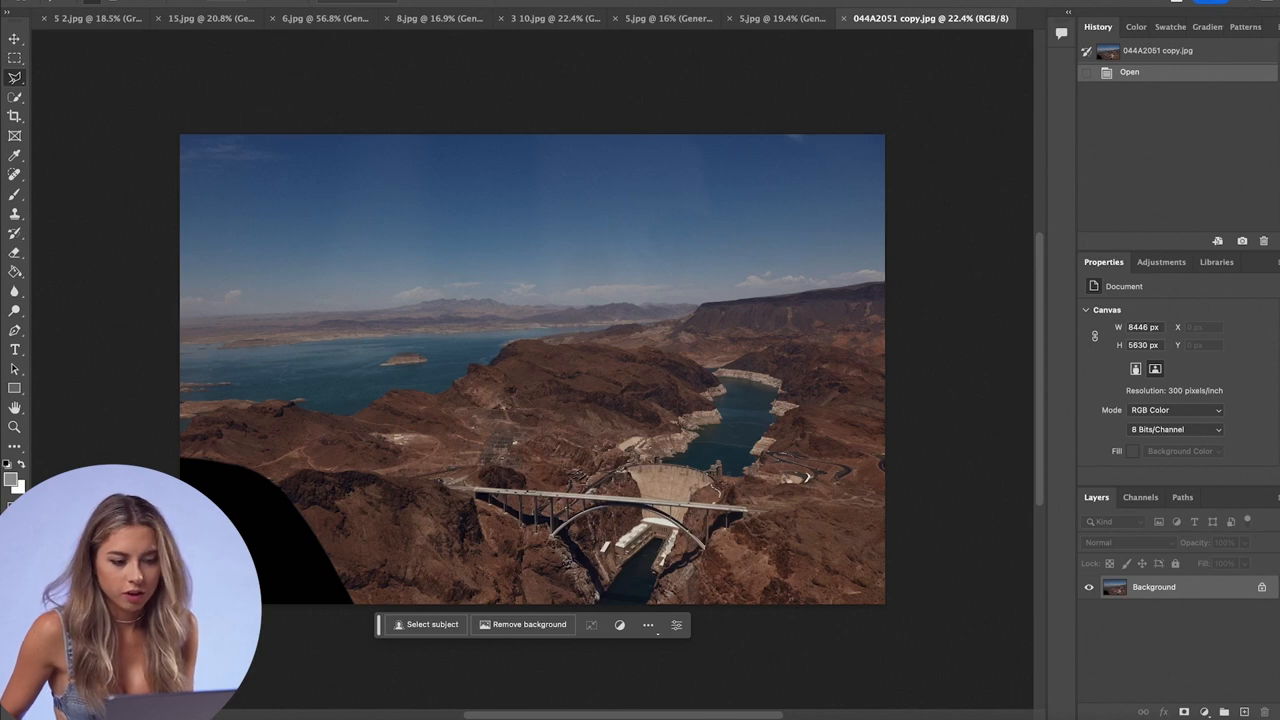
pyautogui.moveTo(148, 430)
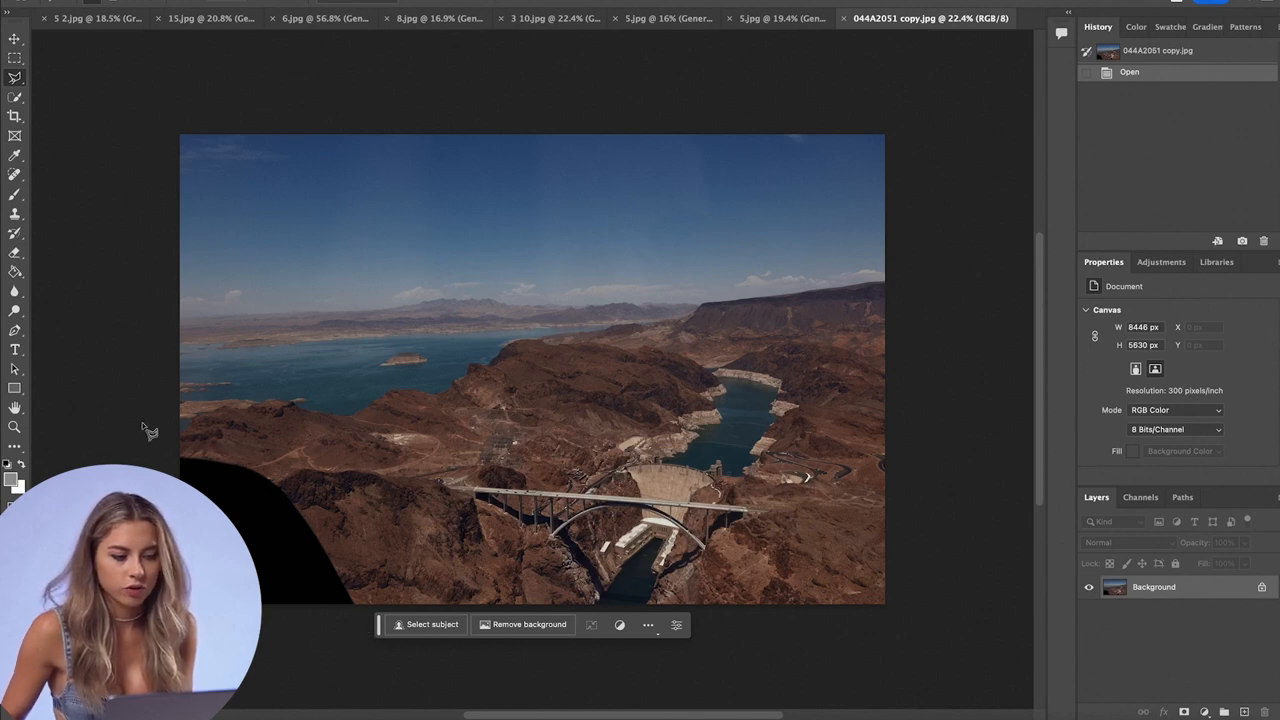
pyautogui.moveTo(284, 644)
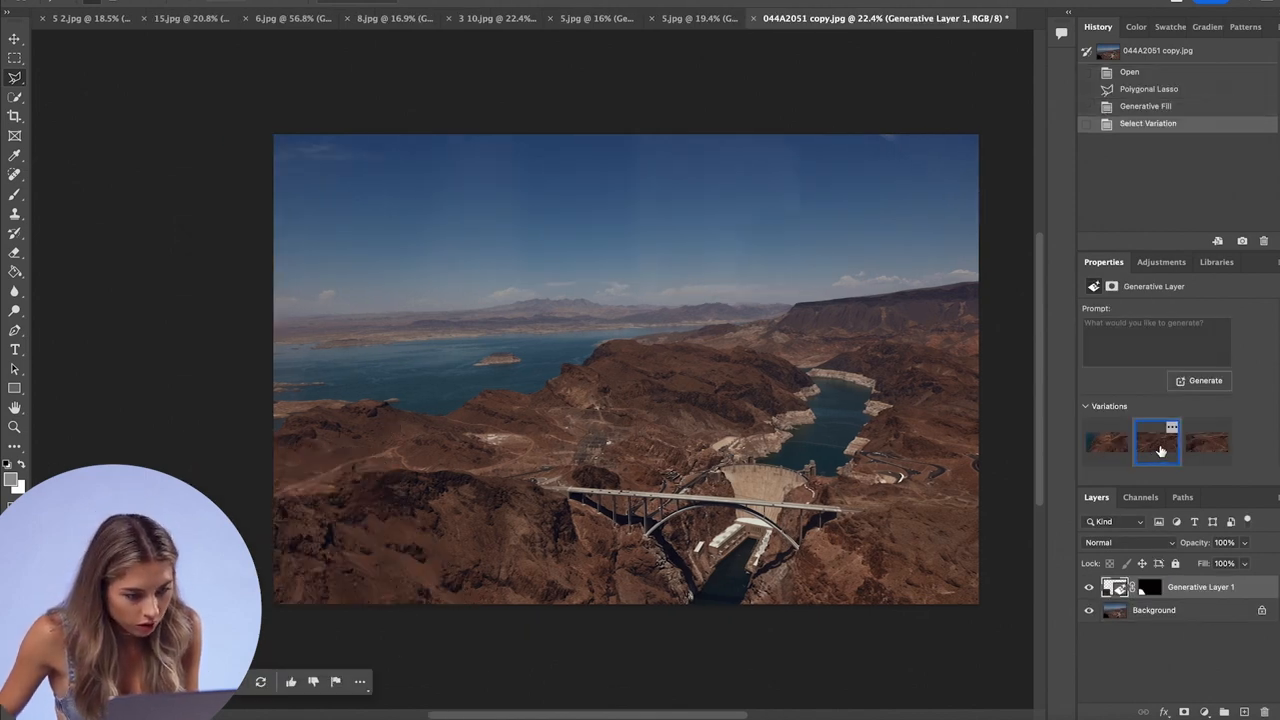
# Step: Pick another filled-corner variation and generate content for the empty left and bottom strips
pyautogui.click(1208, 442)
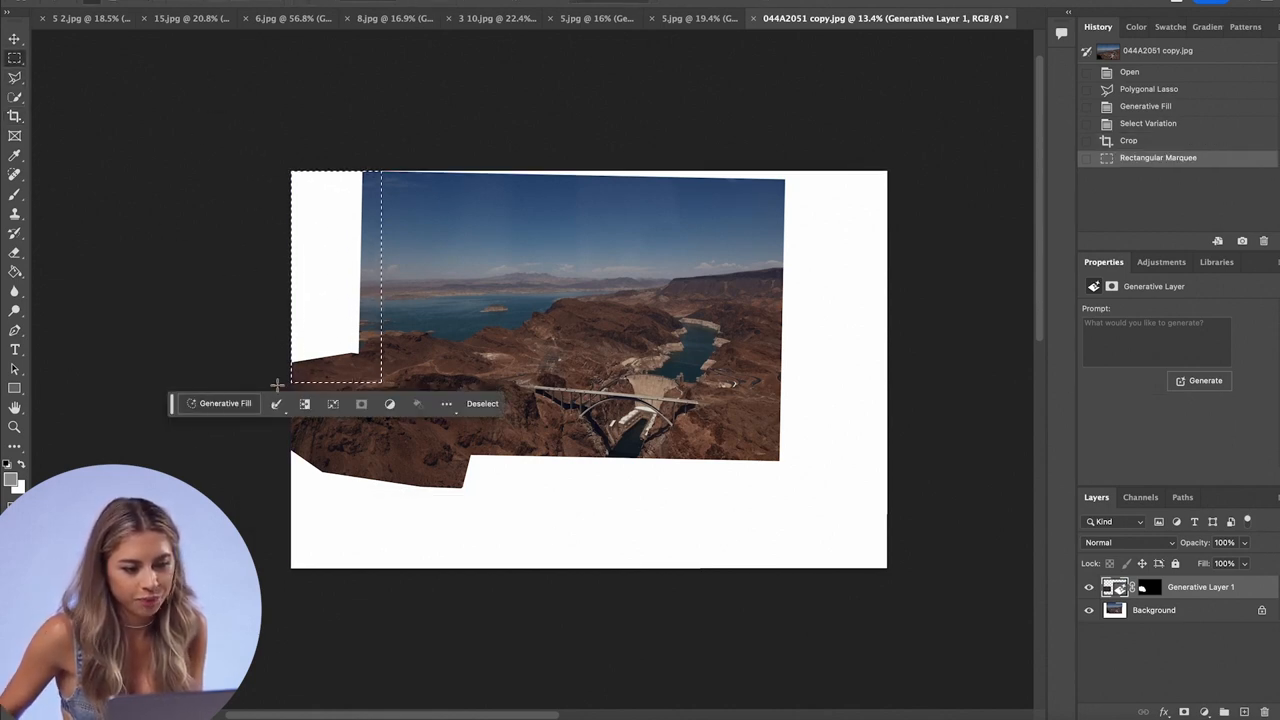
pyautogui.click(224, 404)
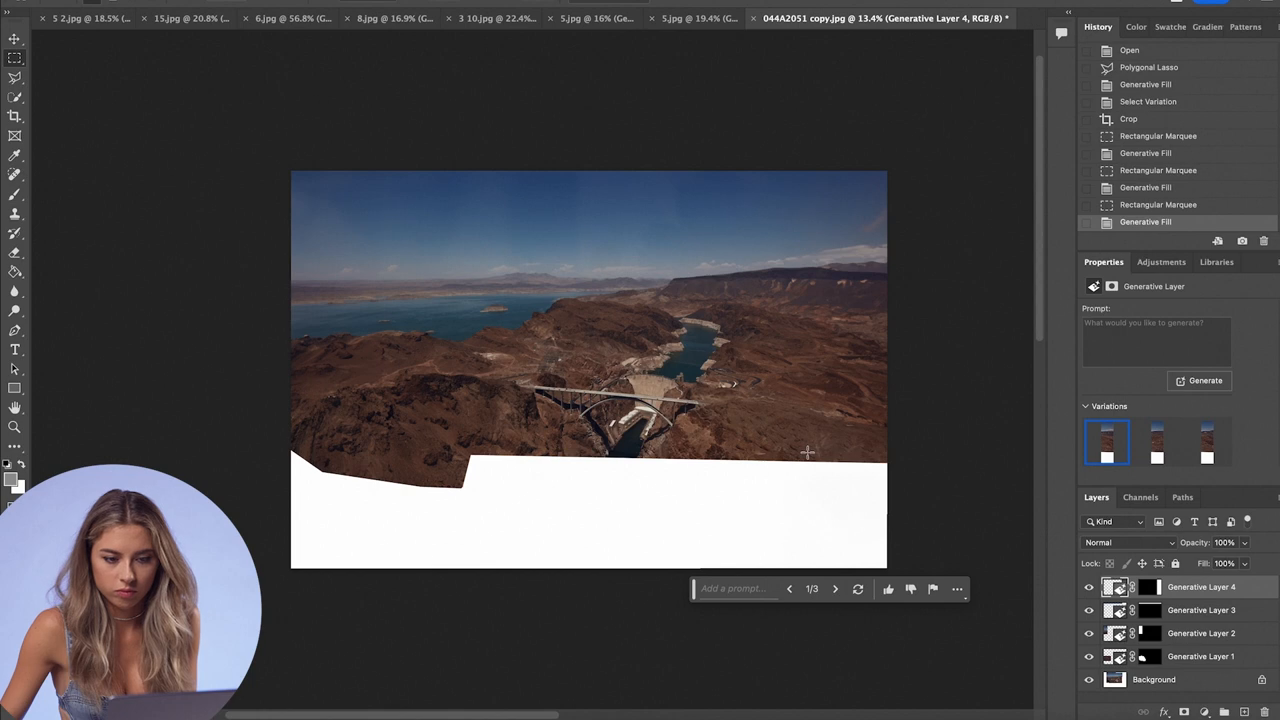
pyautogui.click(1204, 380)
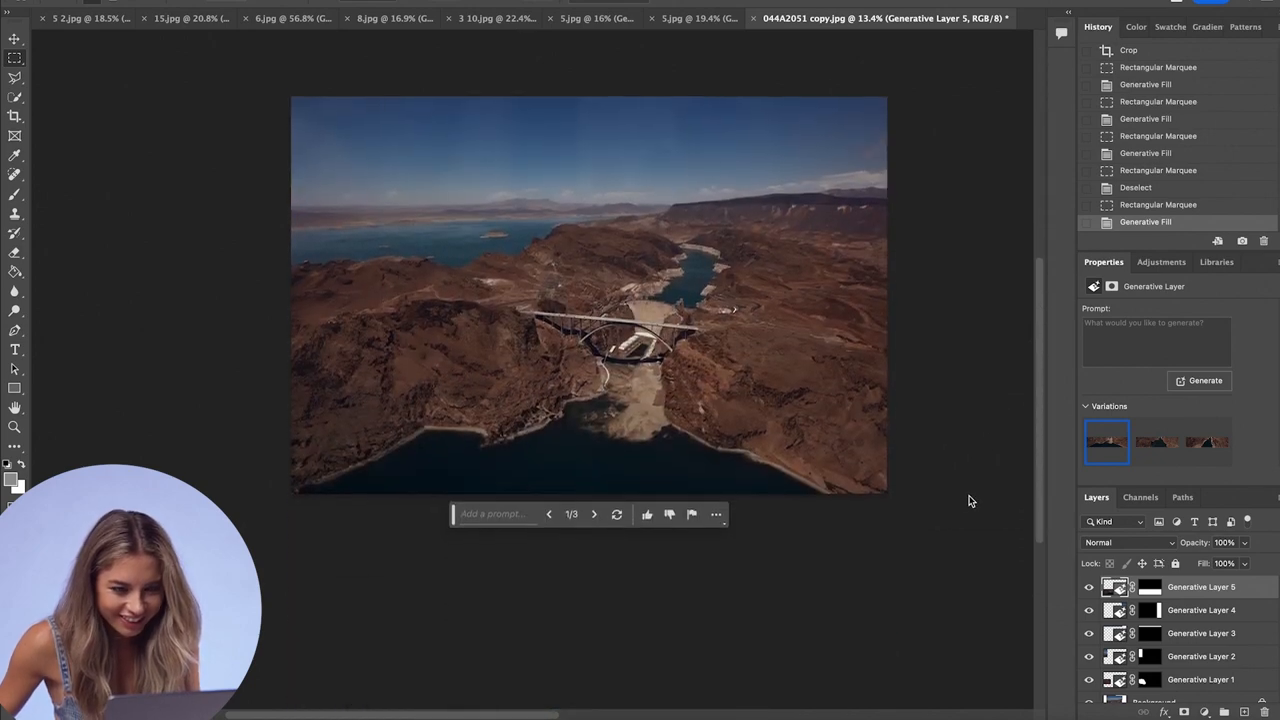
# Step: Compare the three extended canyon-and-water variations and settle on the second
pyautogui.click(1156, 442)
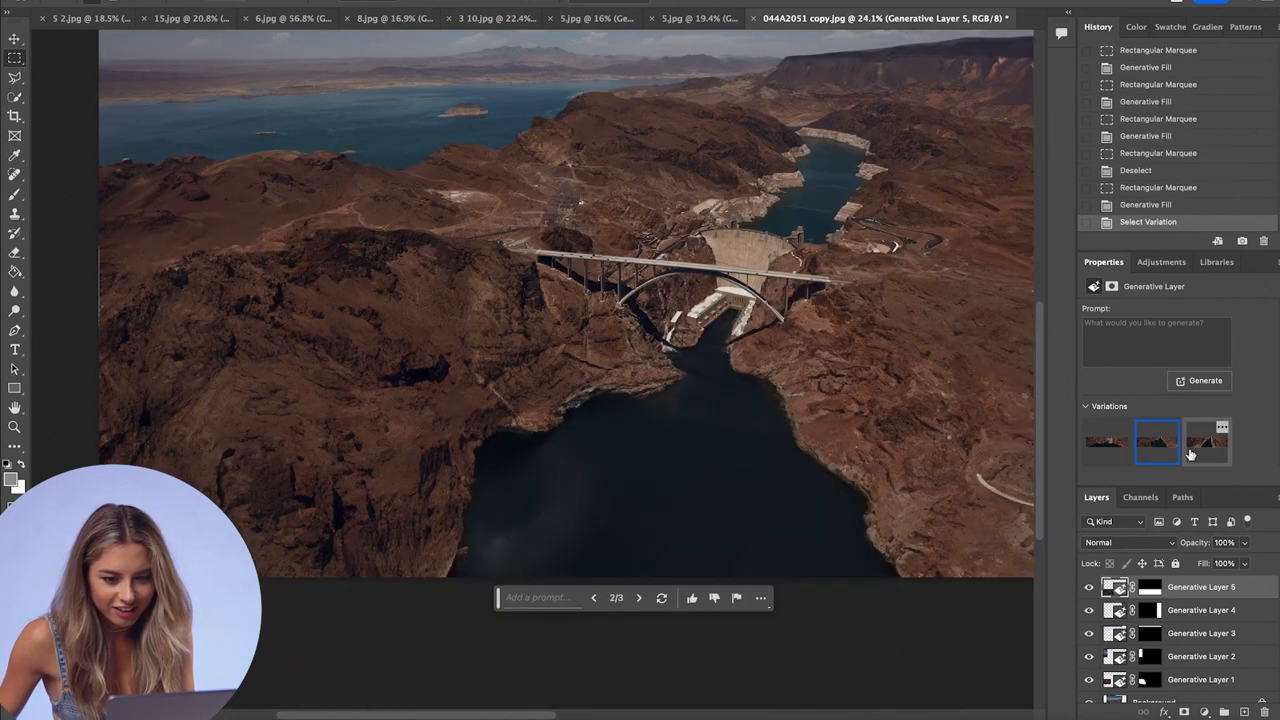
pyautogui.click(1204, 442)
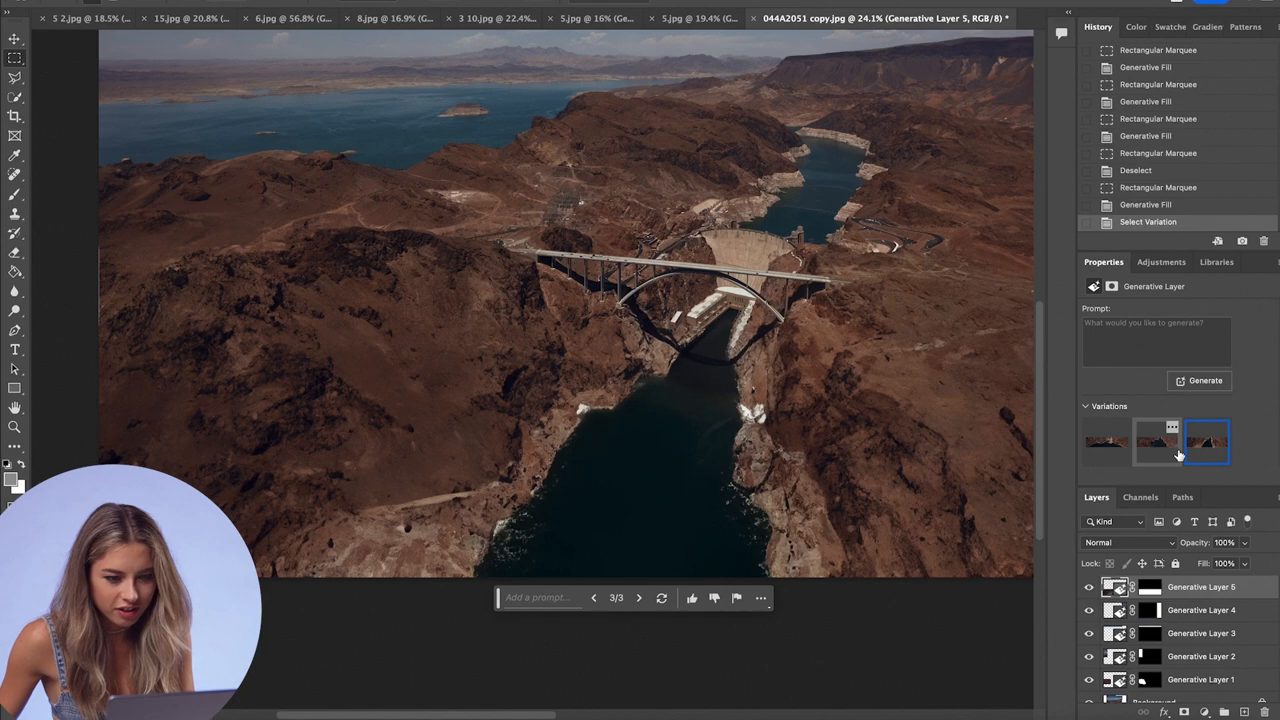
pyautogui.click(1156, 442)
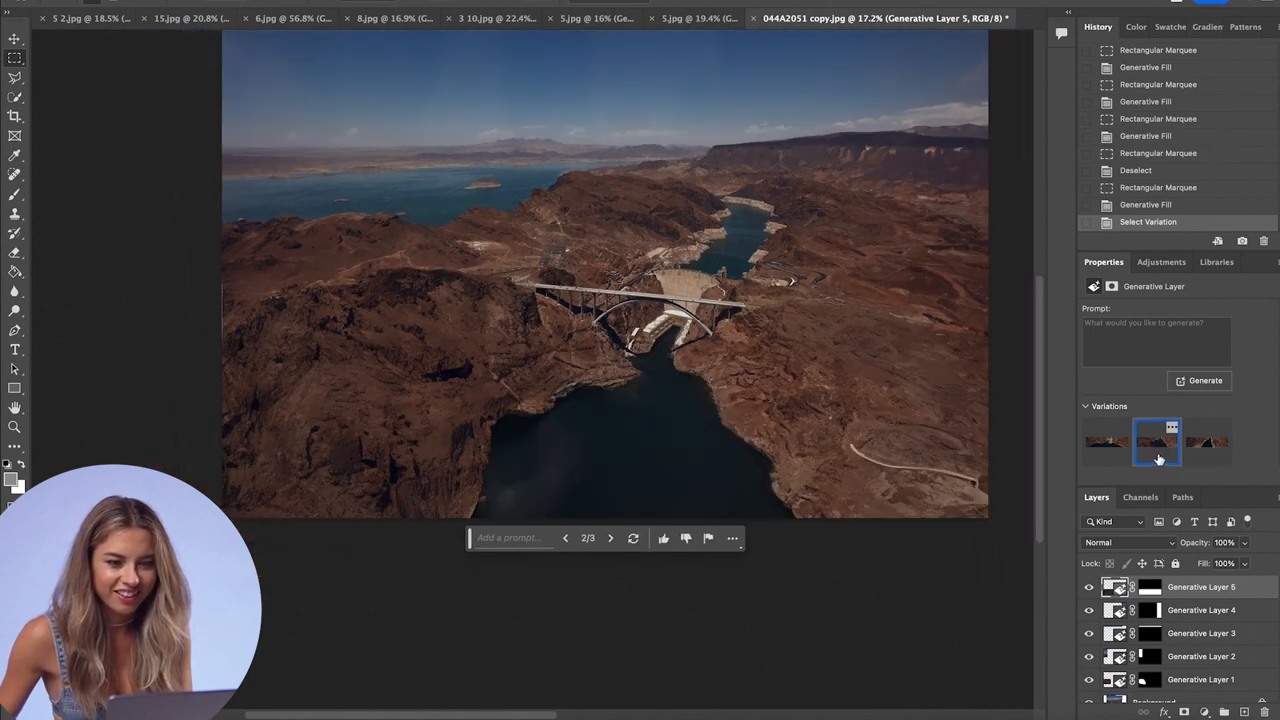
pyautogui.click(1106, 442)
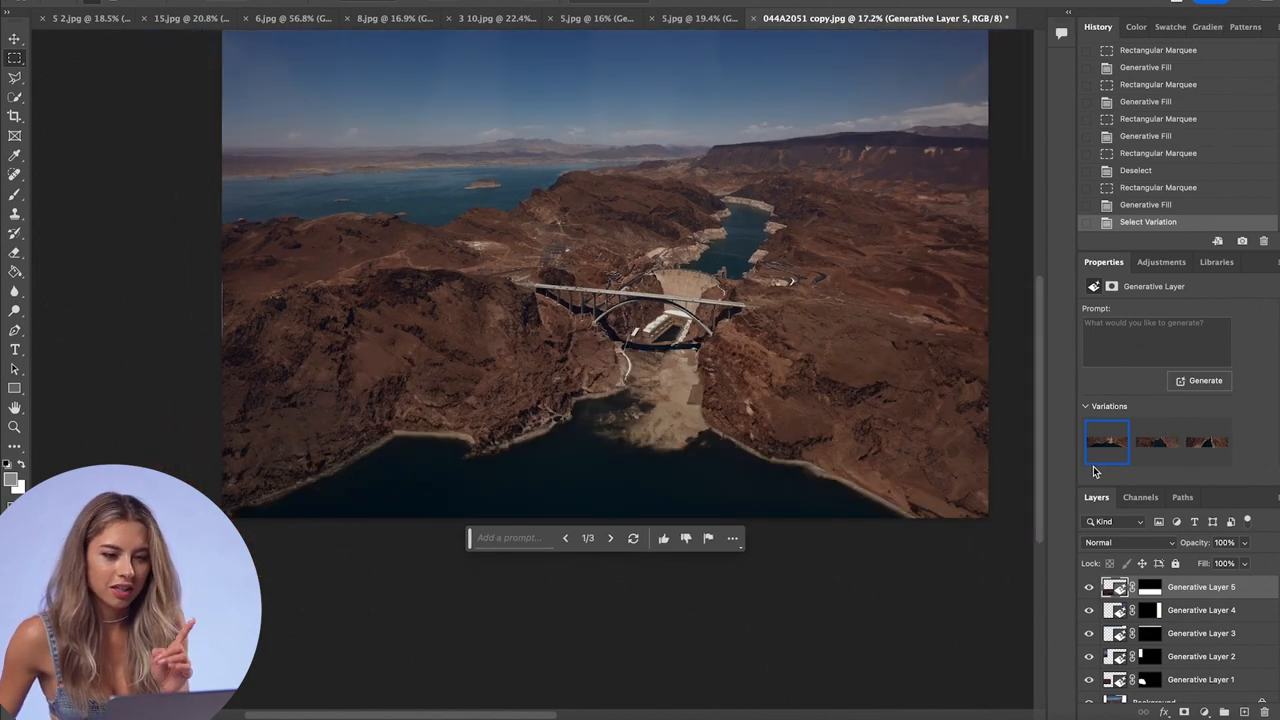
pyautogui.click(1156, 442)
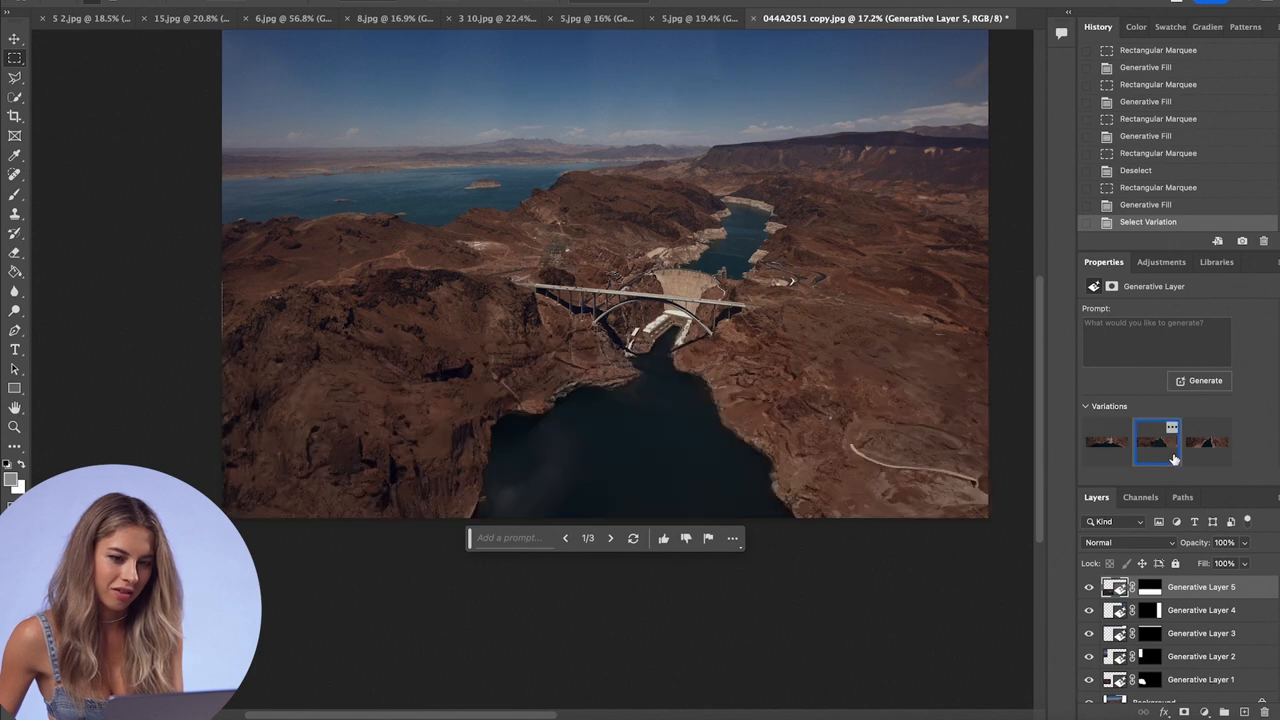
pyautogui.click(1208, 442)
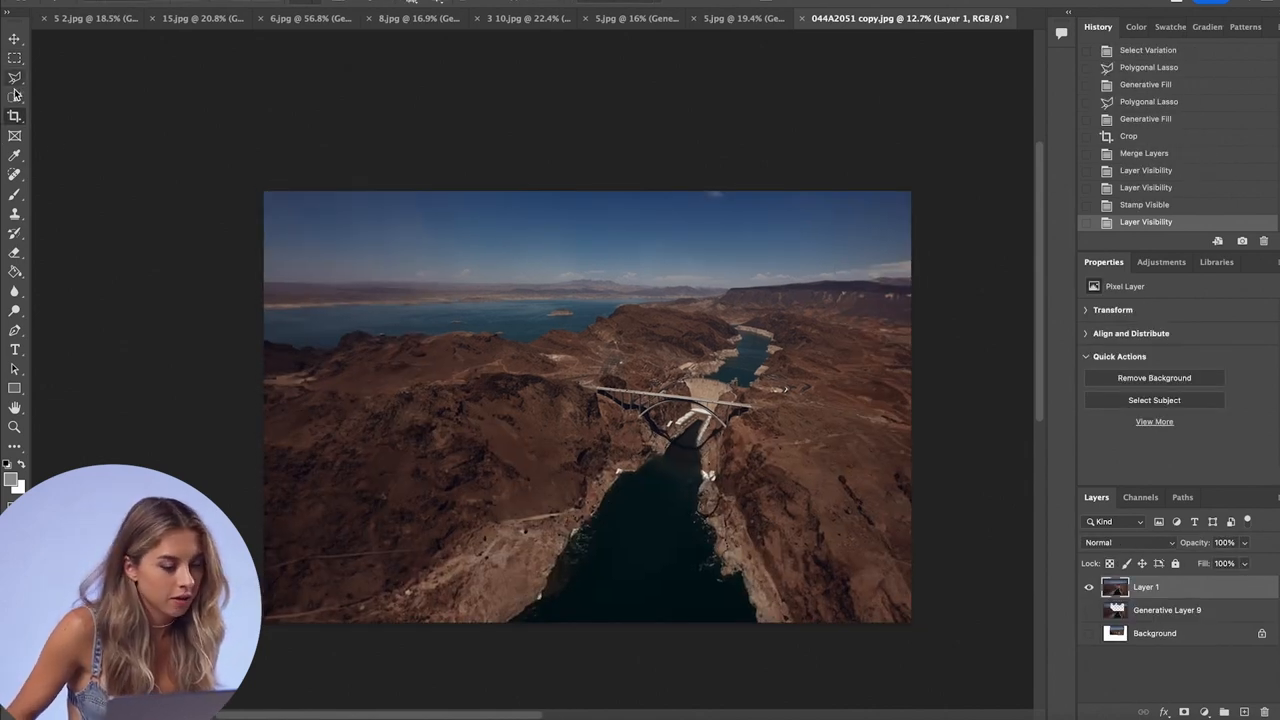
# Step: Generate soft clouds in the selected sky and choose a wispier variation
pyautogui.click(1204, 380)
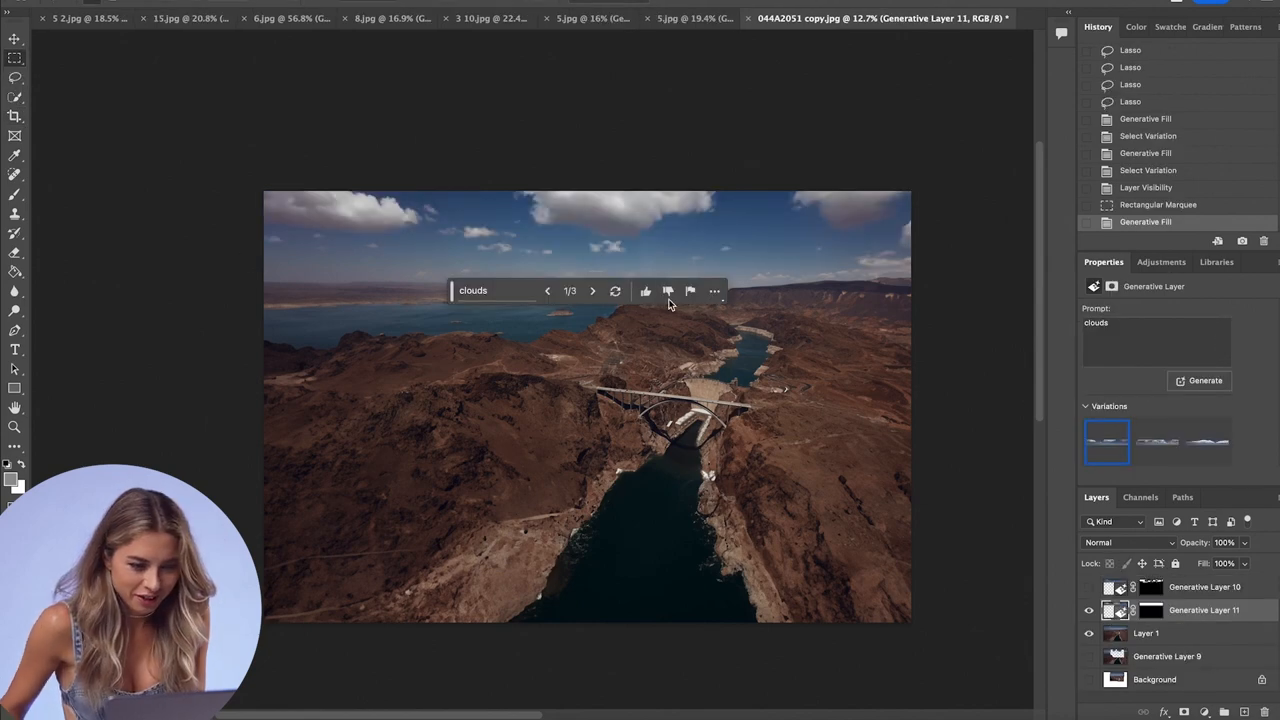
pyautogui.click(1156, 442)
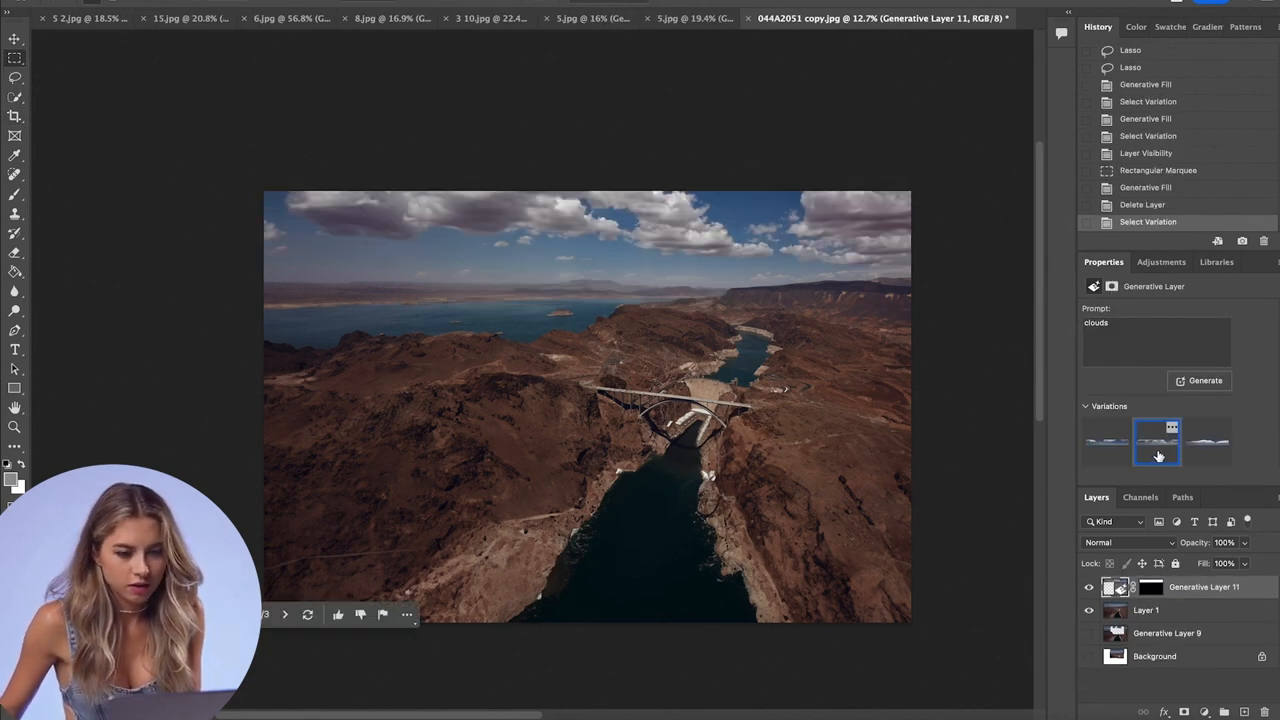
pyautogui.click(1206, 442)
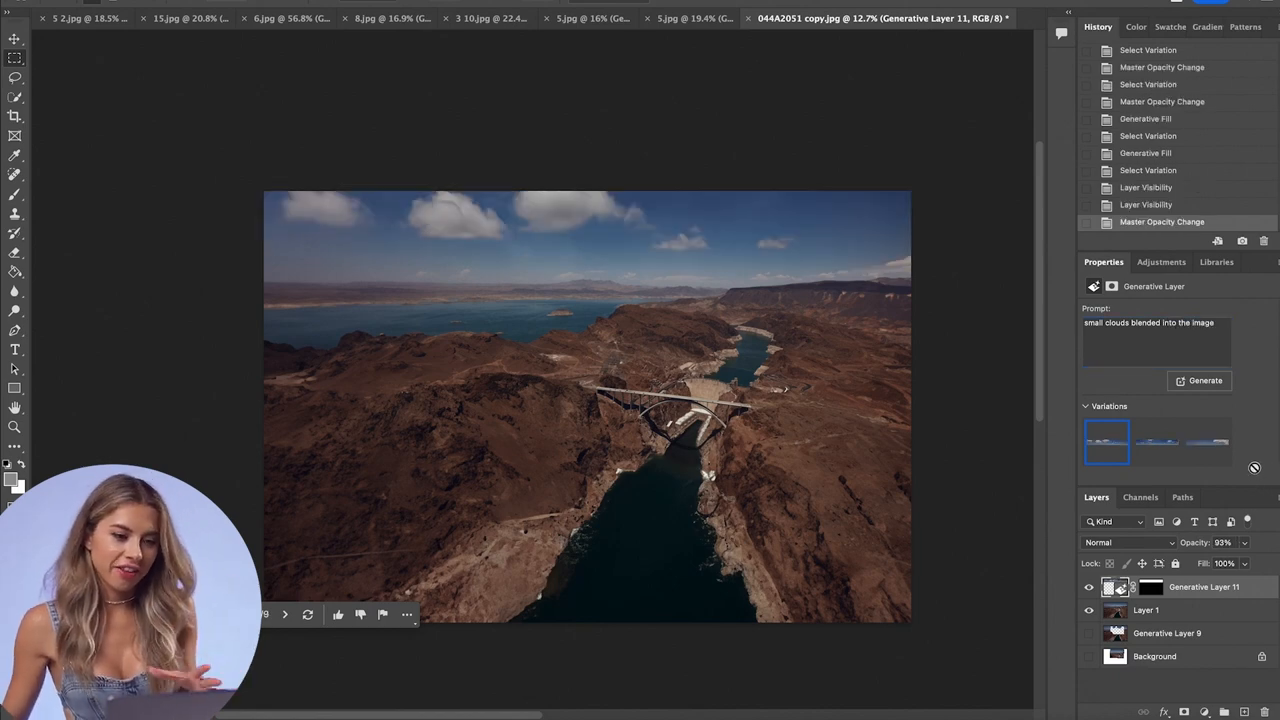
pyautogui.moveTo(1268, 466)
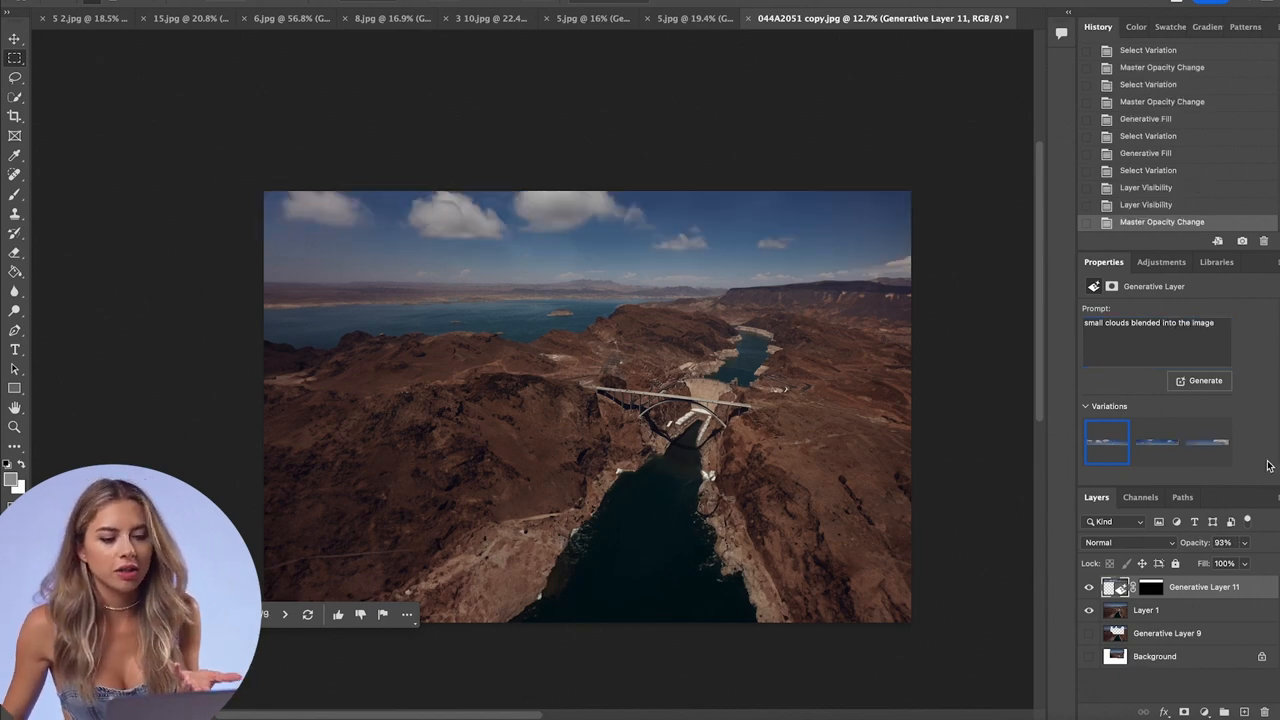
pyautogui.moveTo(616, 242)
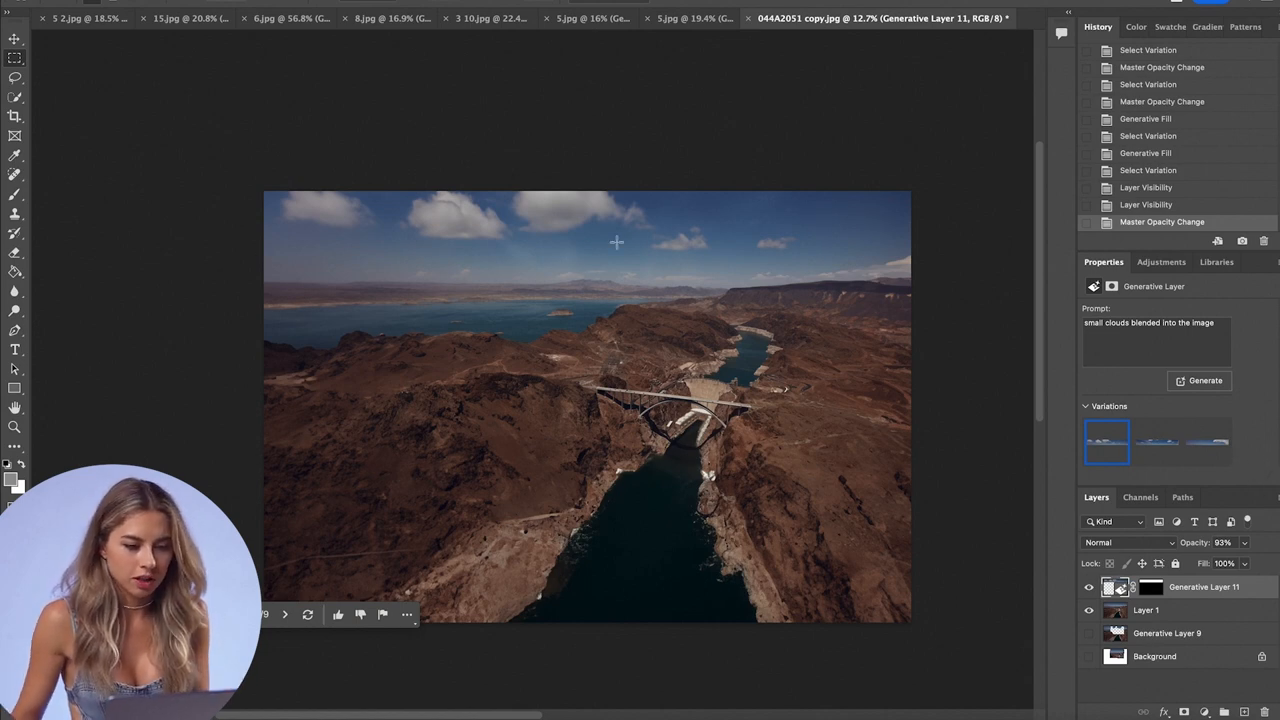
pyautogui.moveTo(478, 164)
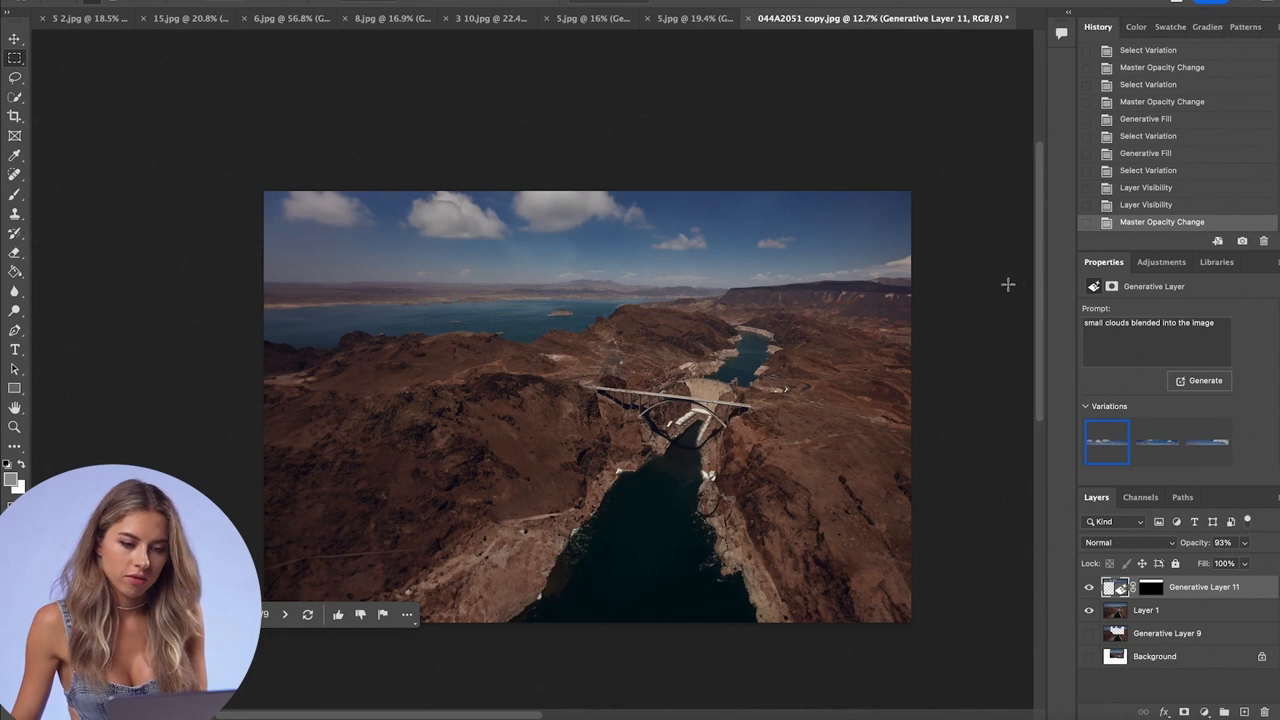
pyautogui.moveTo(724, 456)
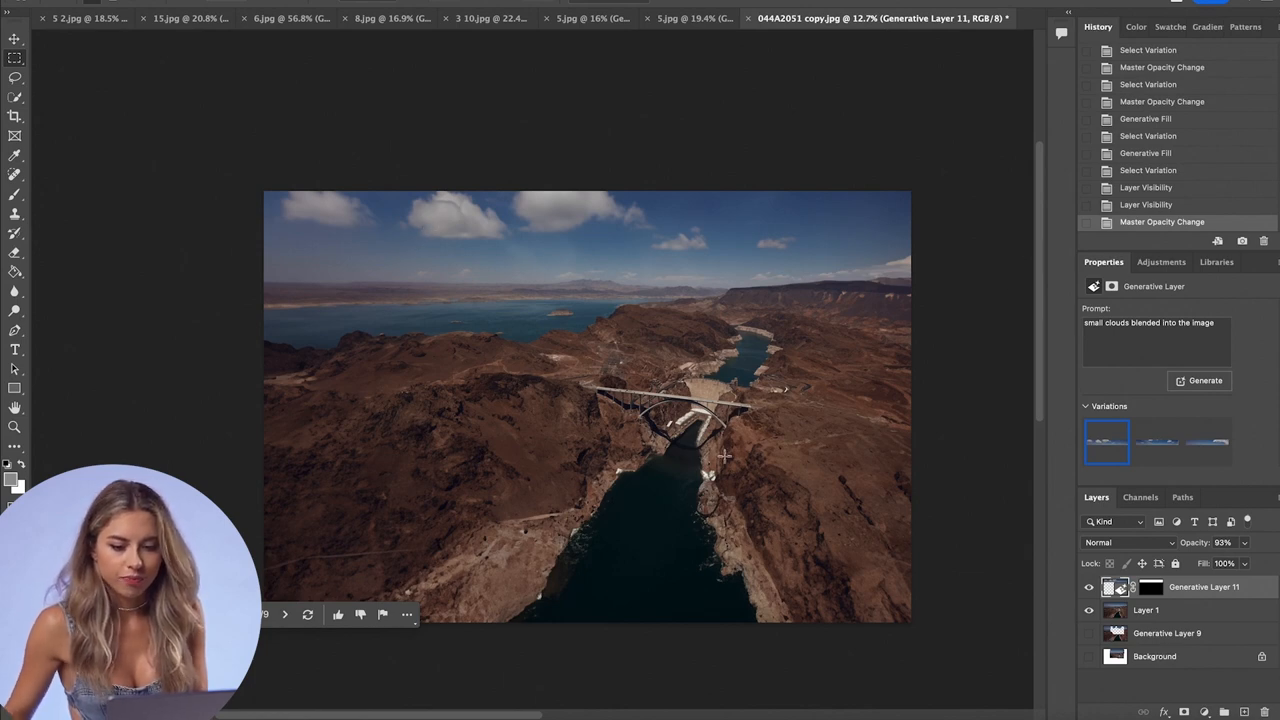
# Step: Fade the cloud layer to about 72% opacity for a subtle blend
pyautogui.click(1204, 380)
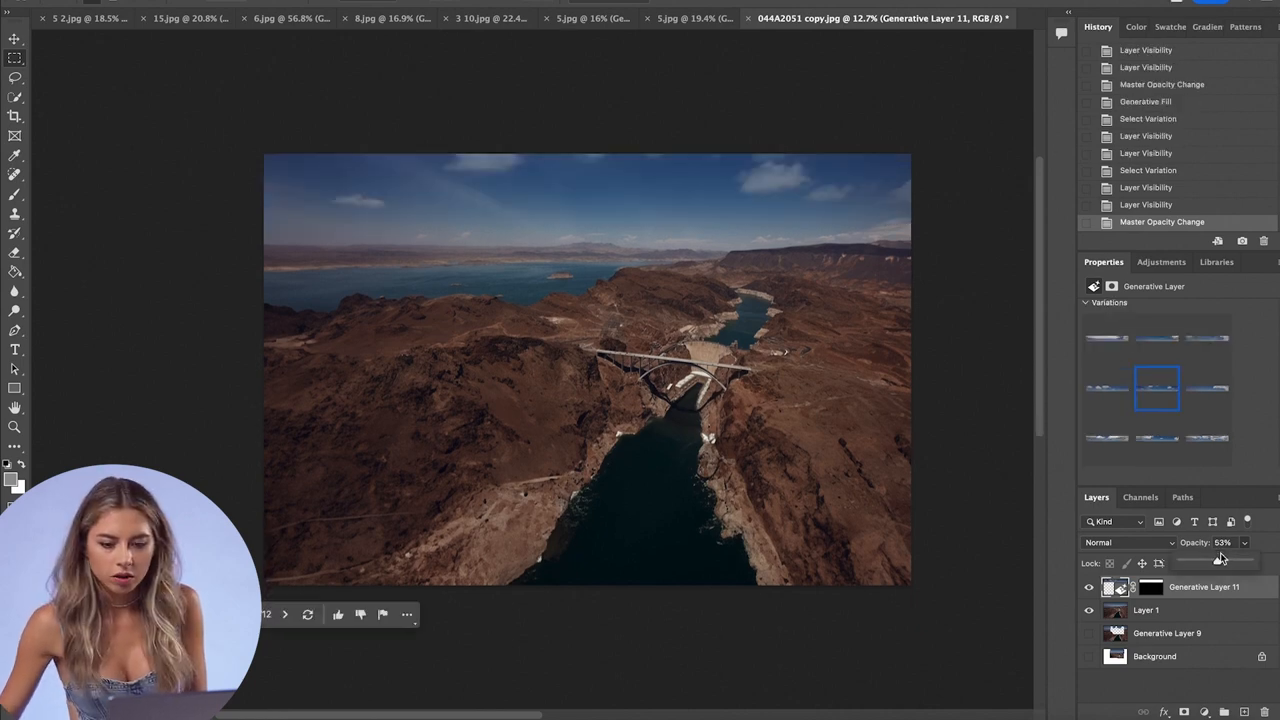
pyautogui.moveTo(1212, 564); pyautogui.dragTo(1228, 564)
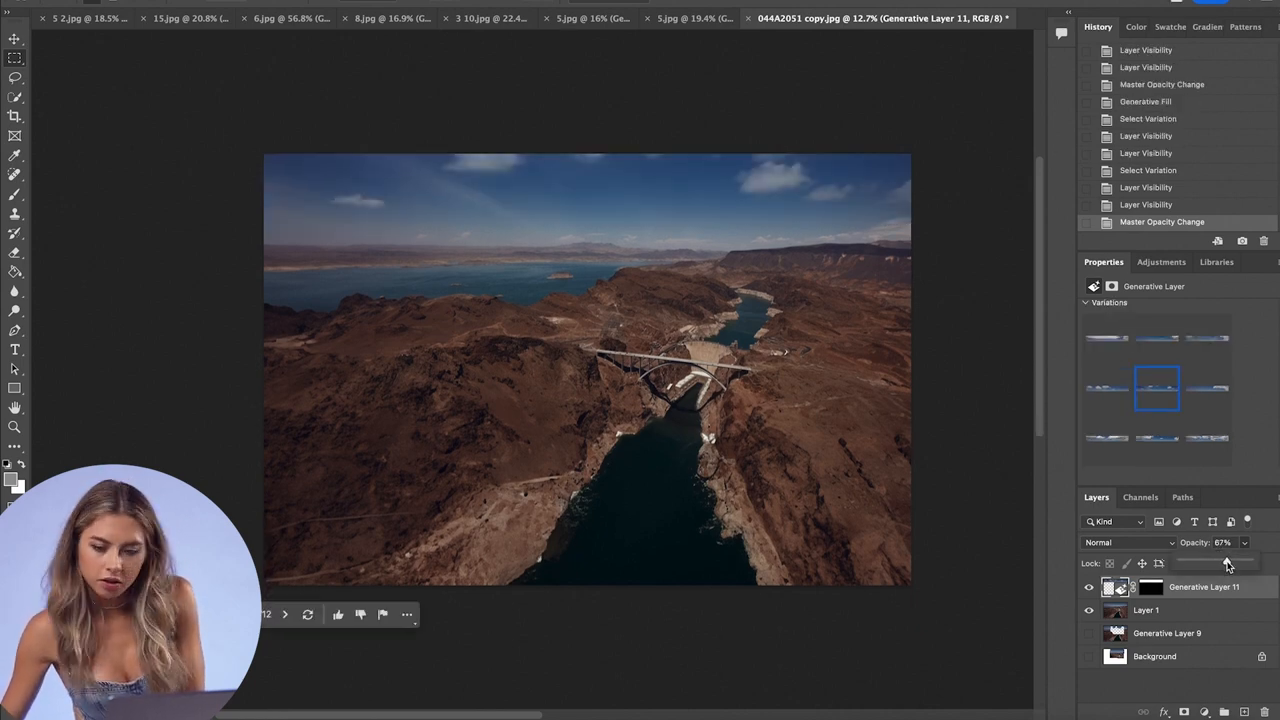
pyautogui.moveTo(1216, 564); pyautogui.dragTo(1224, 564)
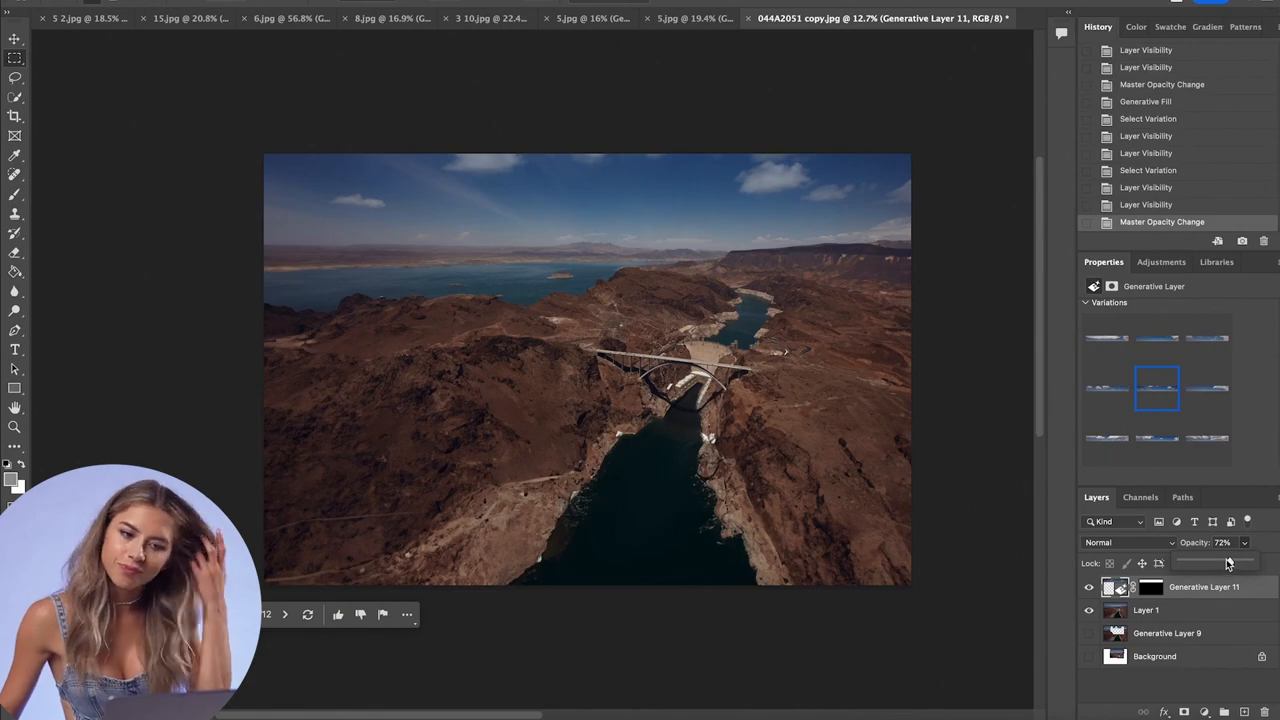